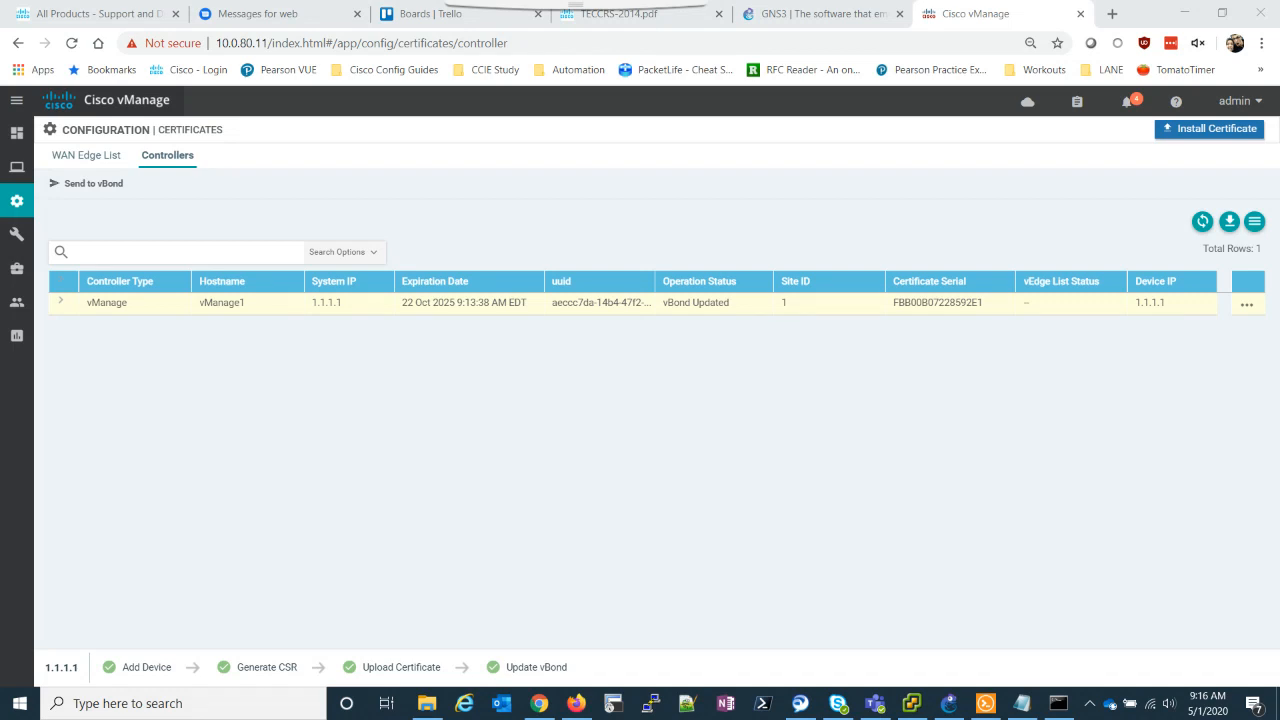
mouse_move(898, 76)
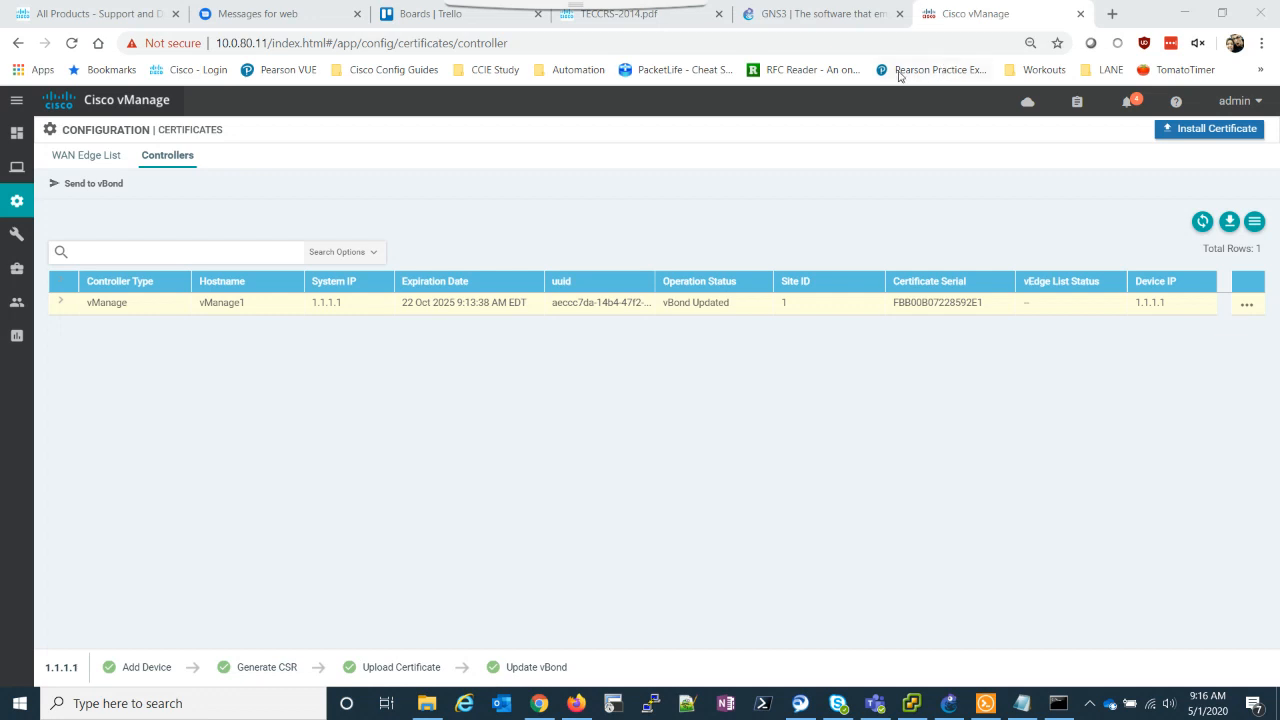
- Switch to the GNS3 Marketplace appliances page and scroll down to the VIPtela Edge listing
left_click(820, 12)
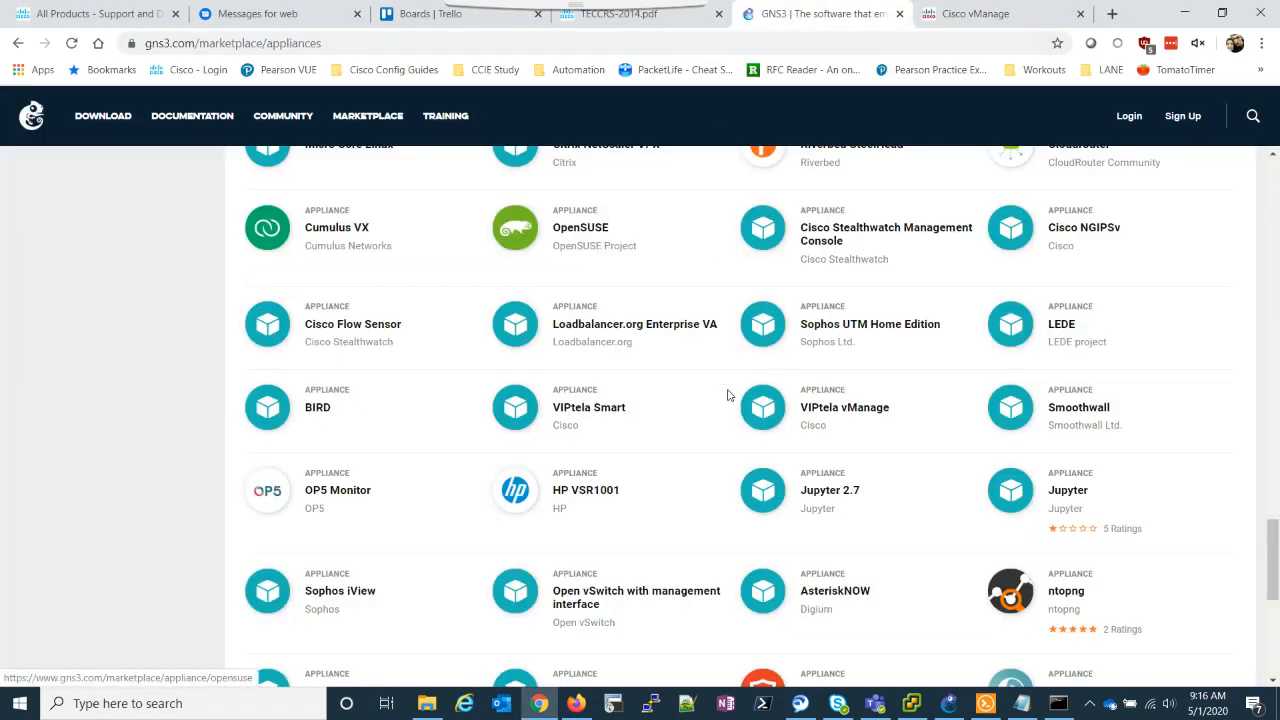
mouse_move(576, 420)
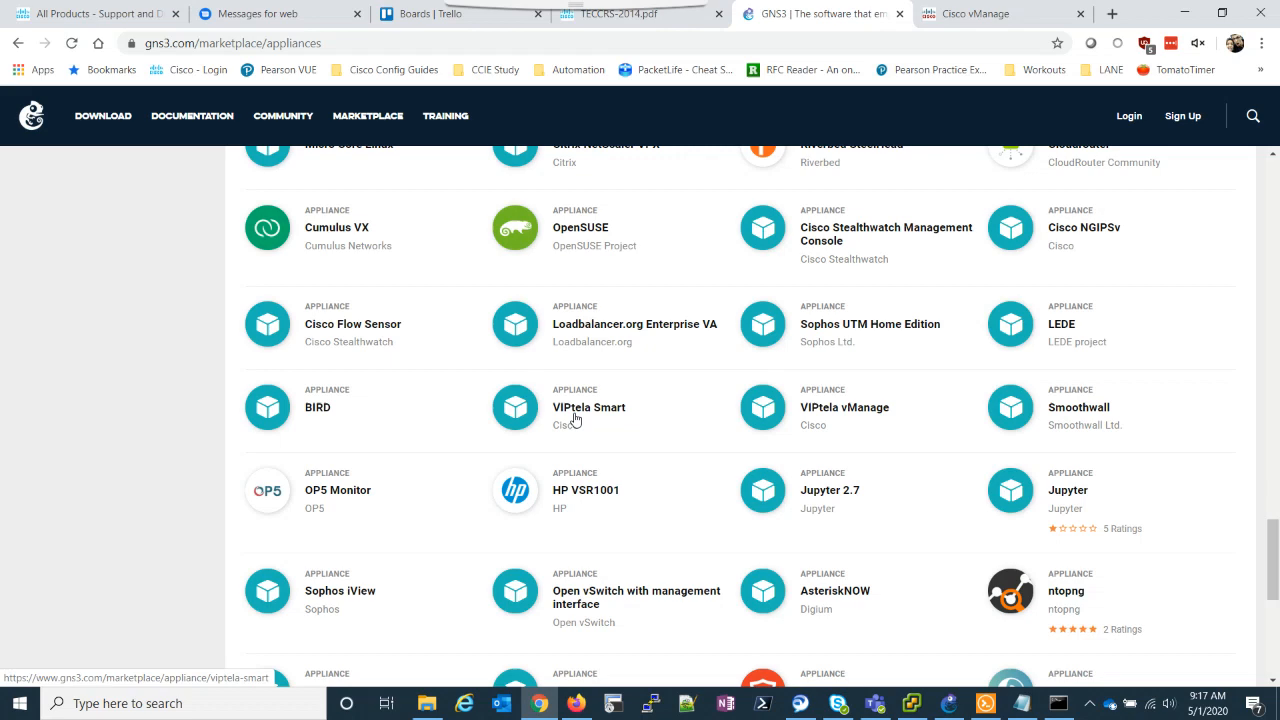
mouse_move(708, 412)
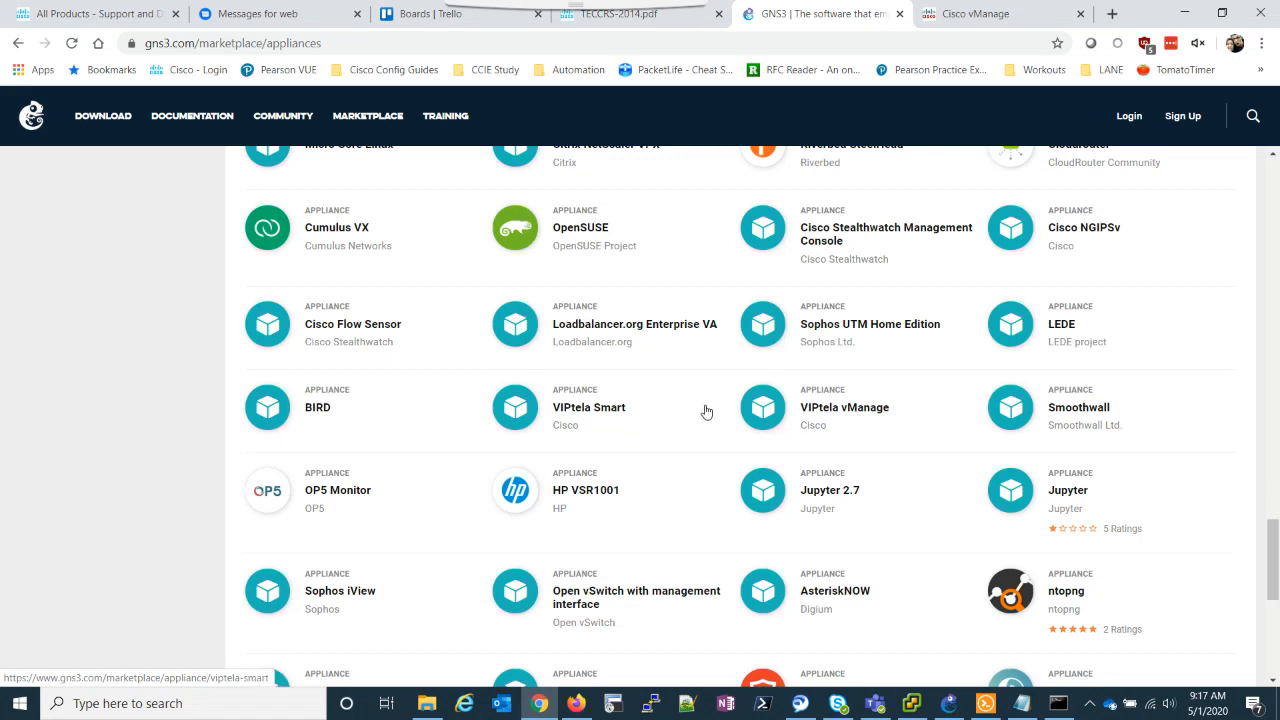
scroll("down", 3)
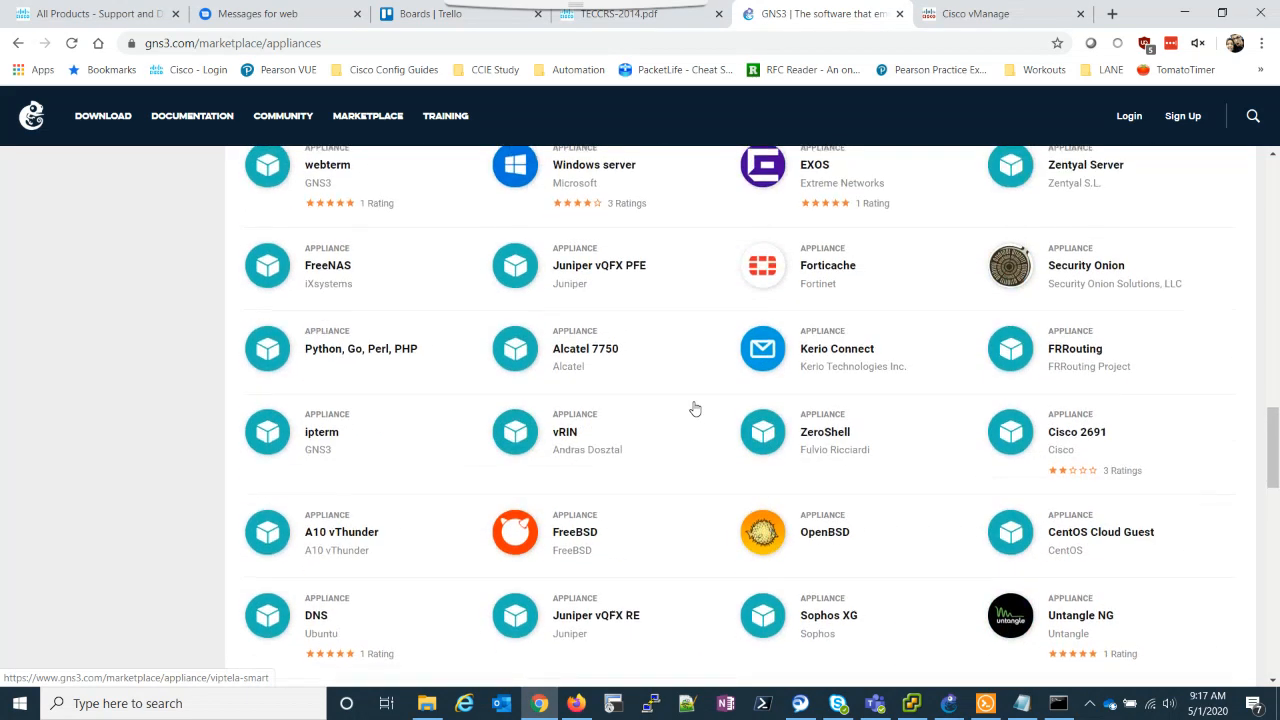
scroll("down", 3)
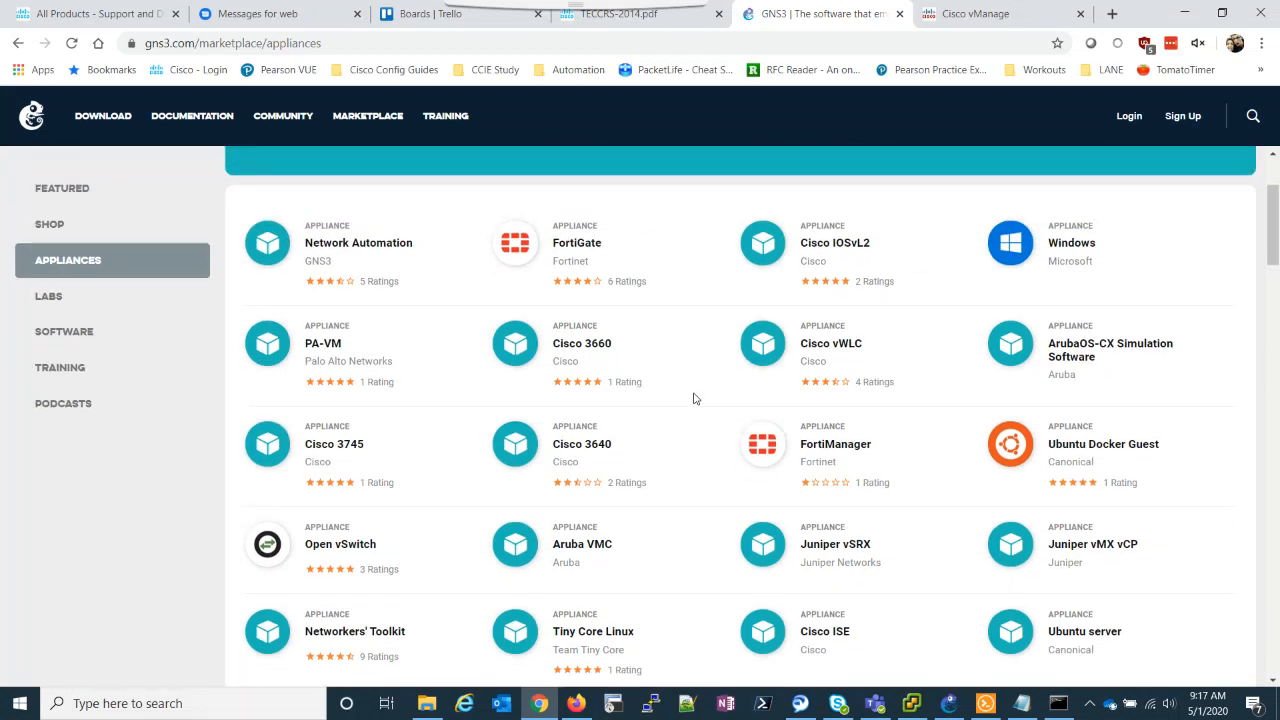
scroll("down", 3)
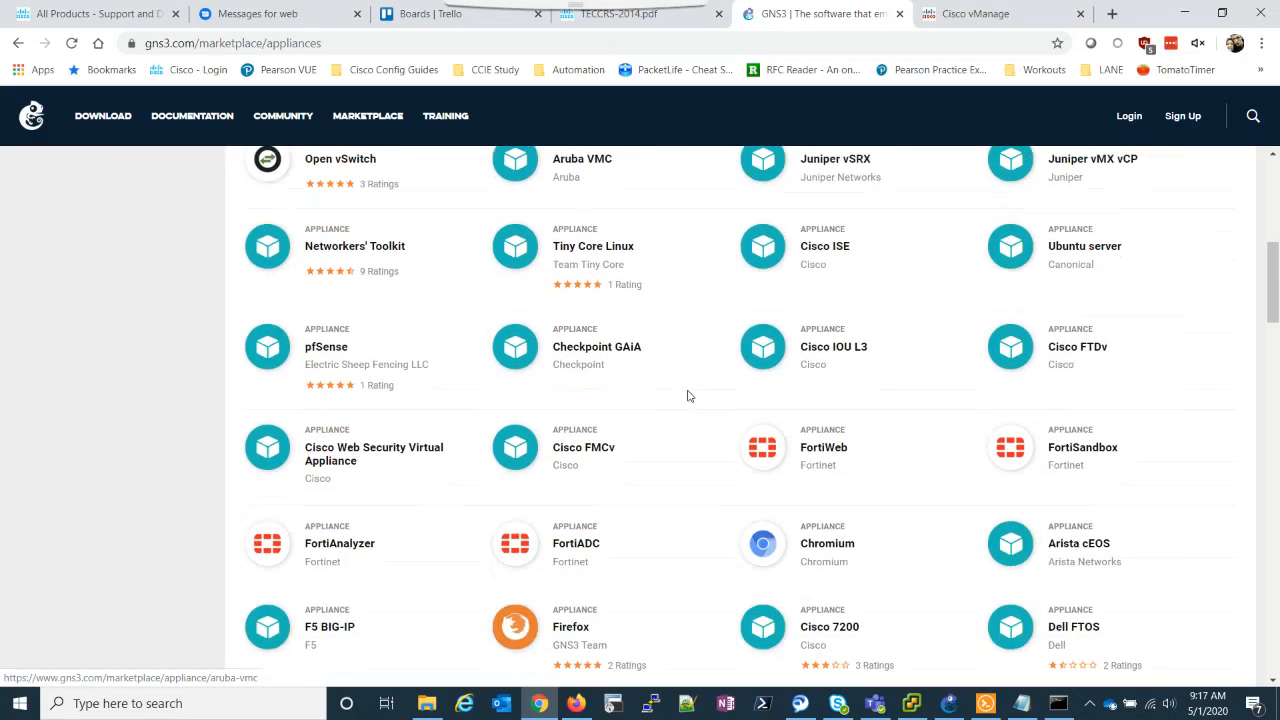
scroll("down", 3)
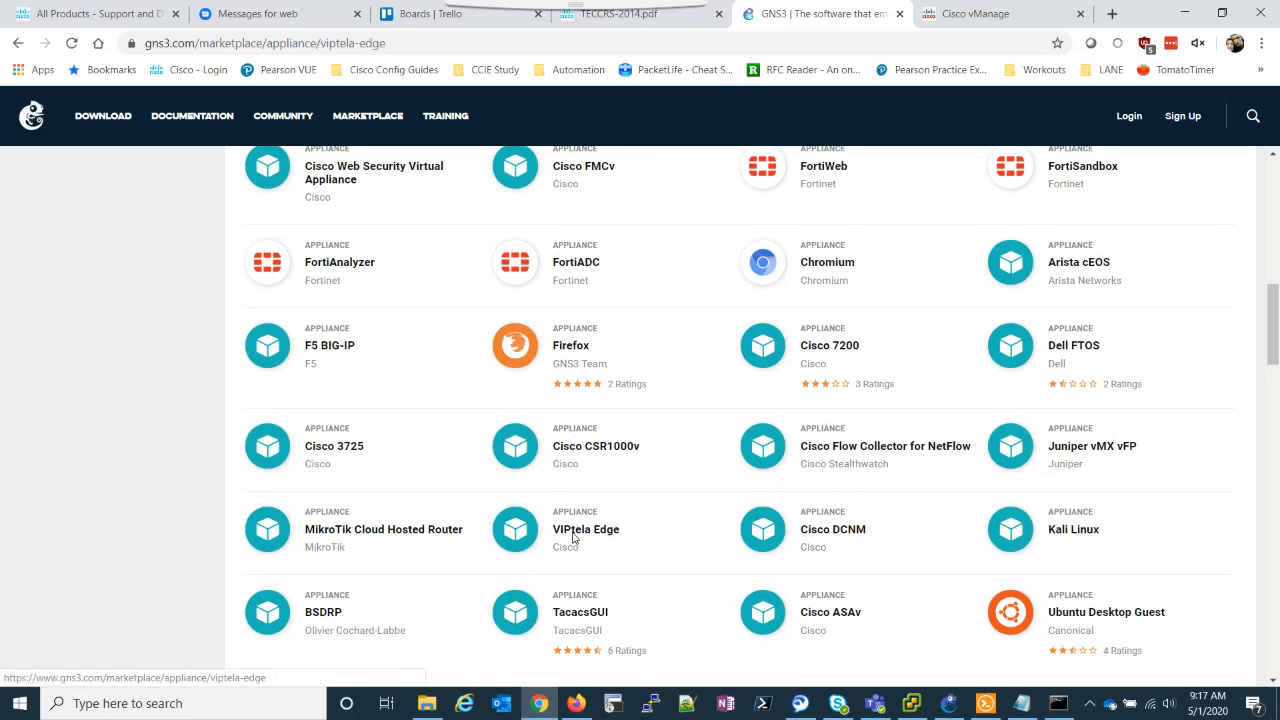
- Open the VIPtela Edge appliance page by Cisco
left_click(586, 528)
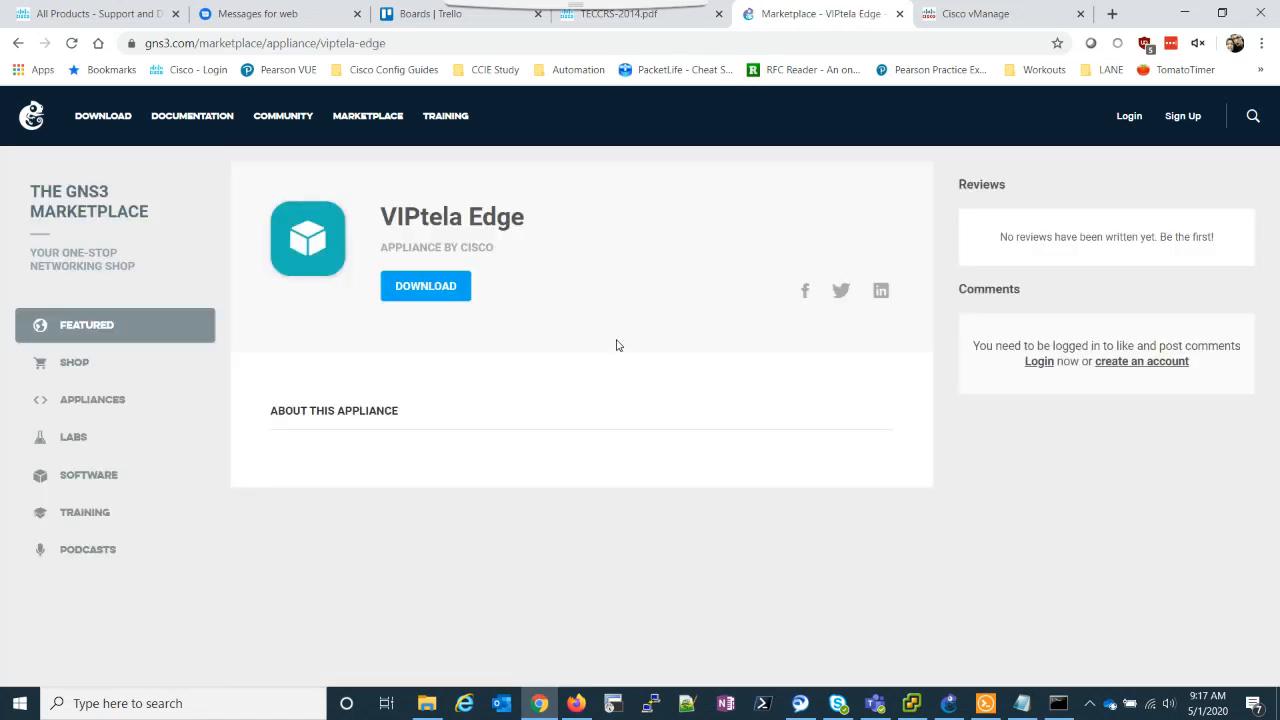
mouse_move(624, 318)
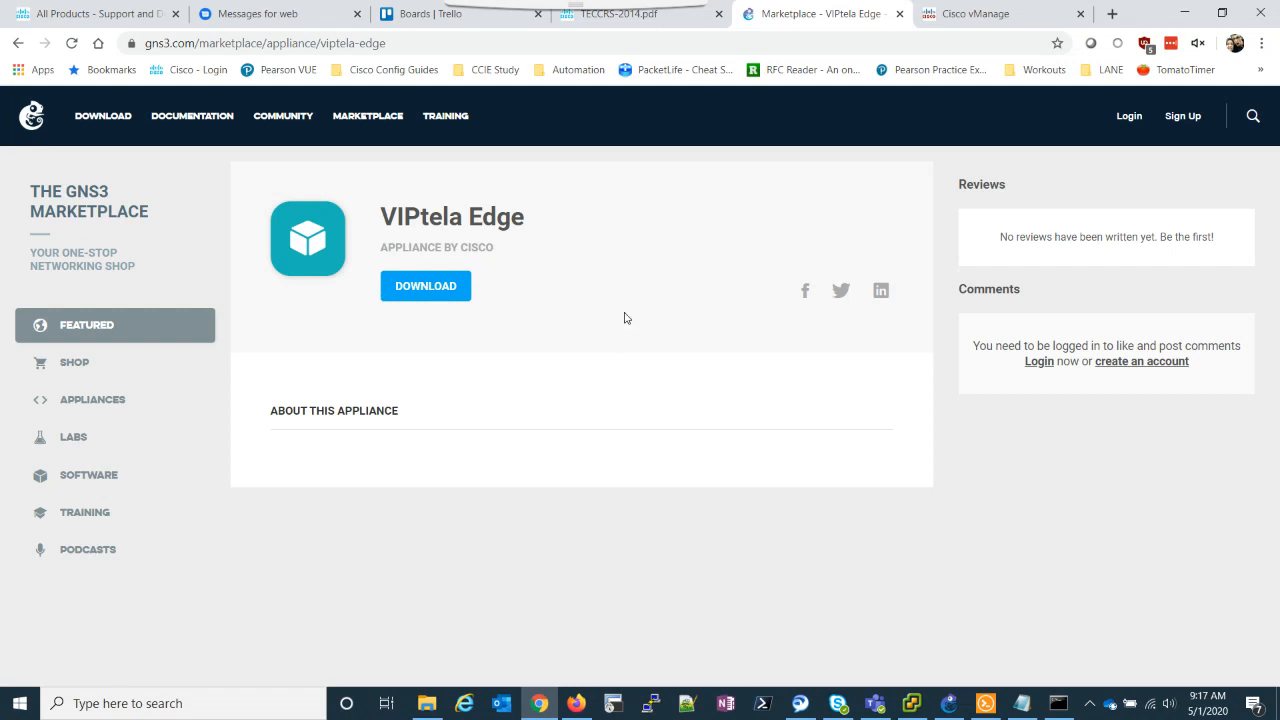
mouse_move(700, 260)
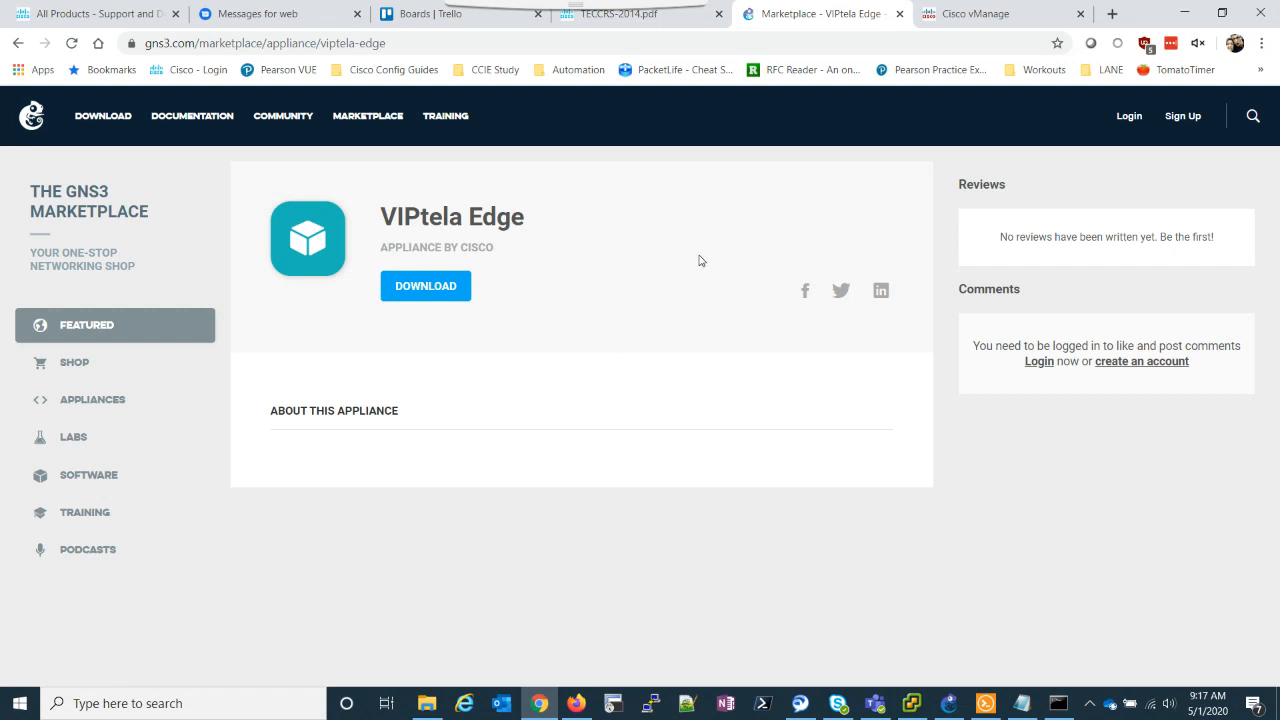
mouse_move(892, 676)
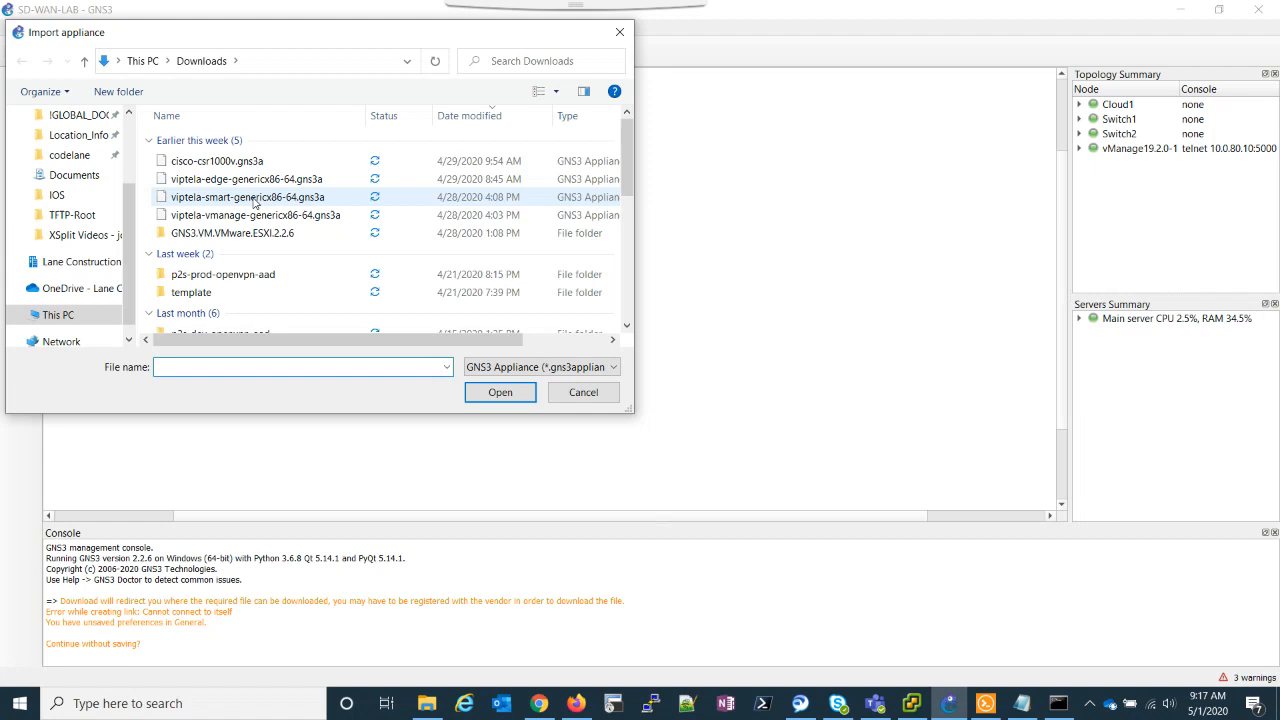
- Import viptela-smart-genericx86-64.gns3a on the main server, select the 19.2.0 image, then cancel the wizard
left_click(248, 196)
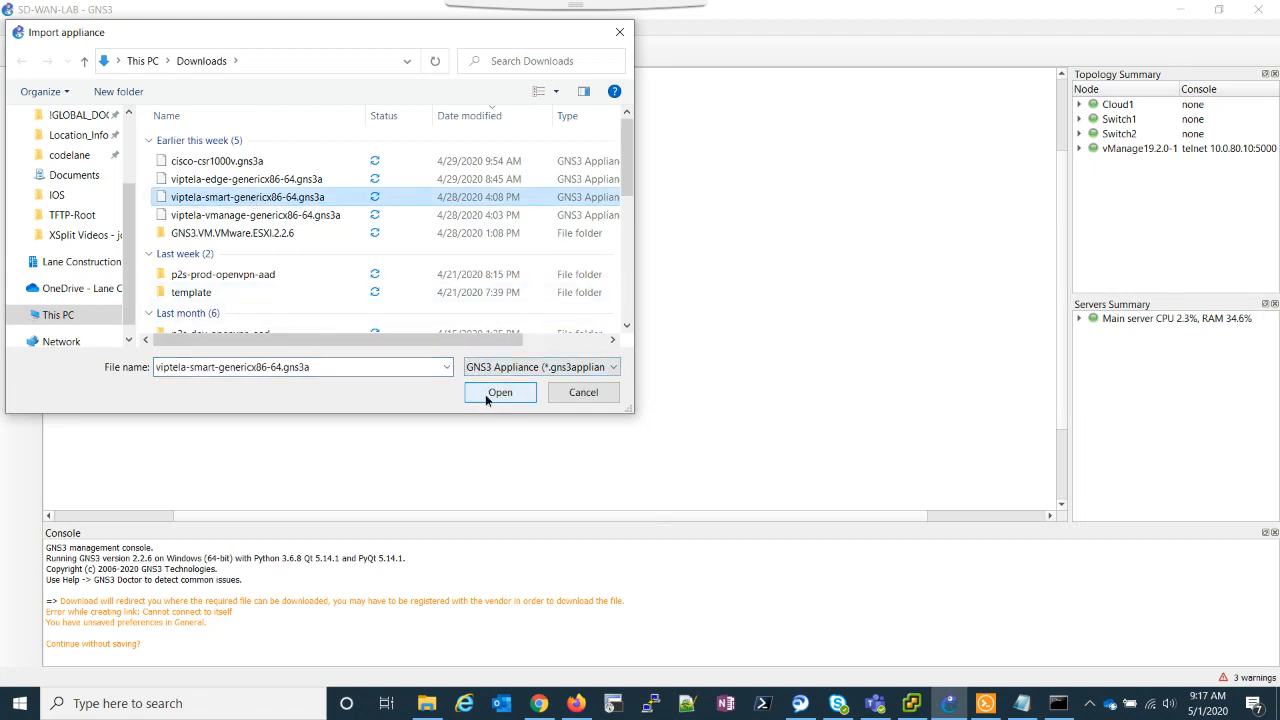
left_click(500, 392)
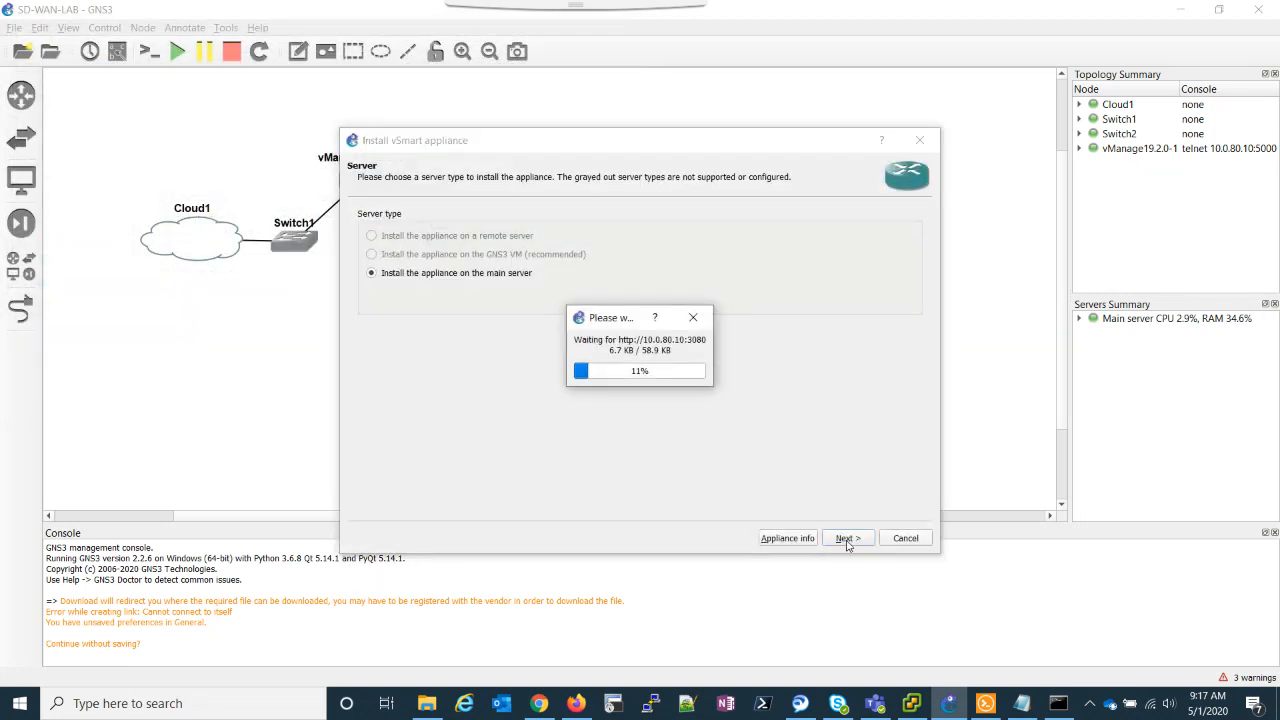
left_click(848, 538)
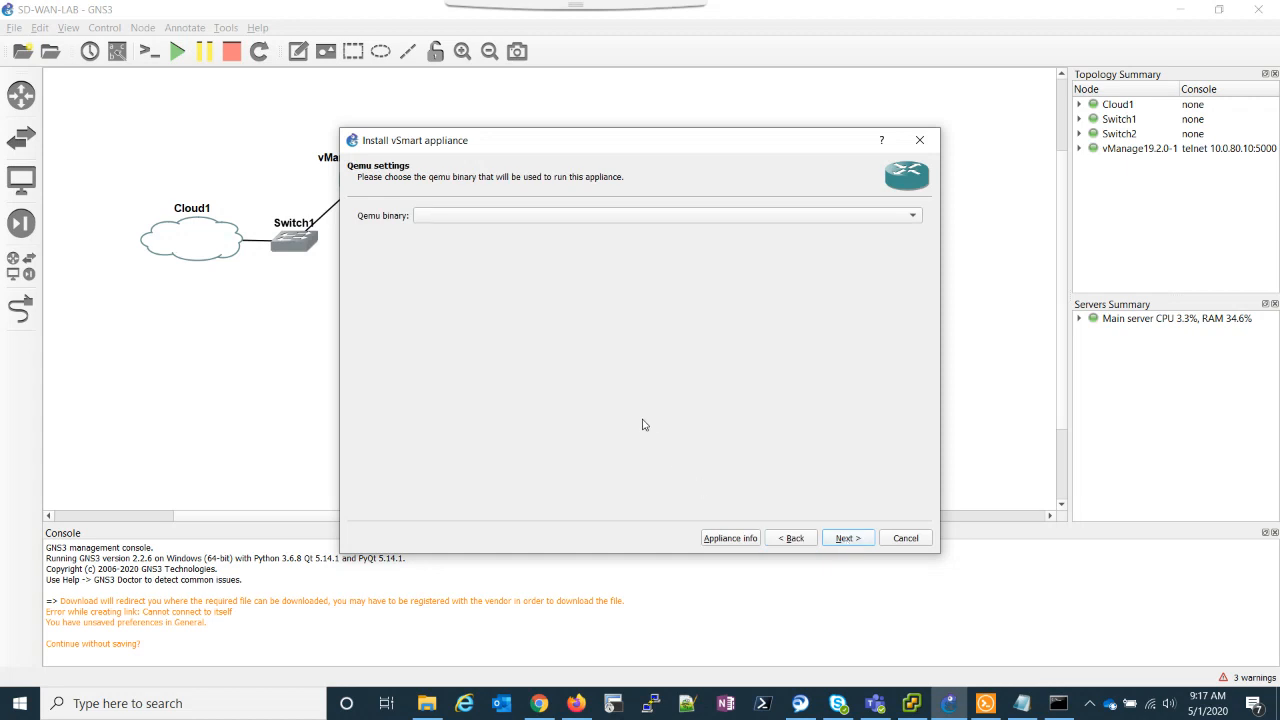
left_click(848, 538)
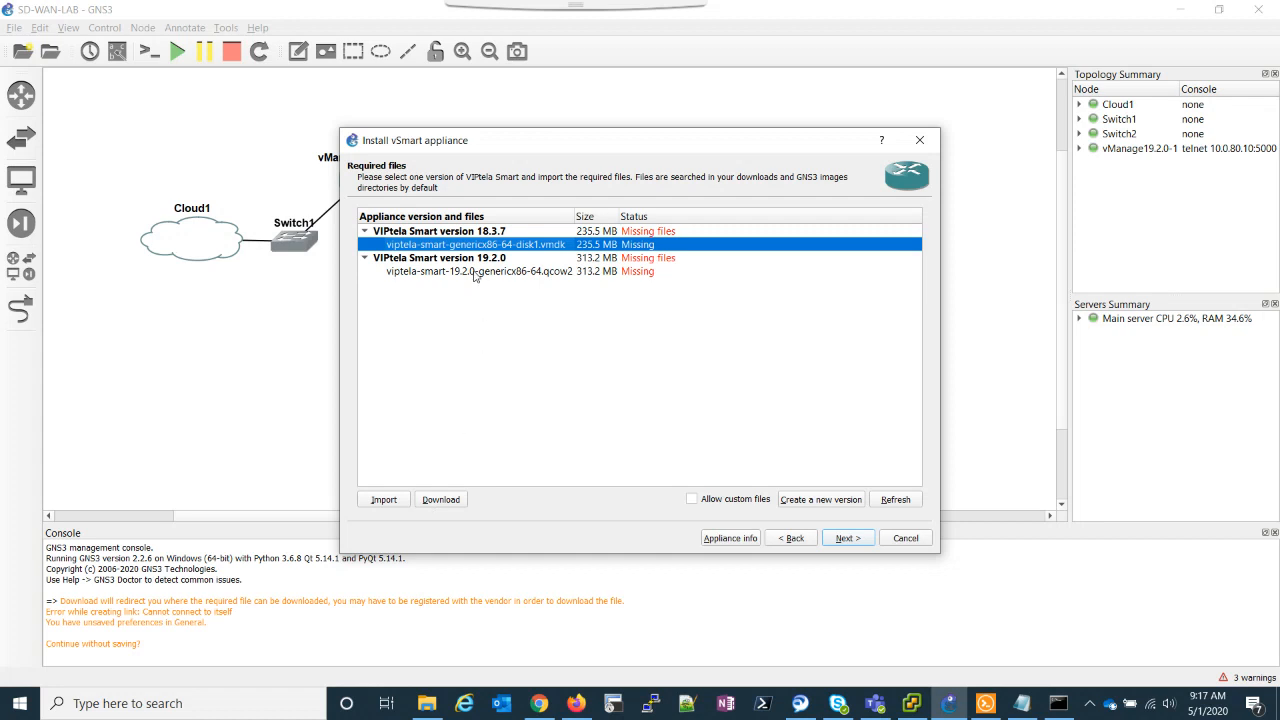
left_click(478, 272)
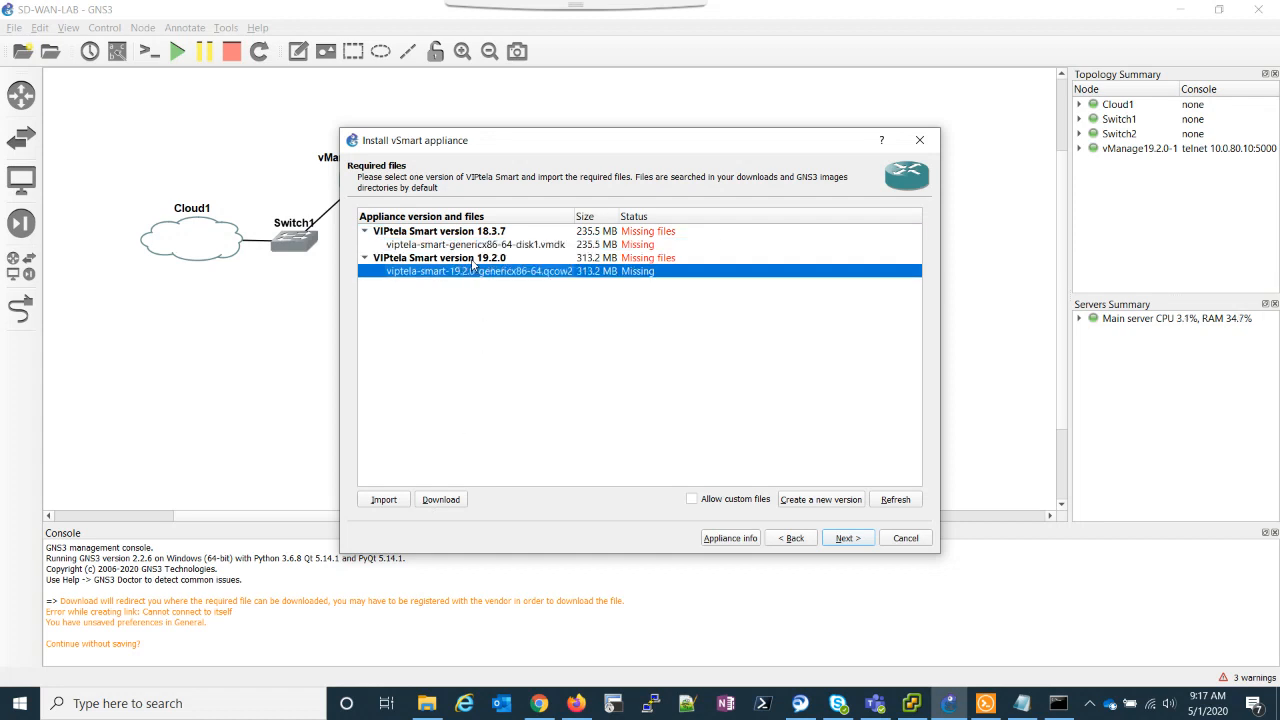
mouse_move(480, 486)
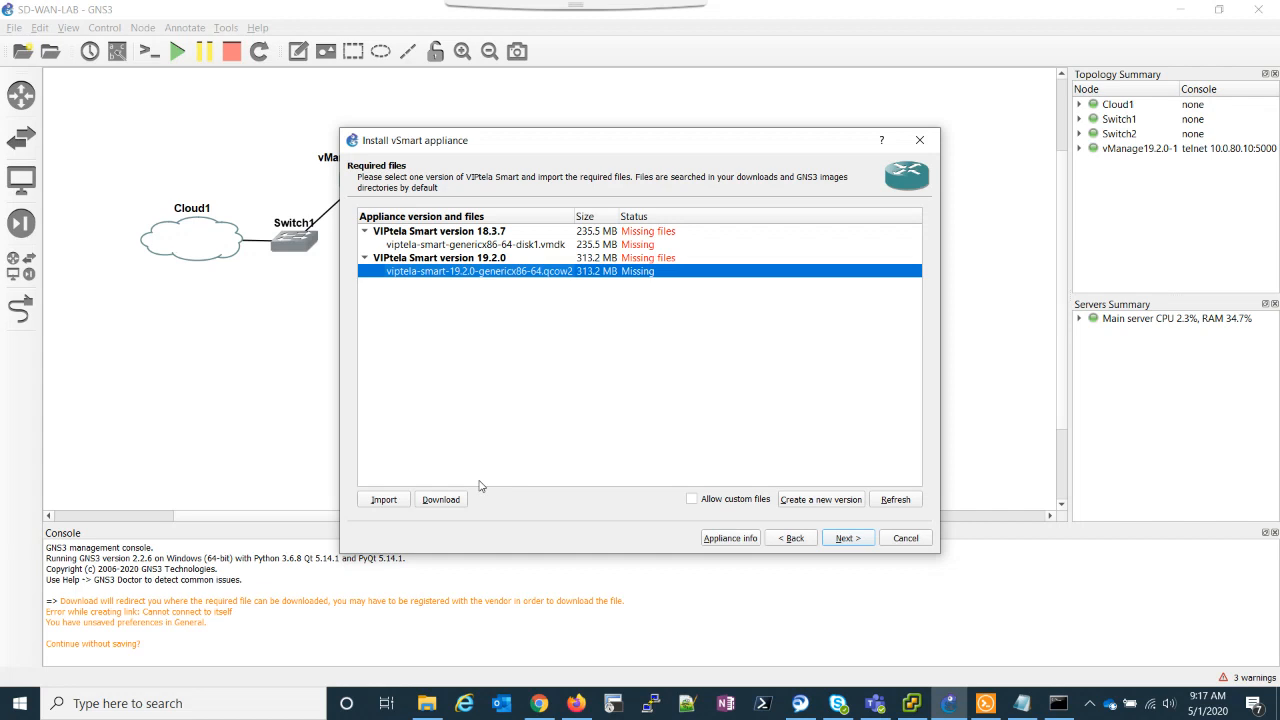
left_click(904, 536)
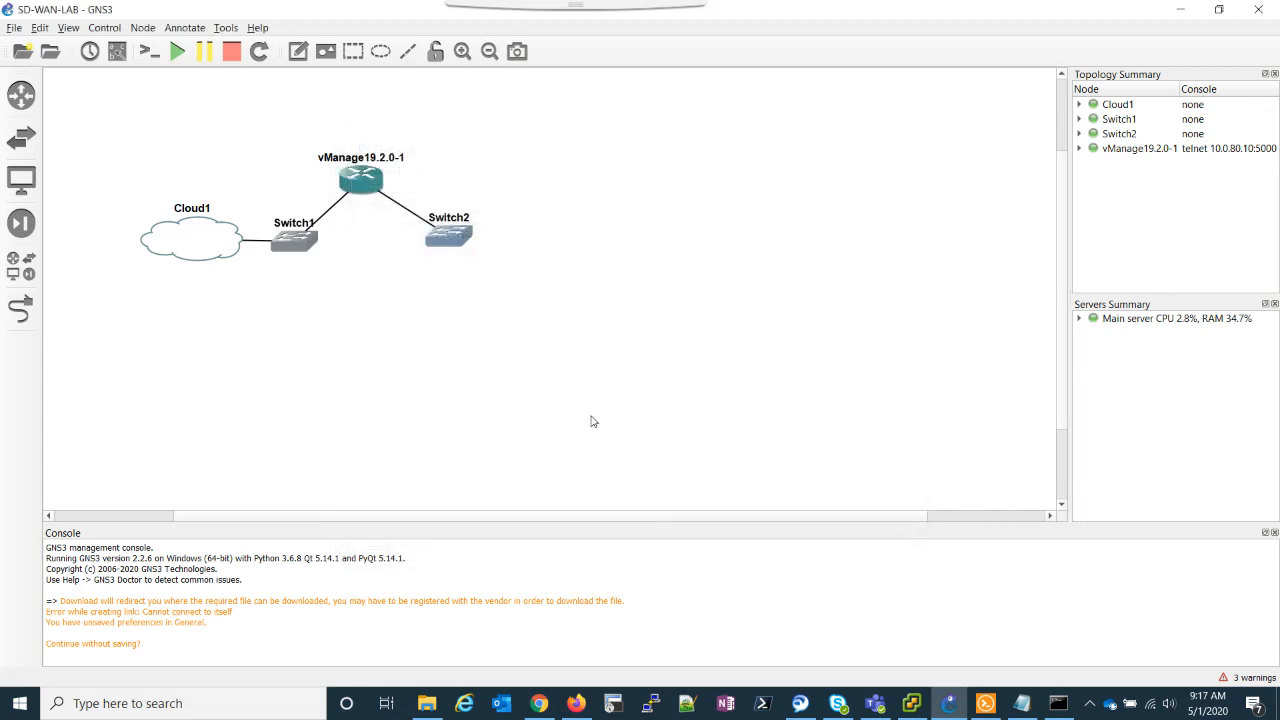
mouse_move(8, 70)
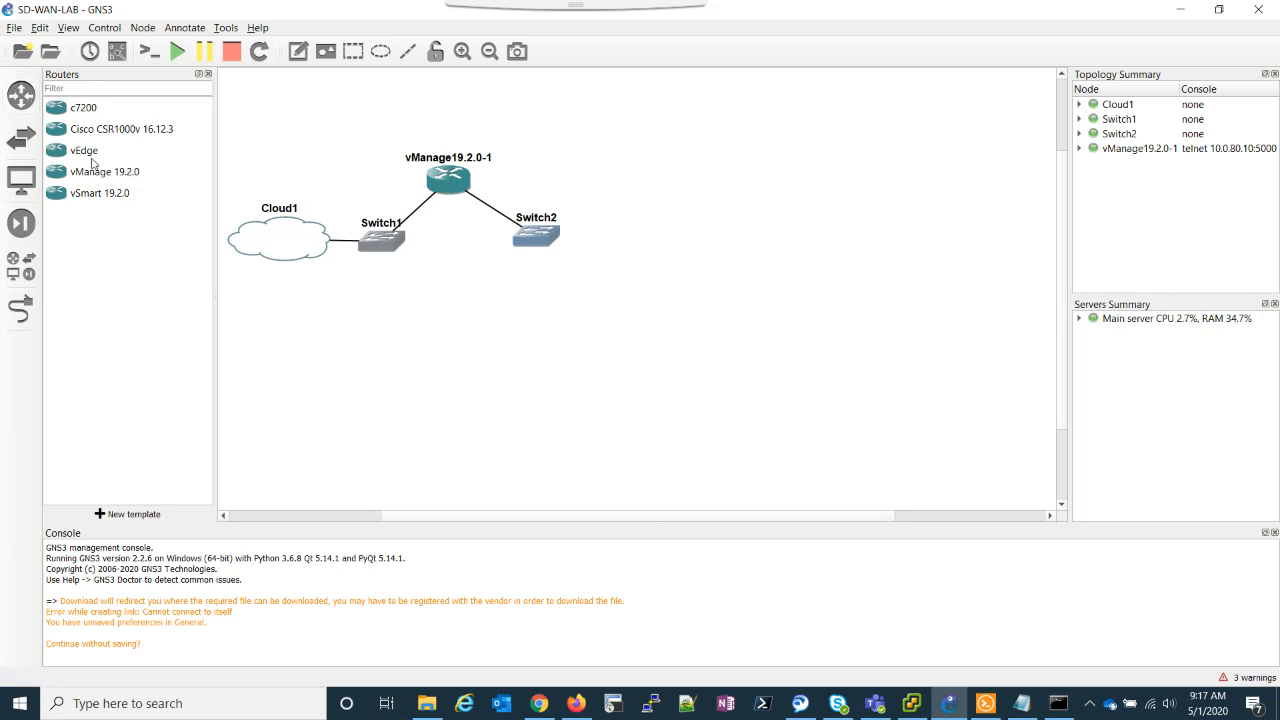
mouse_move(82, 162)
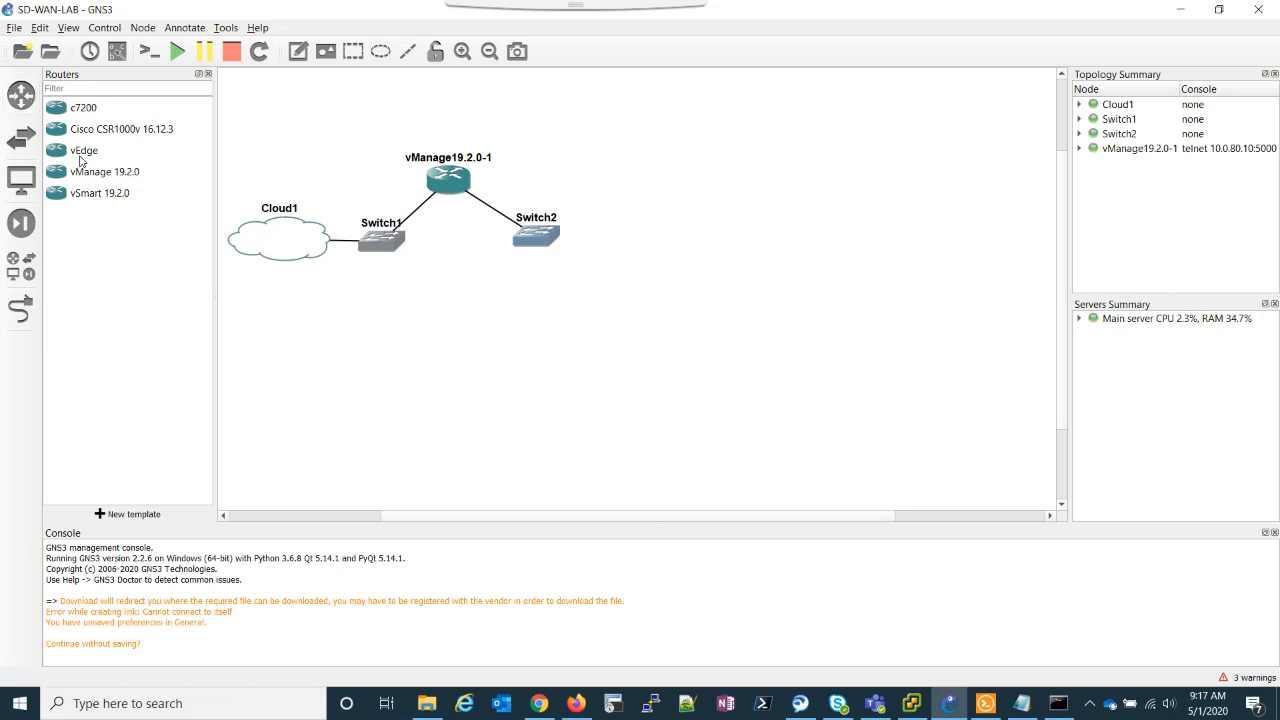
- Review the vEdge template's HDD settings and keep the HDA disk interface as ide
left_click(84, 150)
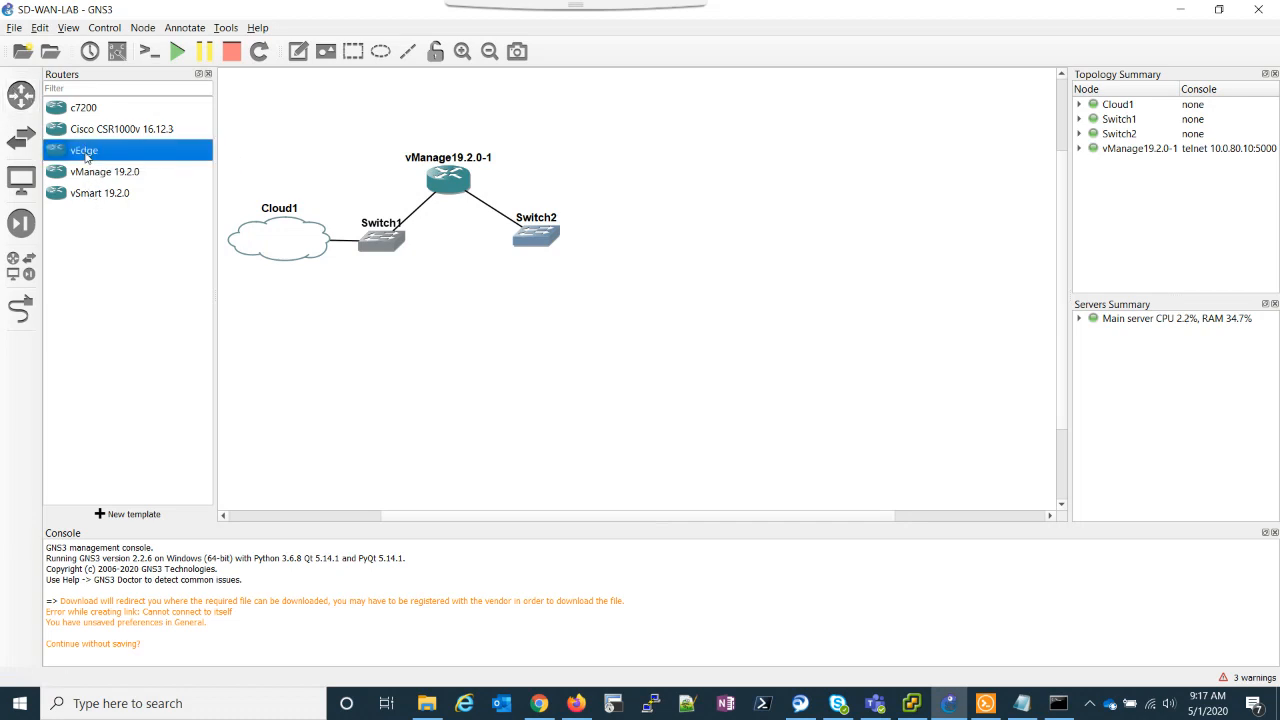
double_click(84, 150)
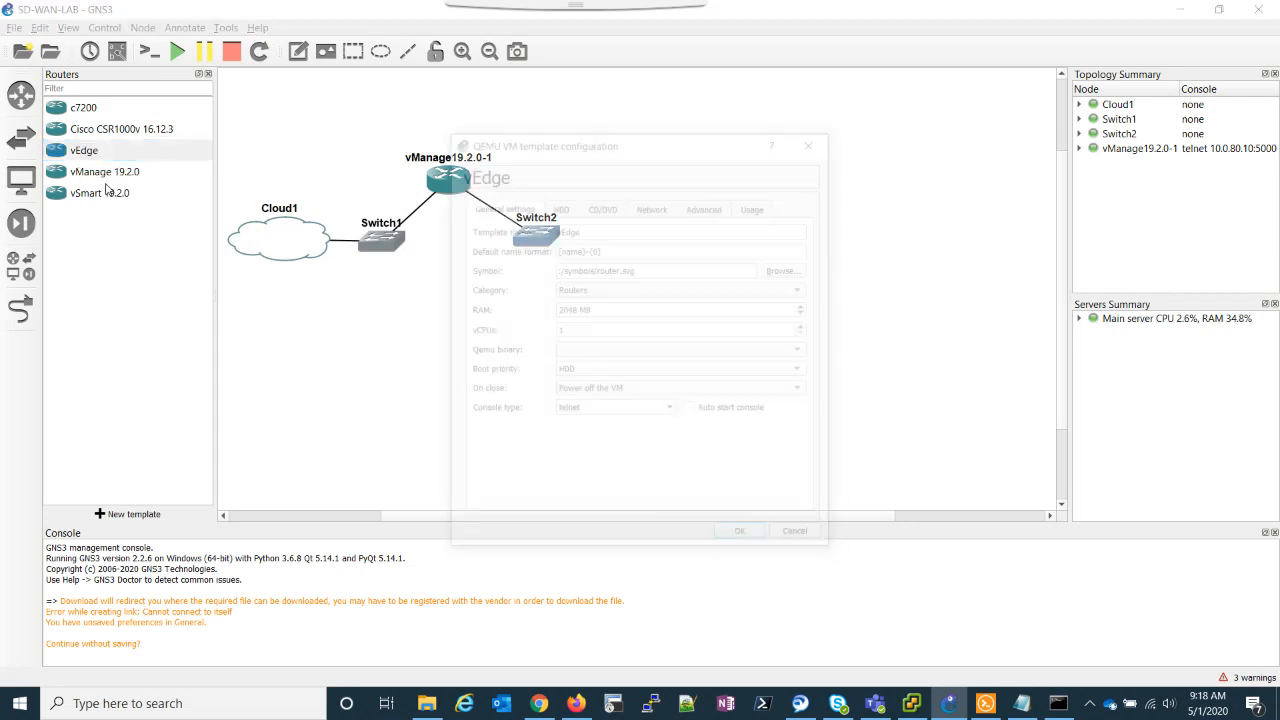
left_click(560, 204)
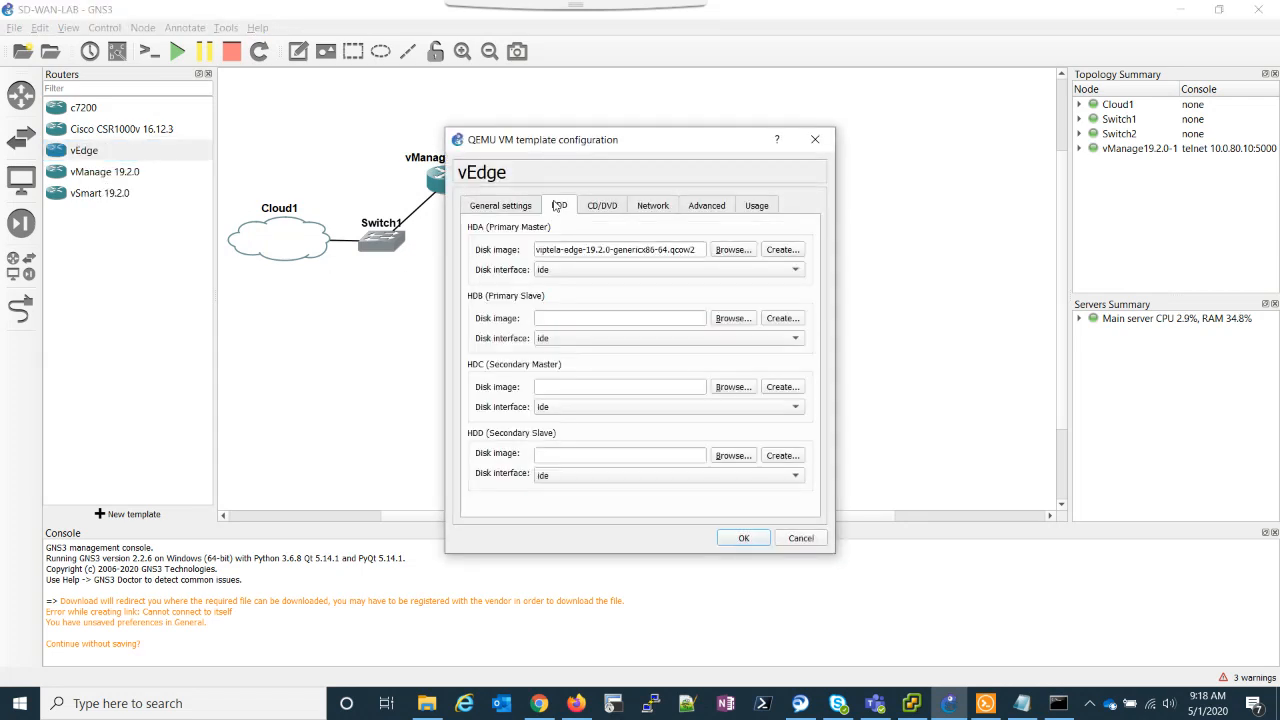
left_click(560, 204)
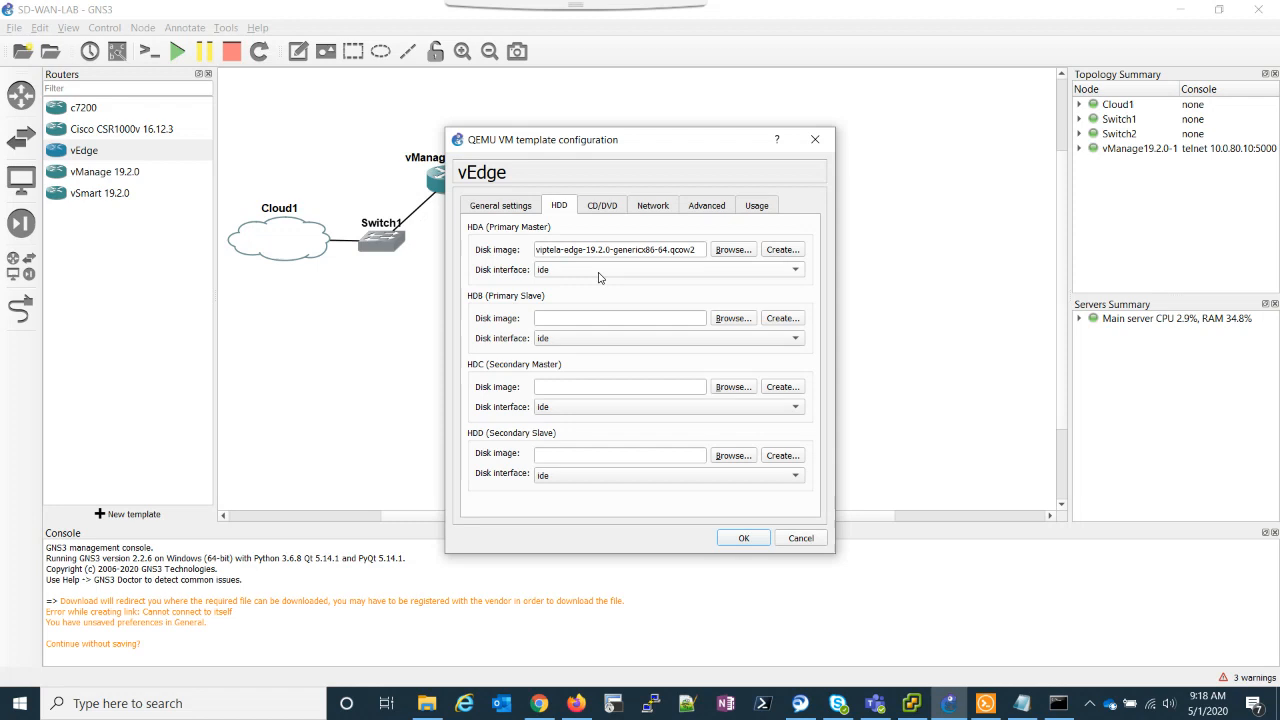
left_click(796, 270)
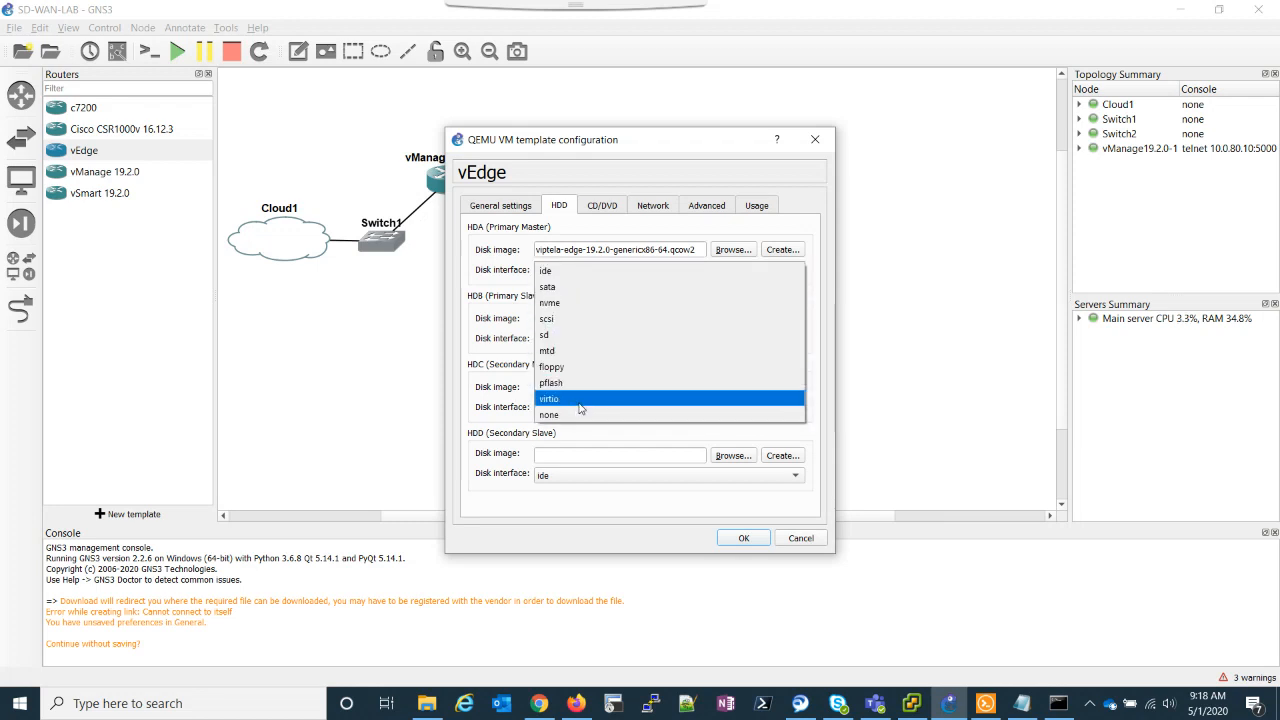
mouse_move(578, 384)
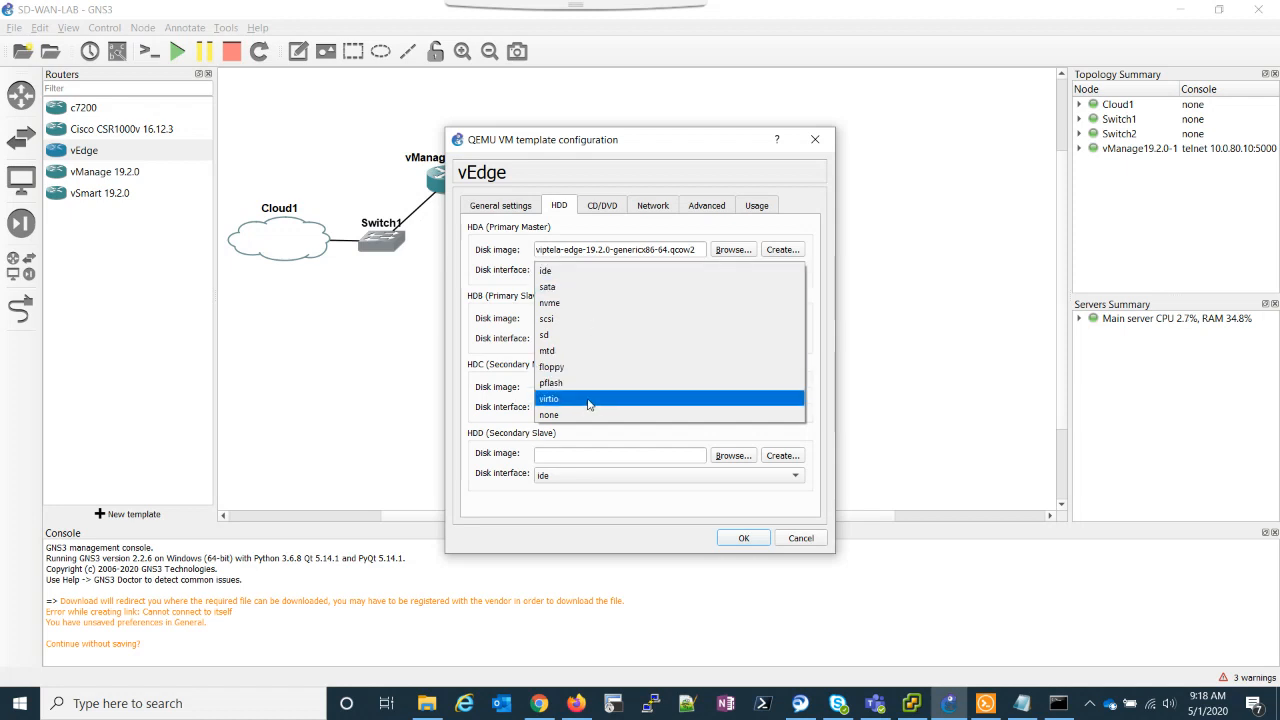
mouse_move(590, 270)
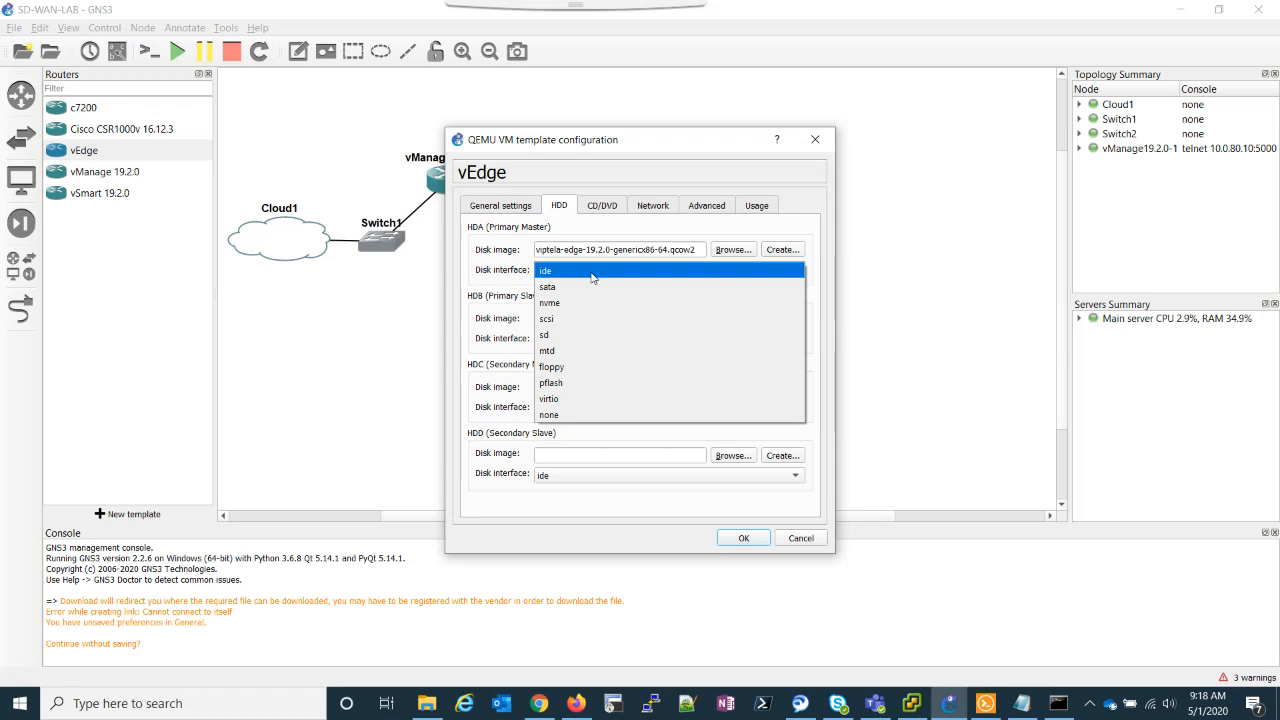
left_click(544, 270)
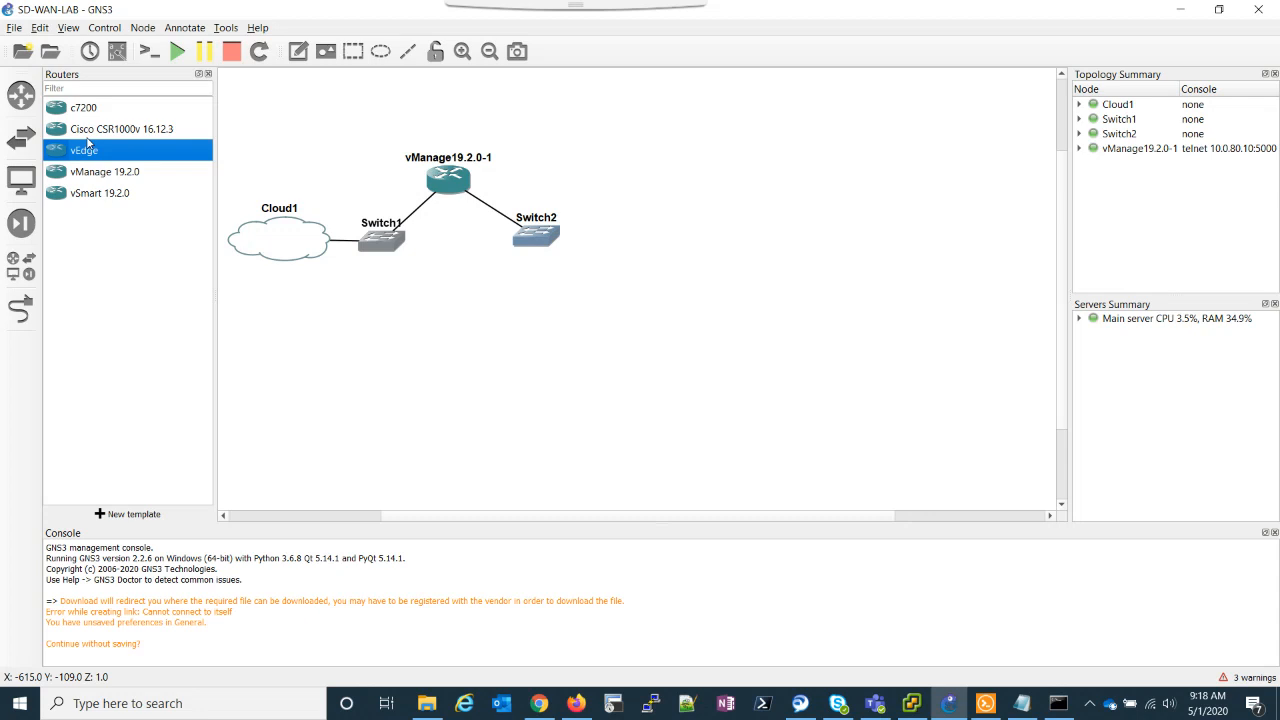
- Place a vEdge node below vManage on the canvas and rename it vBond
left_click_drag(84, 150, 460, 272)
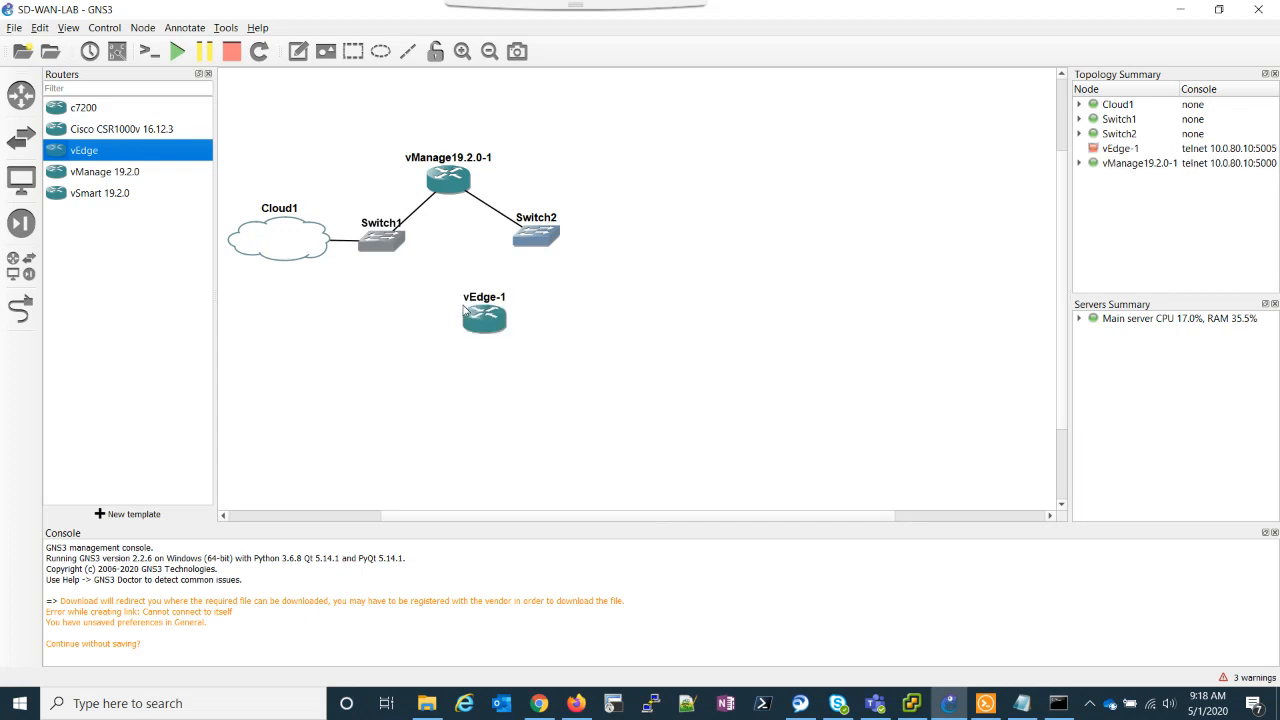
left_click_drag(484, 316, 452, 304)
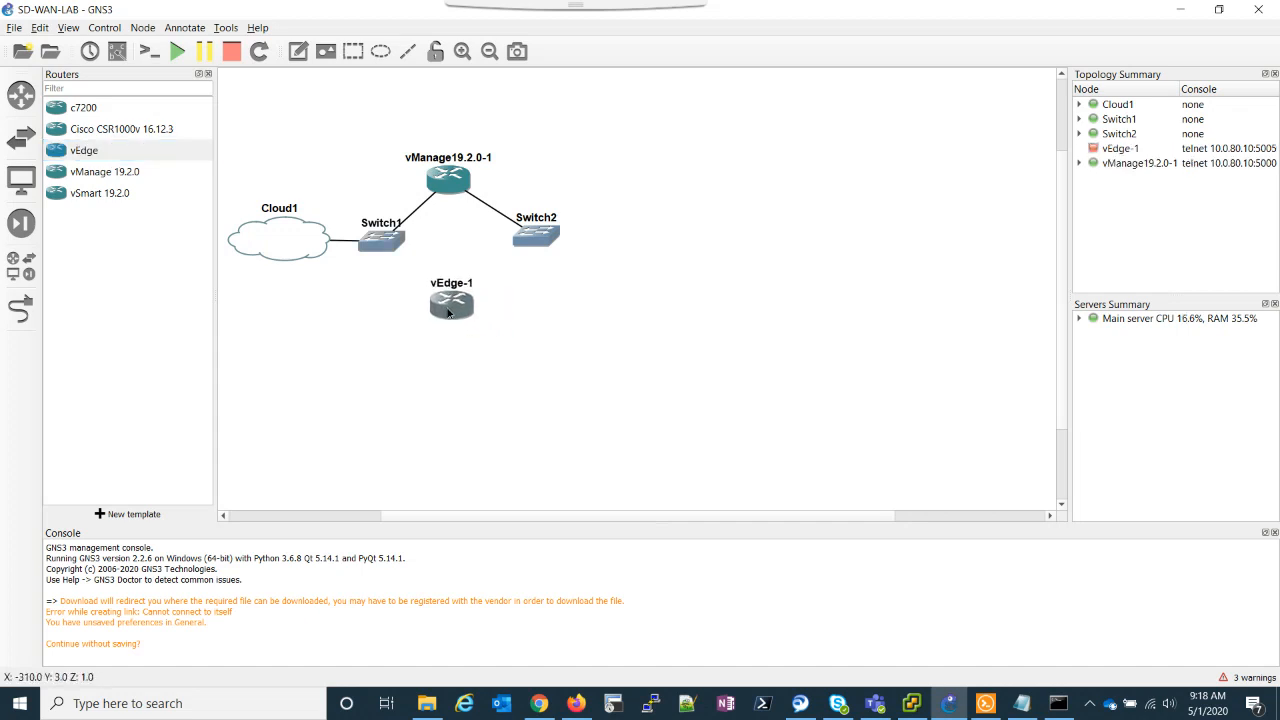
double_click(452, 304)
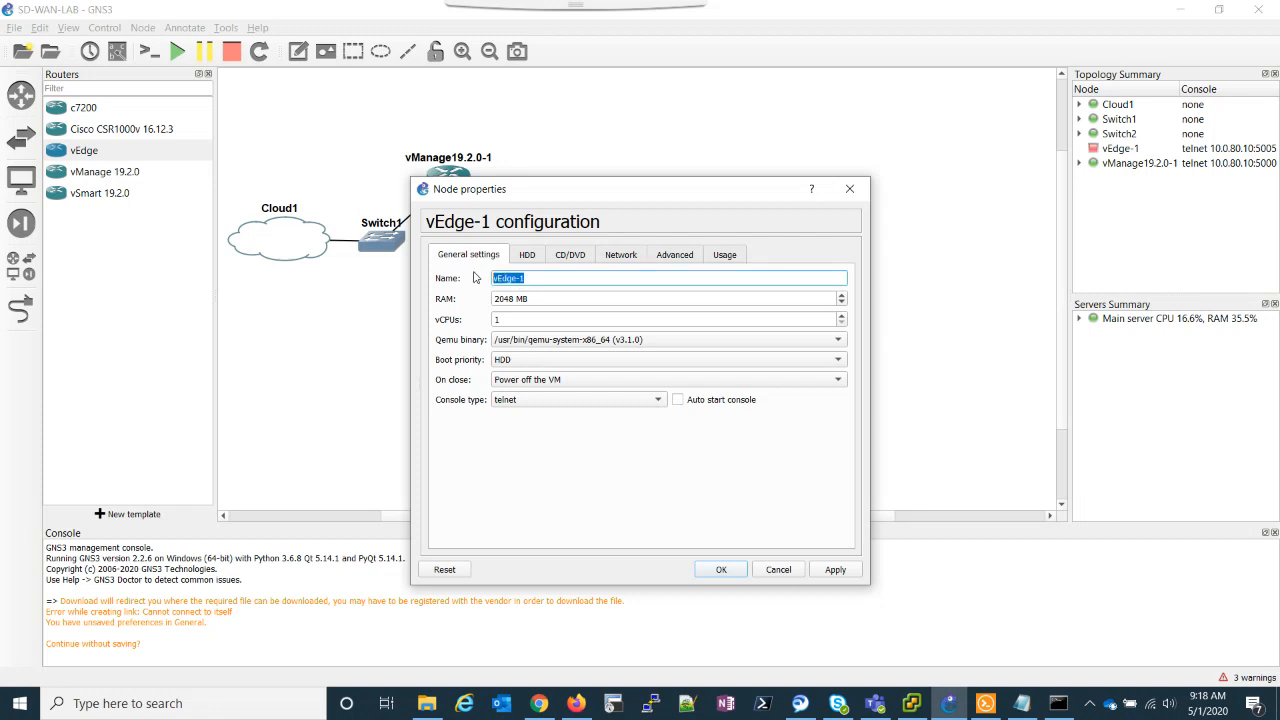
left_click(720, 568)
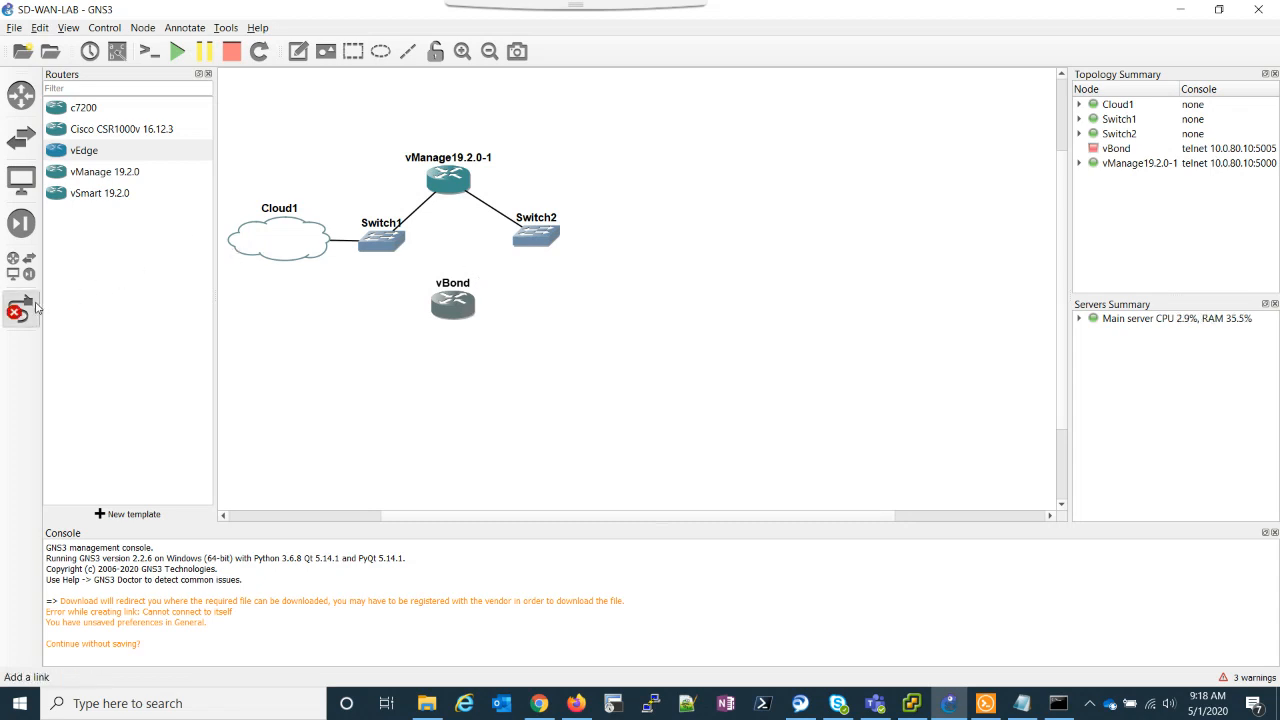
- Link vBond to a Switch1 port and to Switch2 Ethernet1, then nudge Switch2 into place
left_click(452, 300)
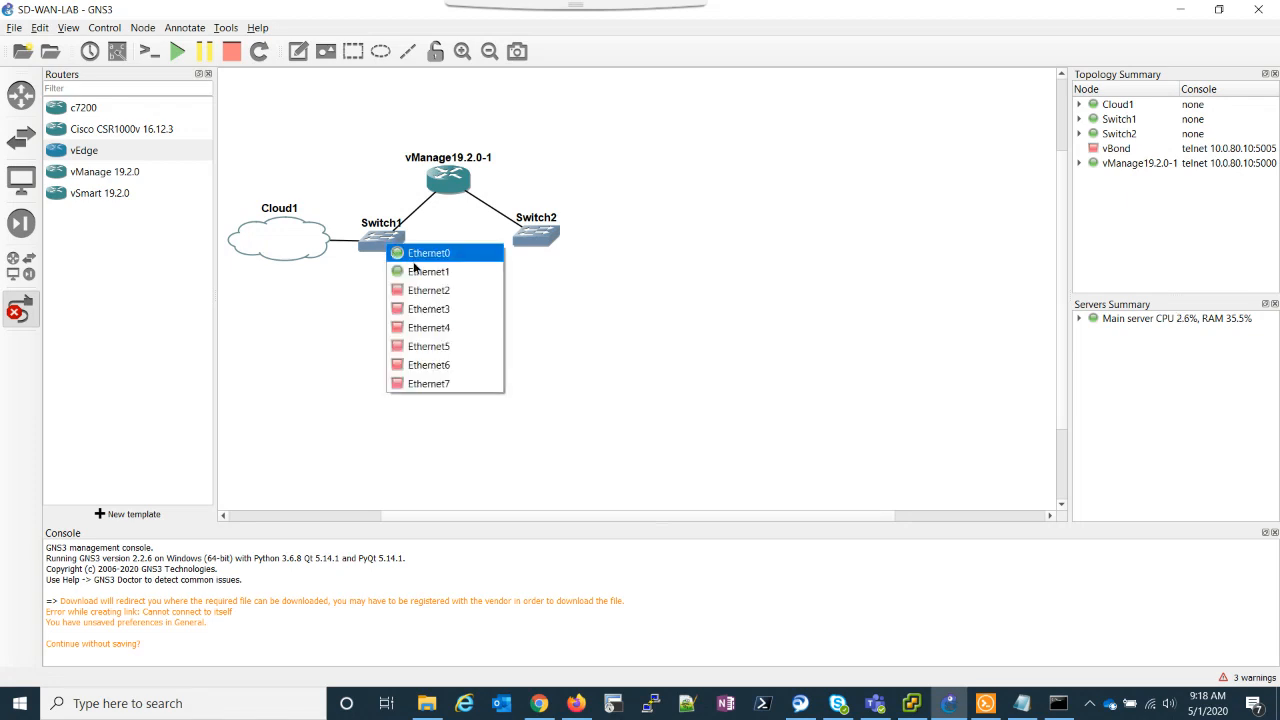
left_click(428, 252)
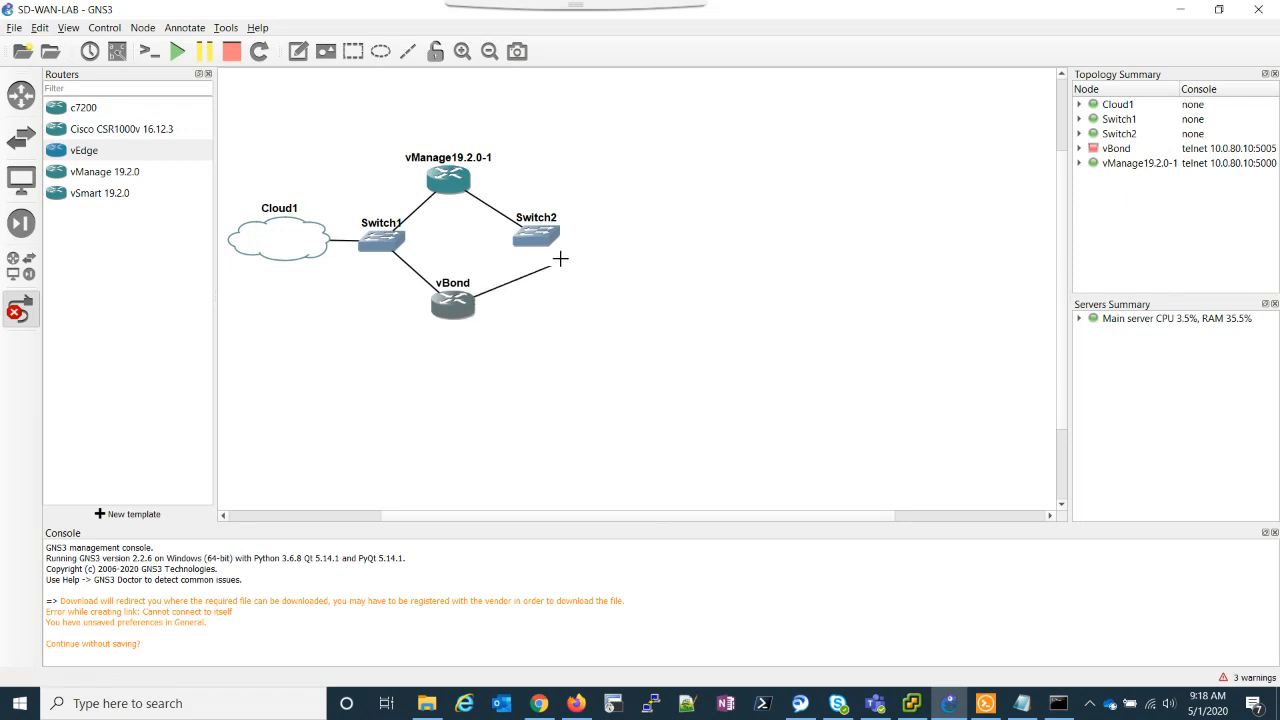
left_click(536, 236)
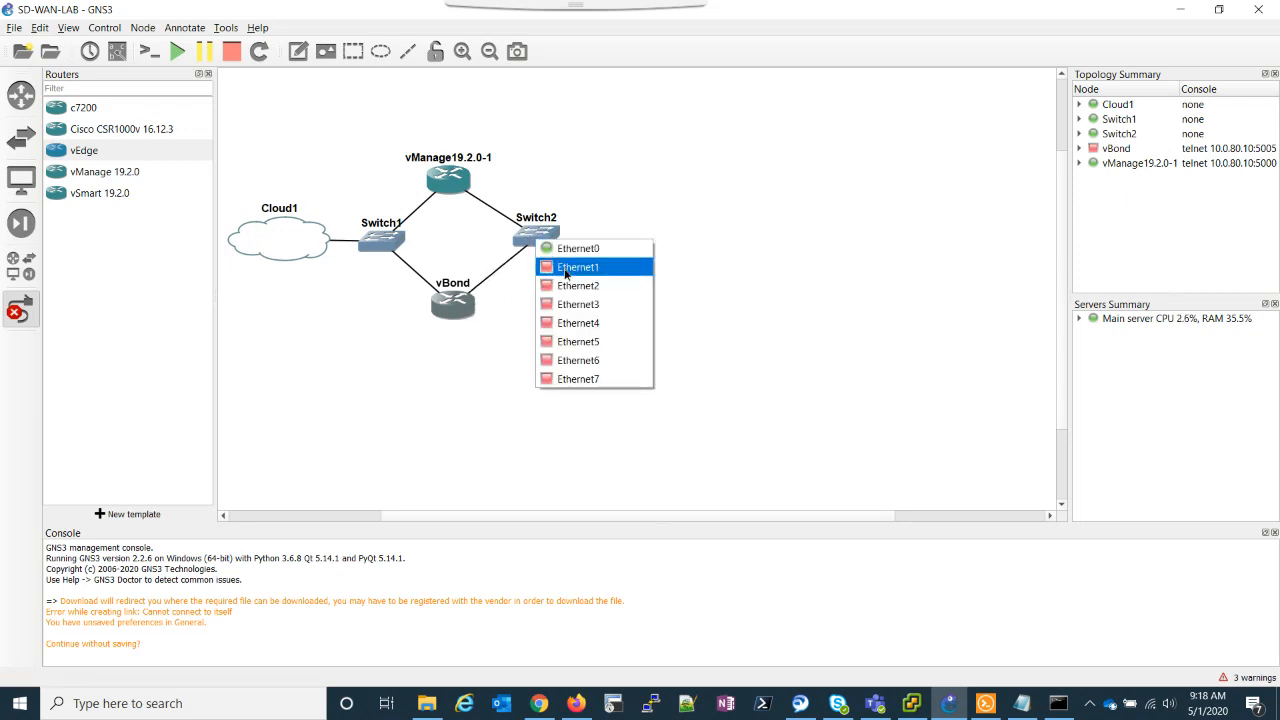
left_click(578, 266)
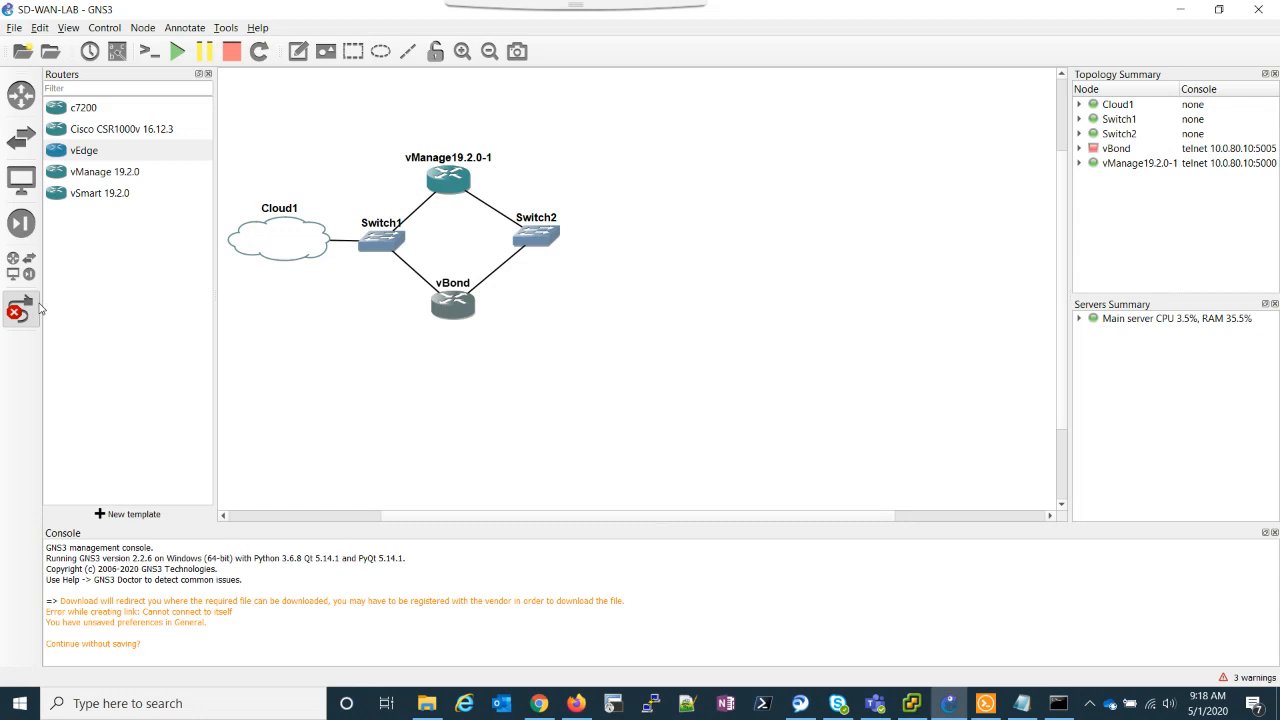
left_click_drag(536, 236, 522, 240)
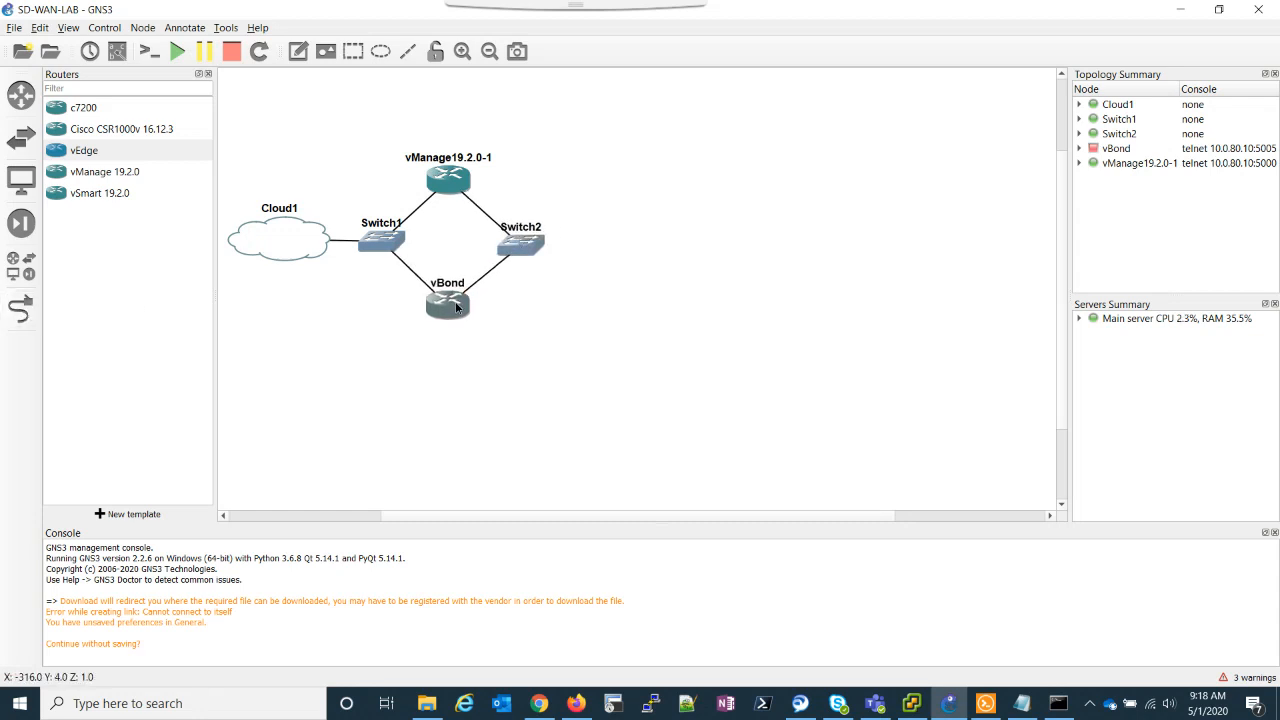
mouse_move(140, 178)
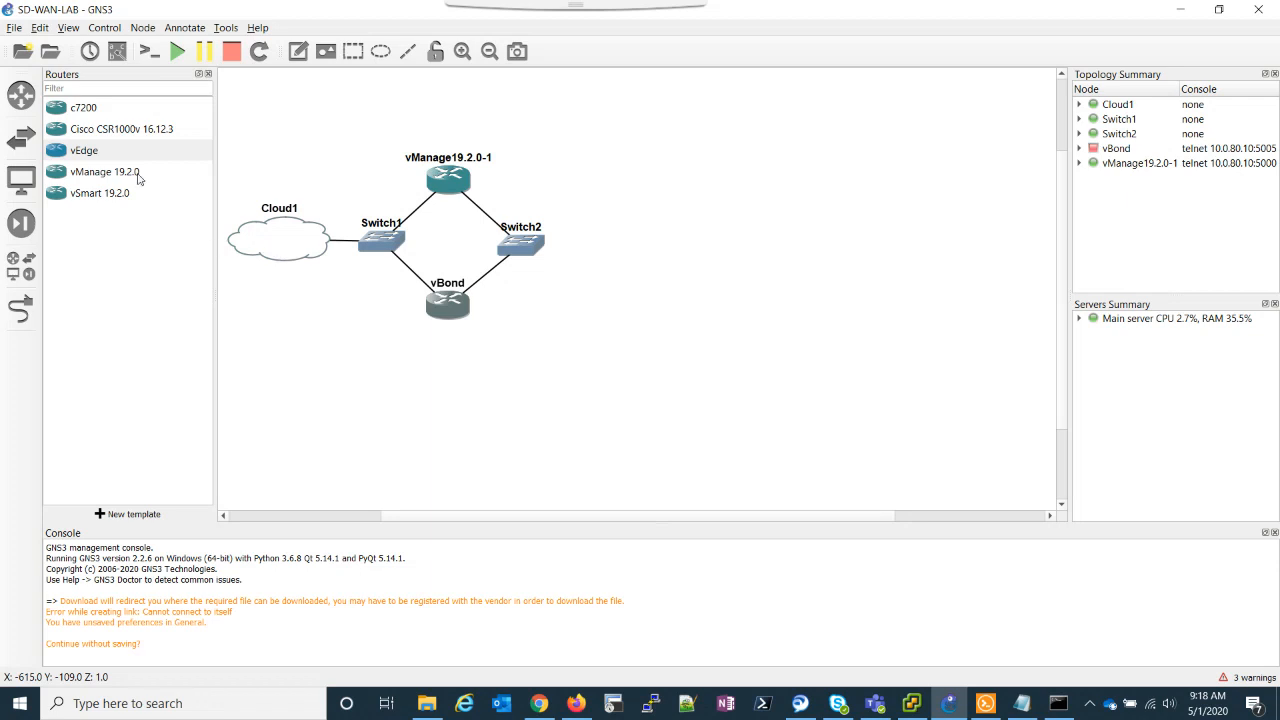
mouse_move(472, 238)
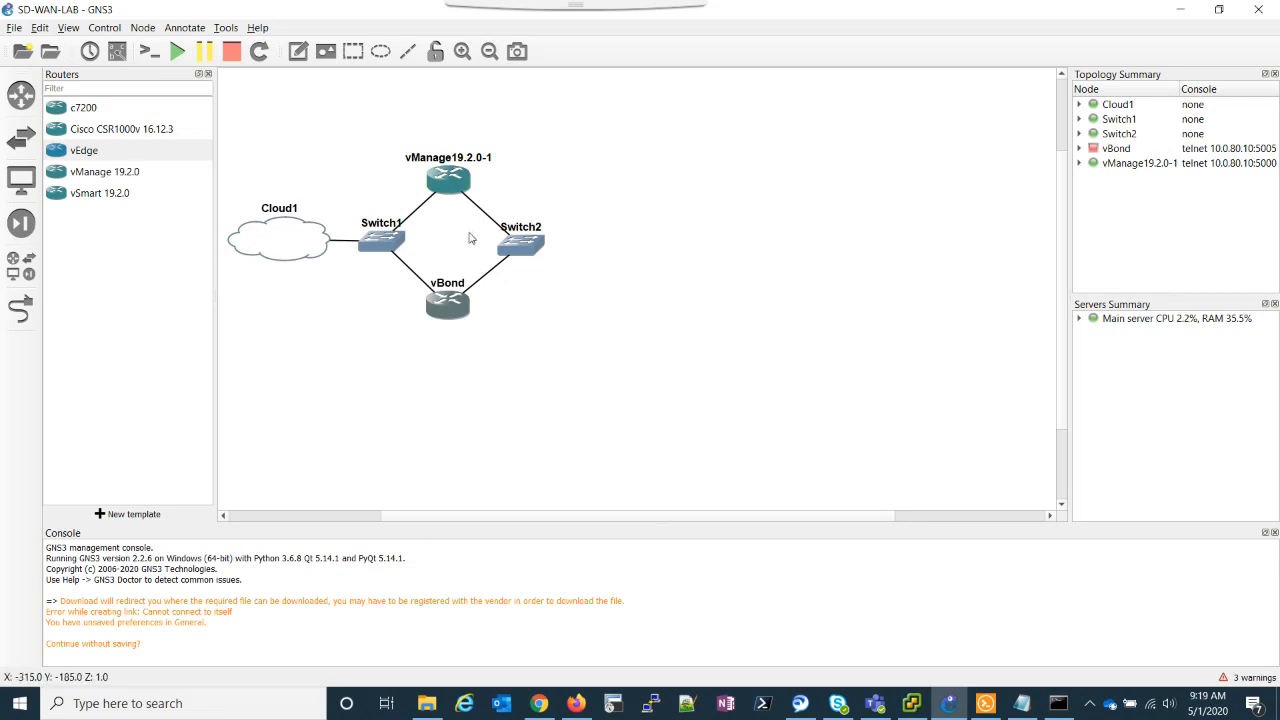
- Start the vBond node and bring up its actions to reach the console
right_click(446, 304)
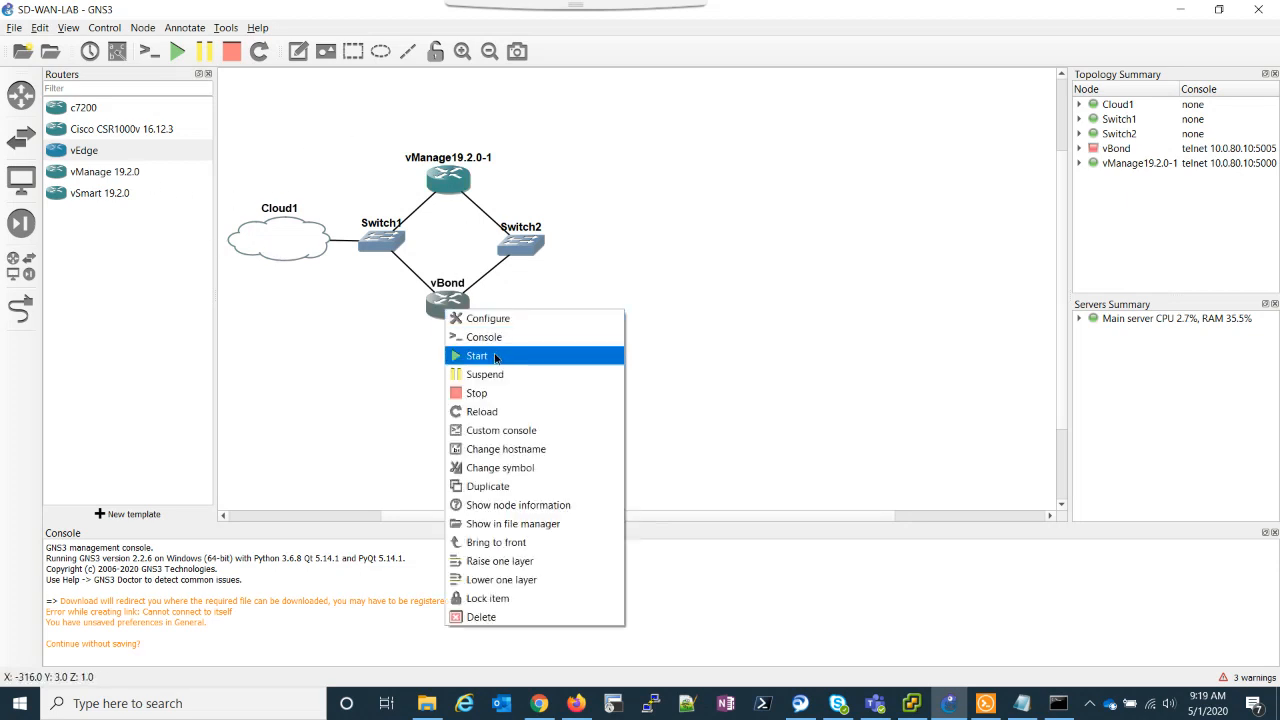
left_click(476, 356)
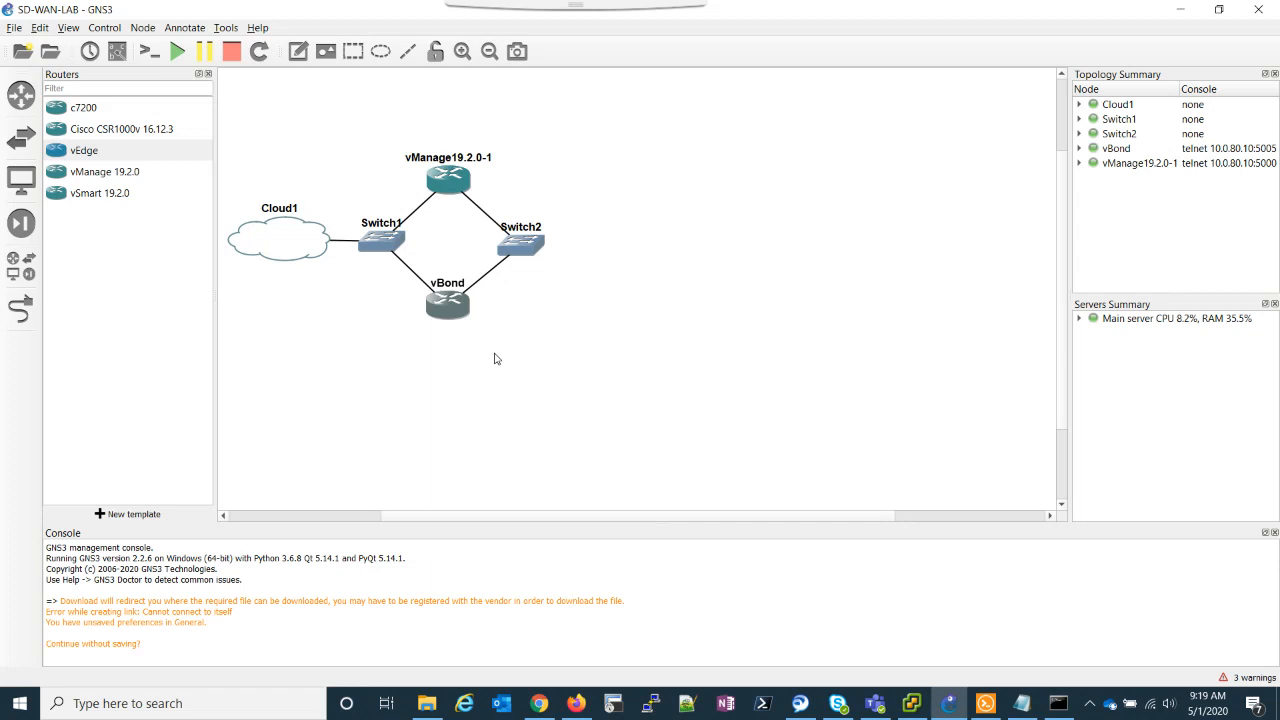
mouse_move(504, 354)
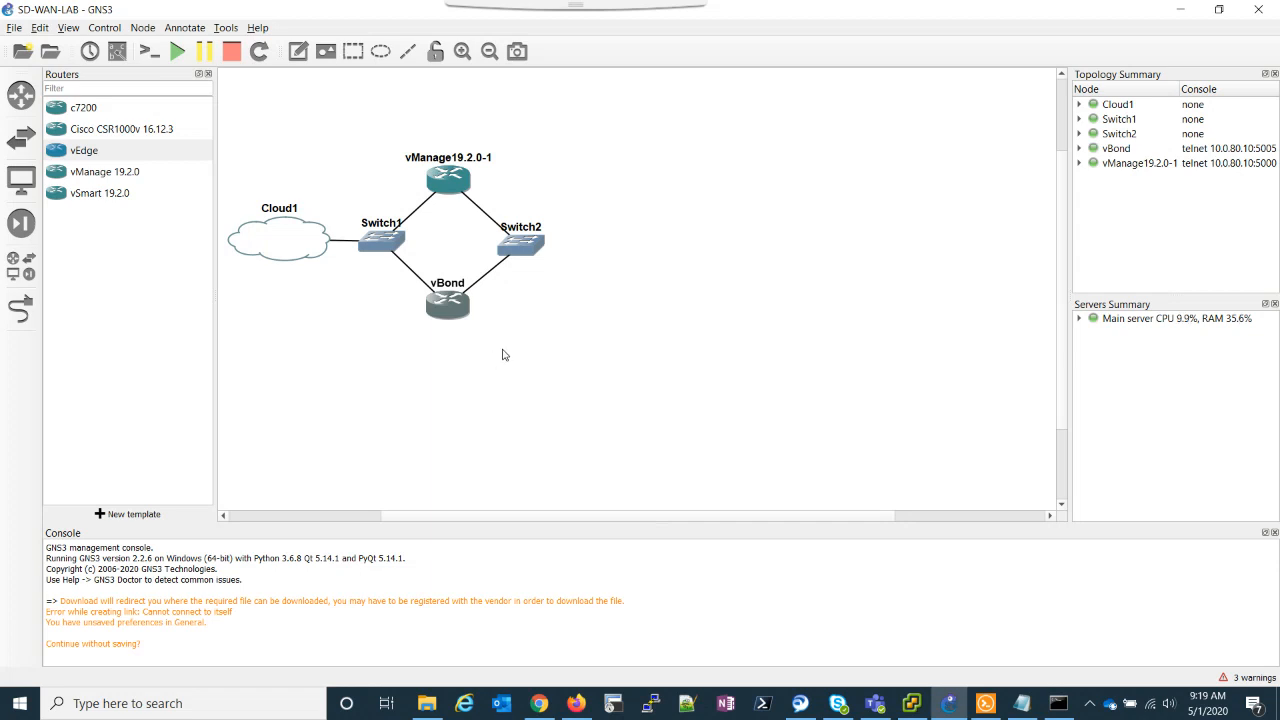
right_click(446, 304)
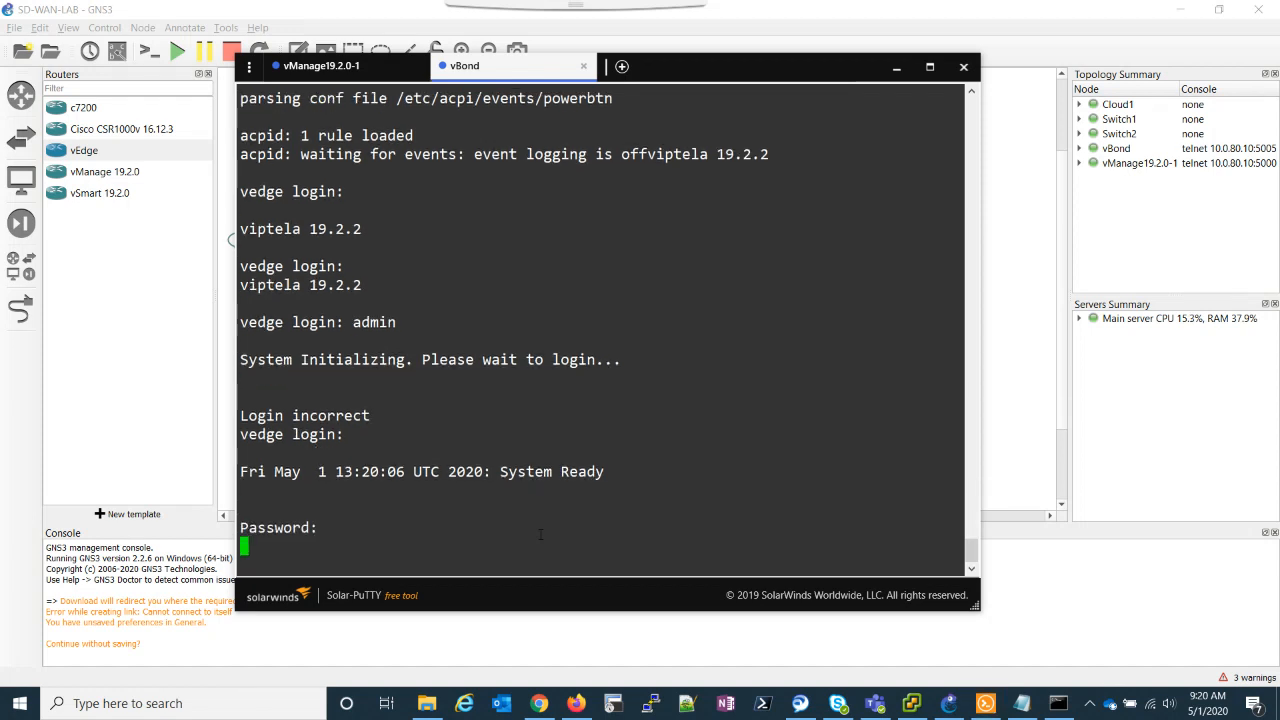
- Log into vBond as admin, set the initial password, and enter configuration mode with conf t
type("admin")
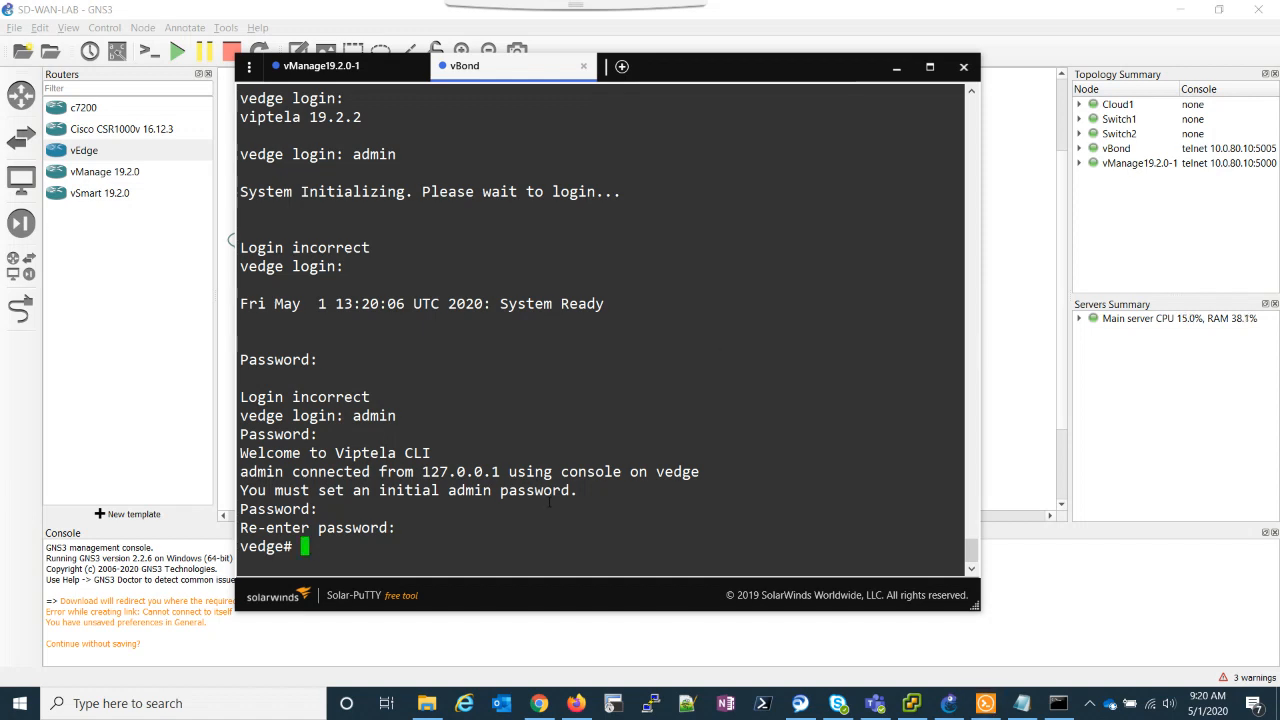
type("conf t")
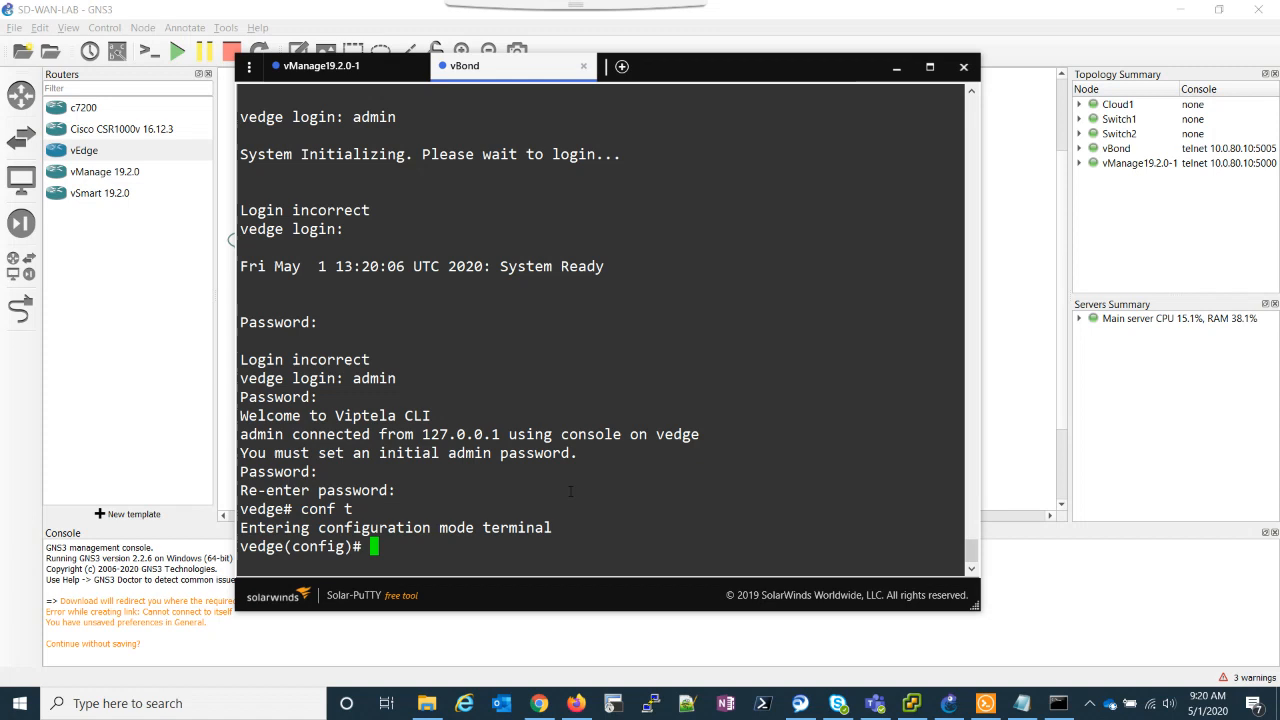
- Under system, set host-name vBond1, system-ip 1.1.1.3 and site-id 1
type("system")
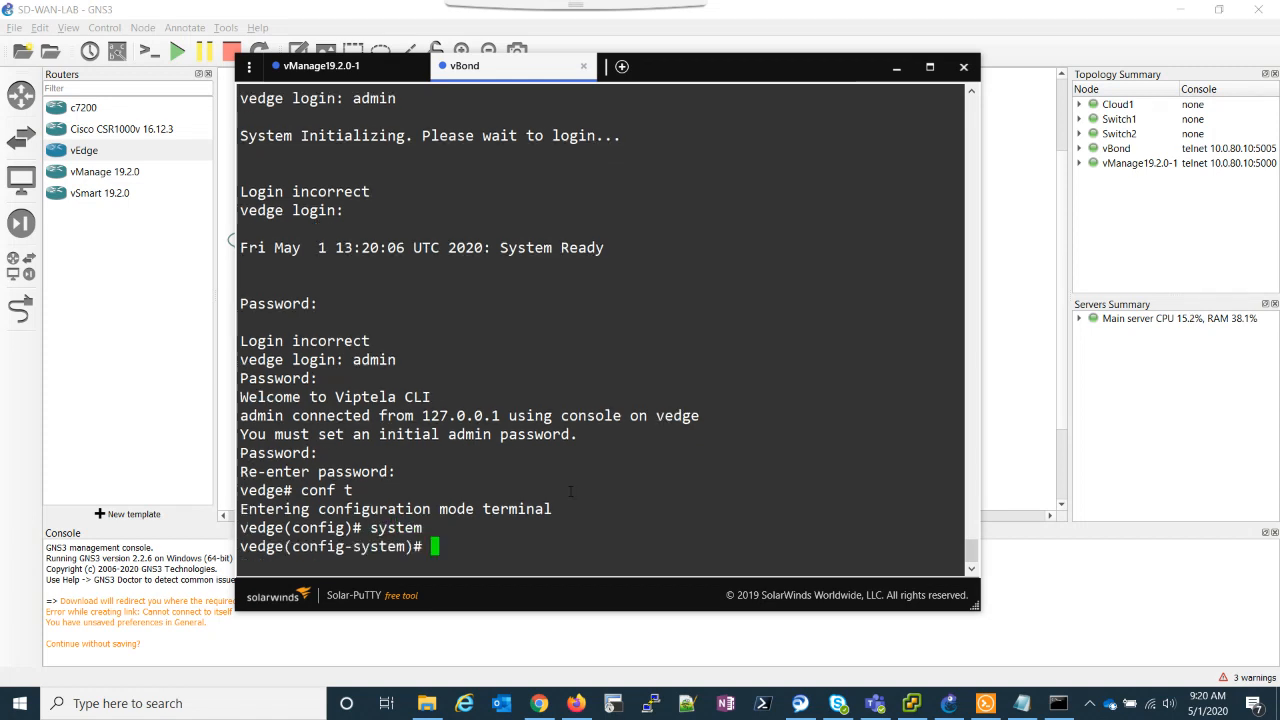
type("host-name")
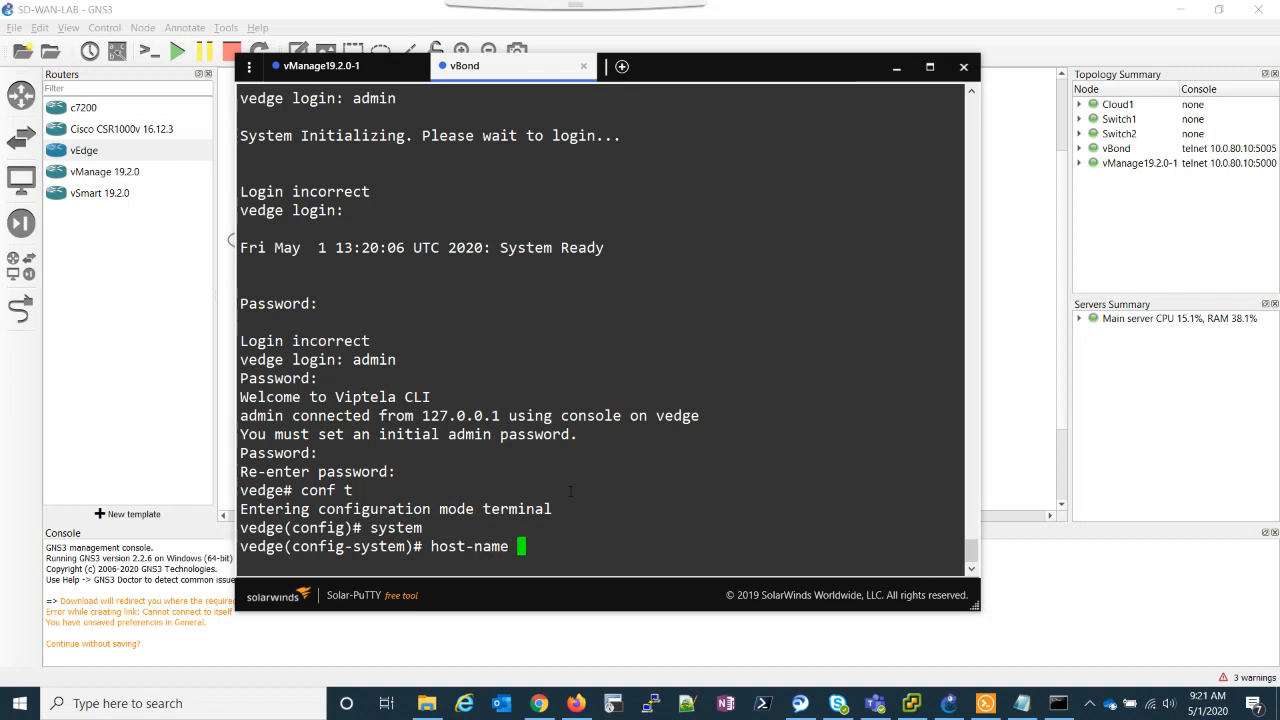
type("vBond1")
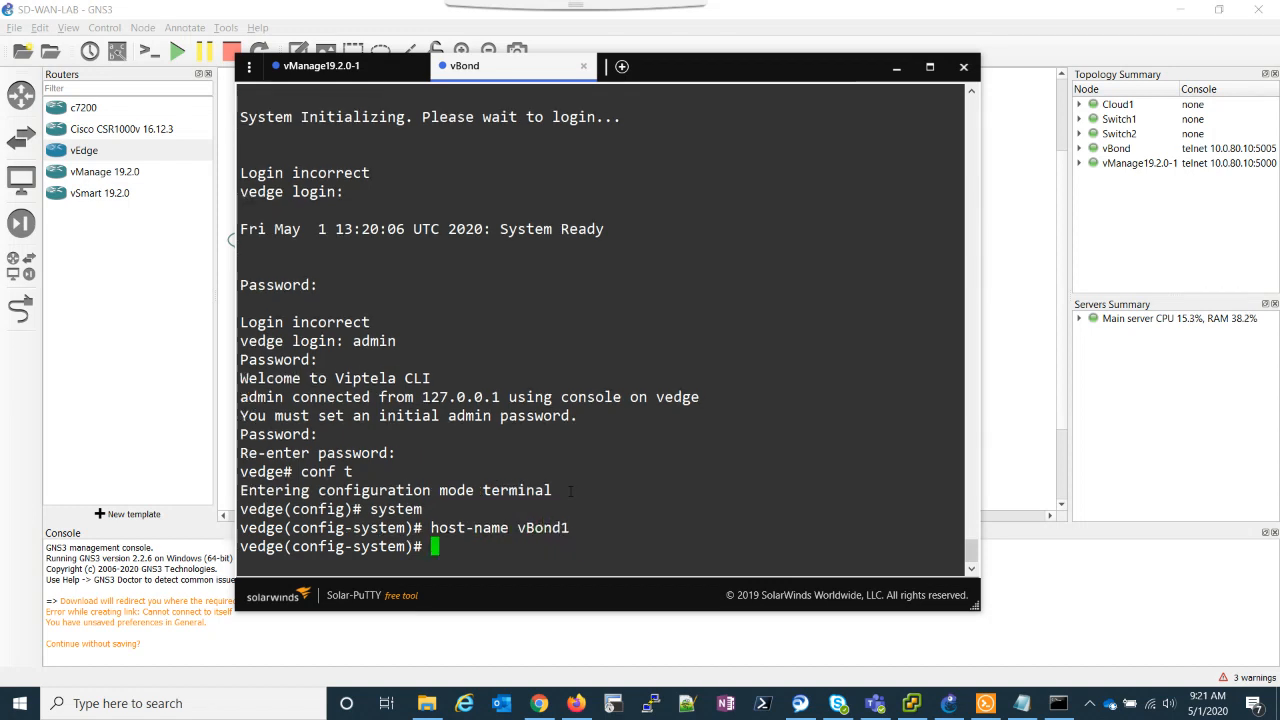
type("system-")
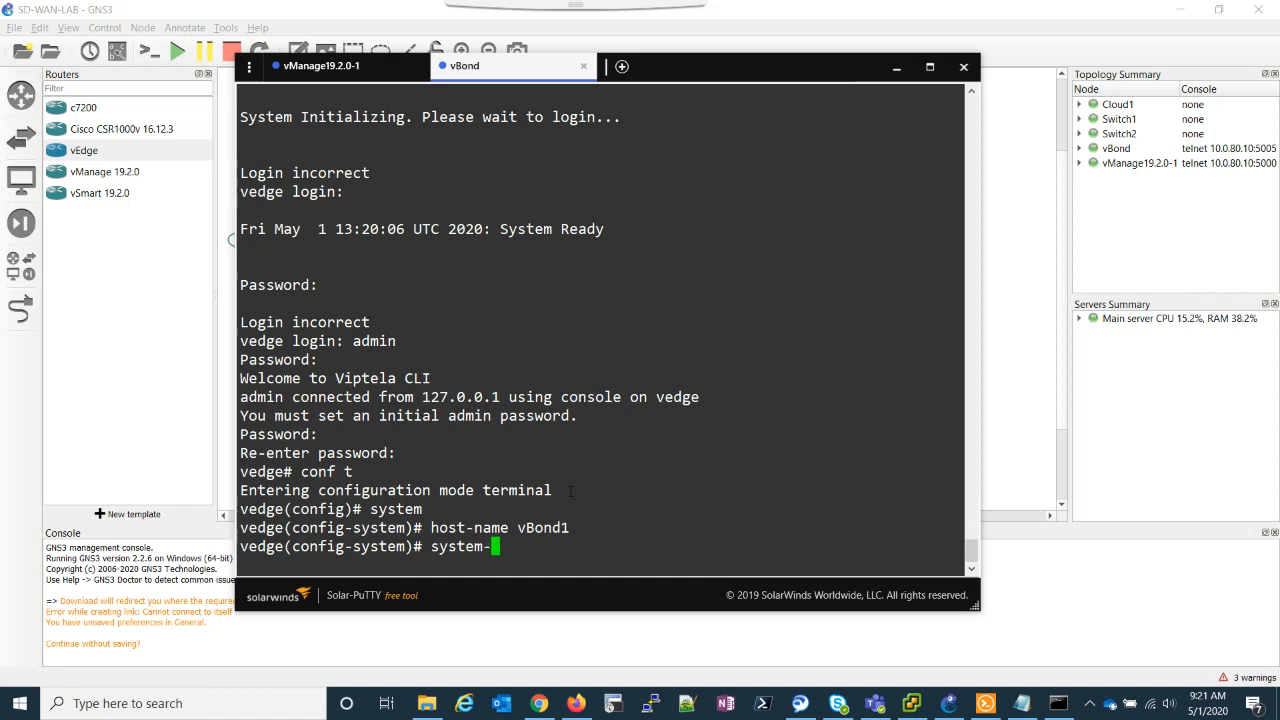
type("ip")
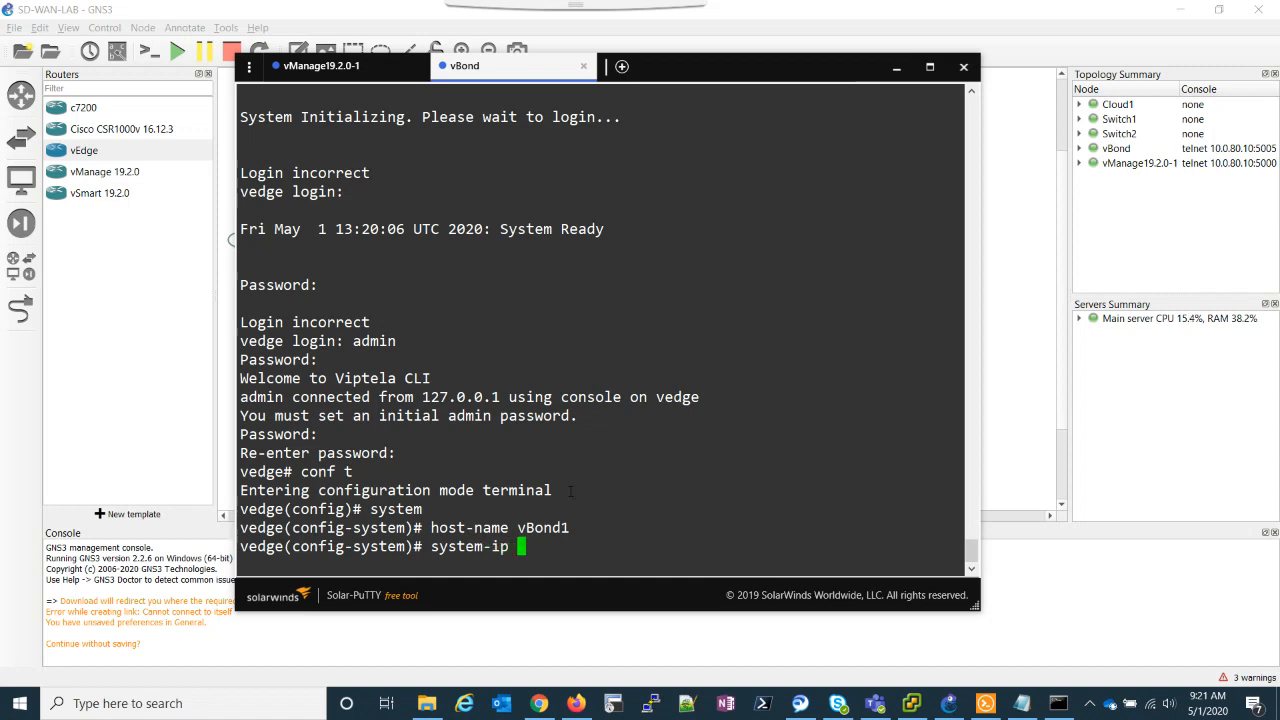
type("3.3.3.3")
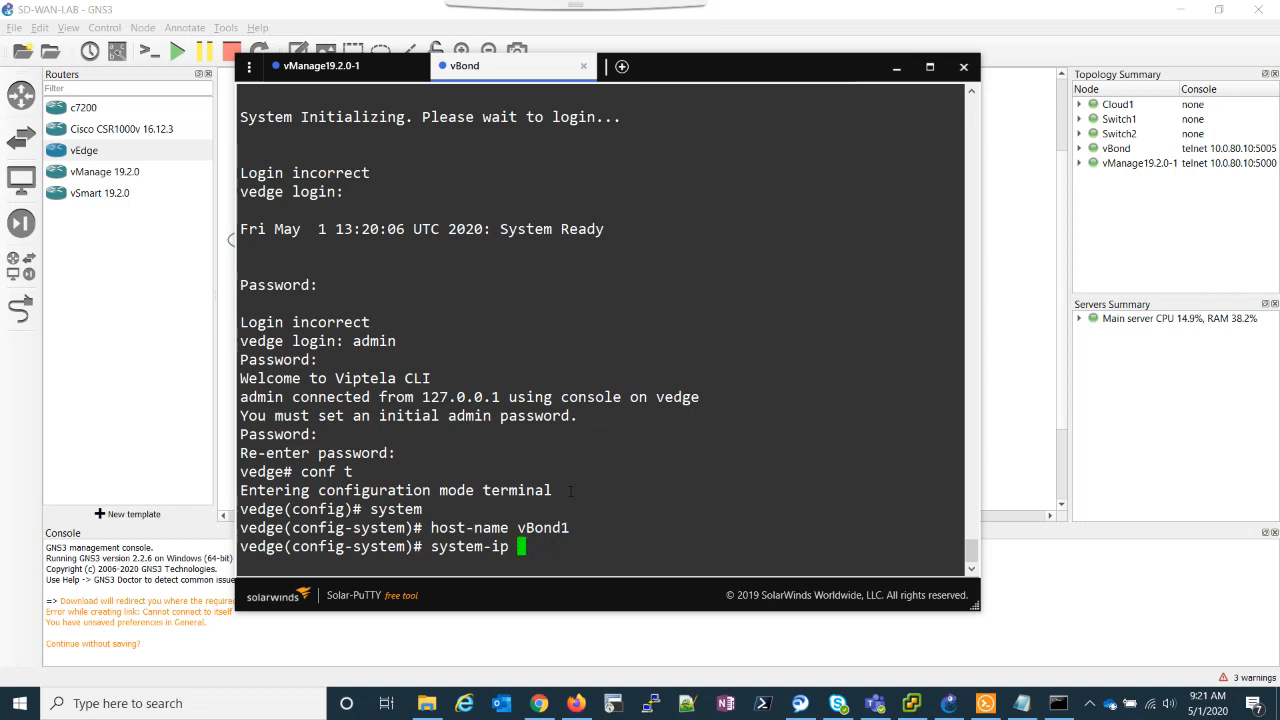
type("1.1.1.3")
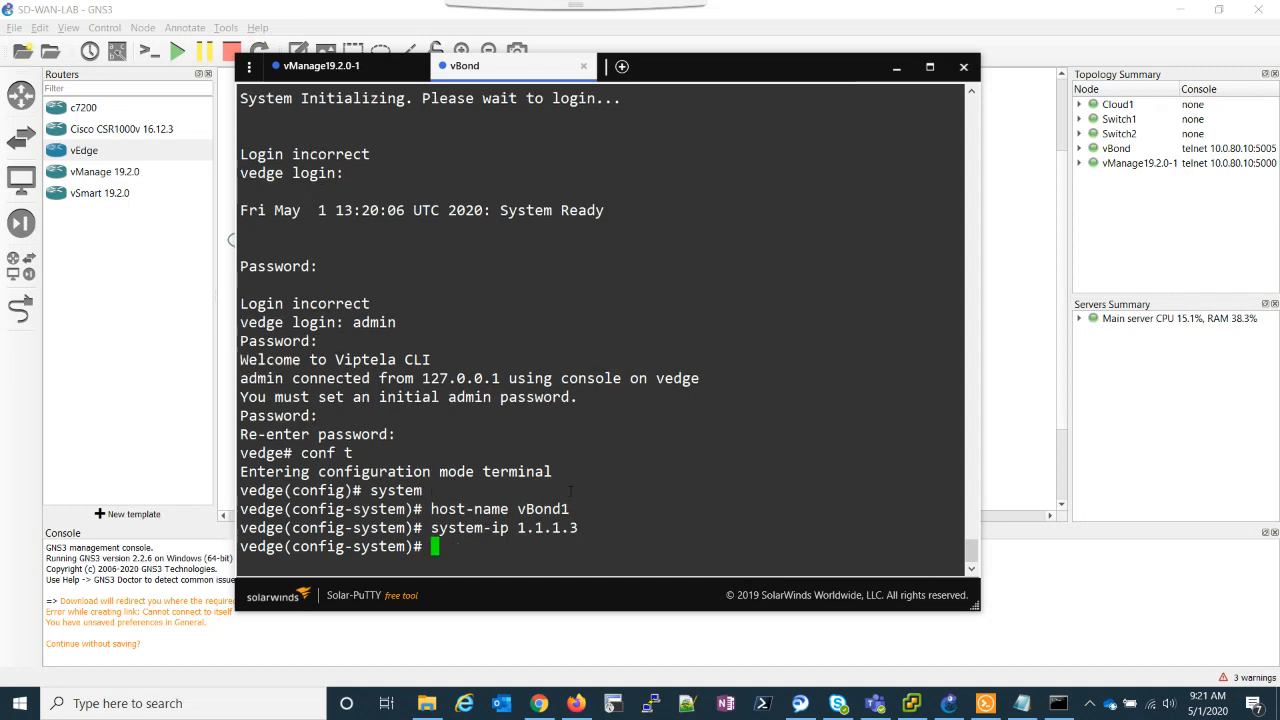
type("site-")
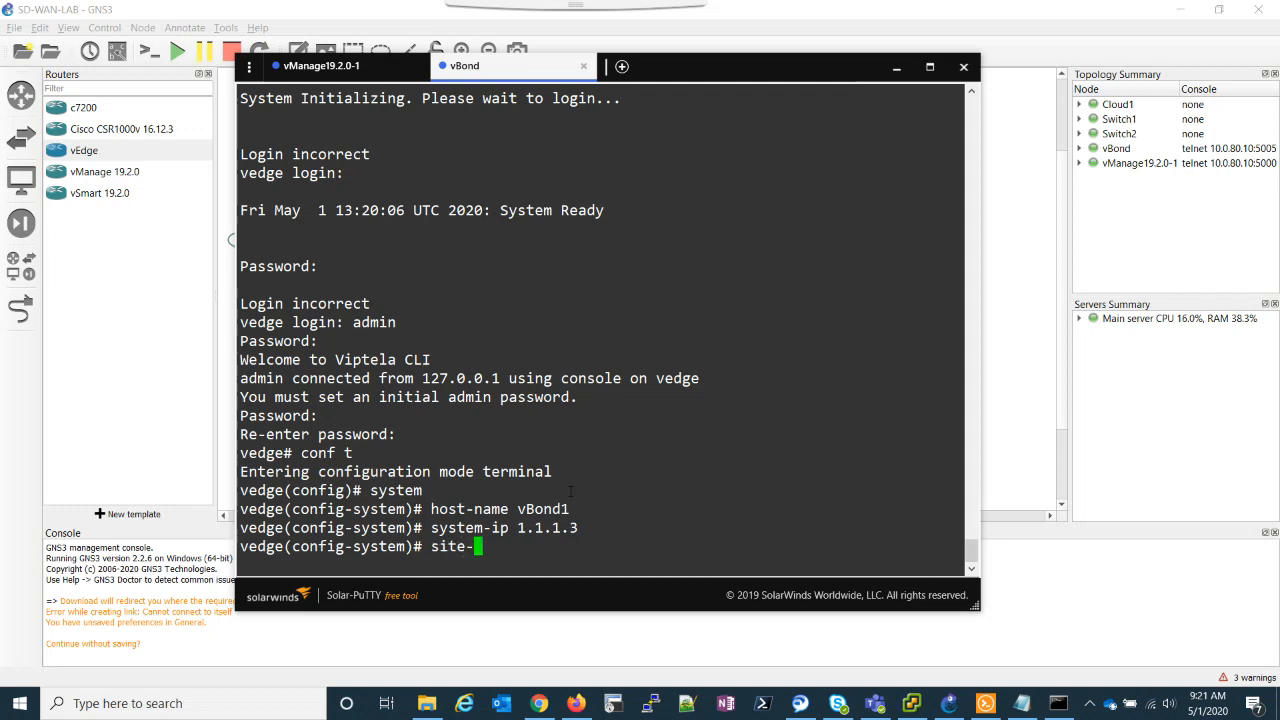
type("id 1")
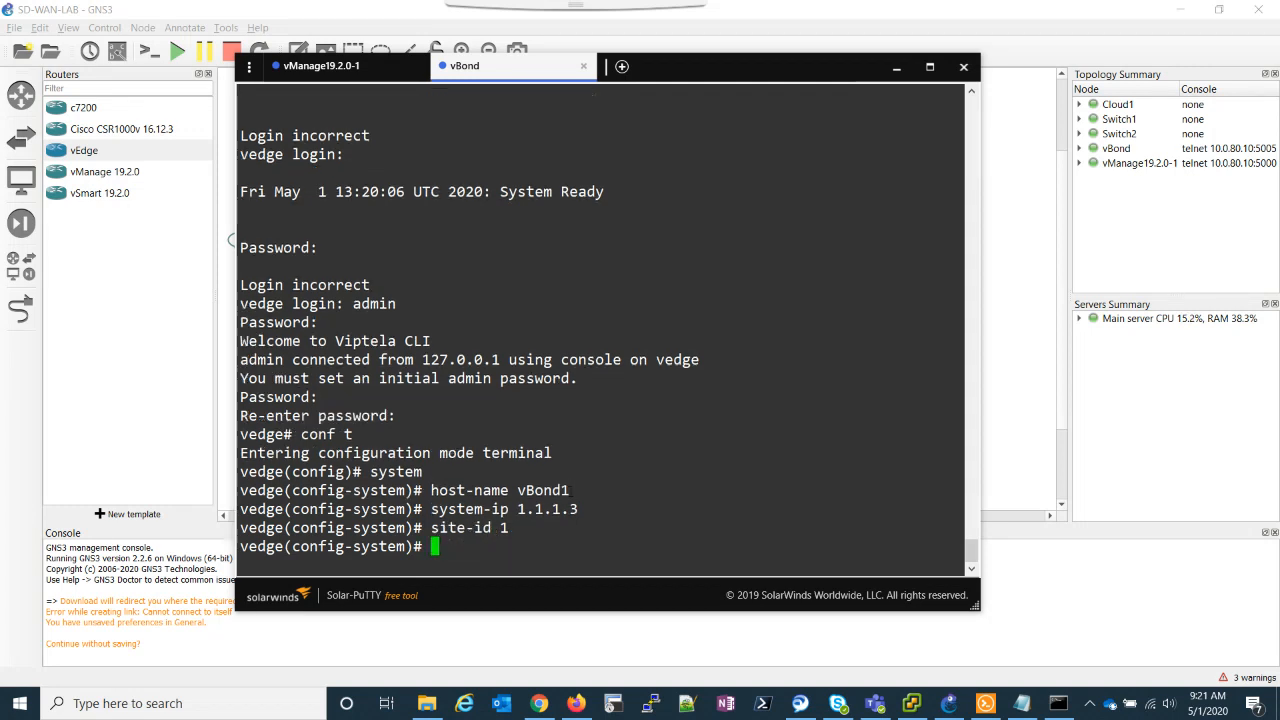
- Set organization-name lane-sdwan-lab, timezone America/New_York, 'vbond 199.1.1.3 local', and exit system config
type("organization-name lane")
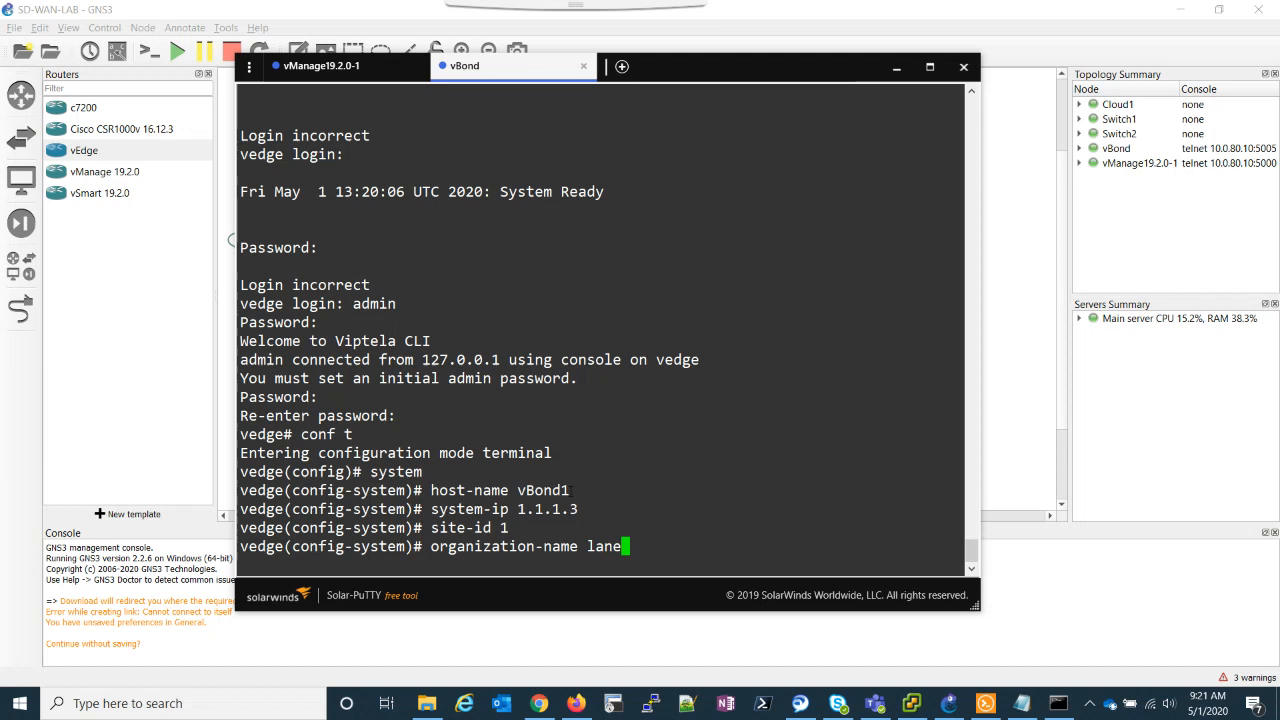
type("-sdwan-lab")
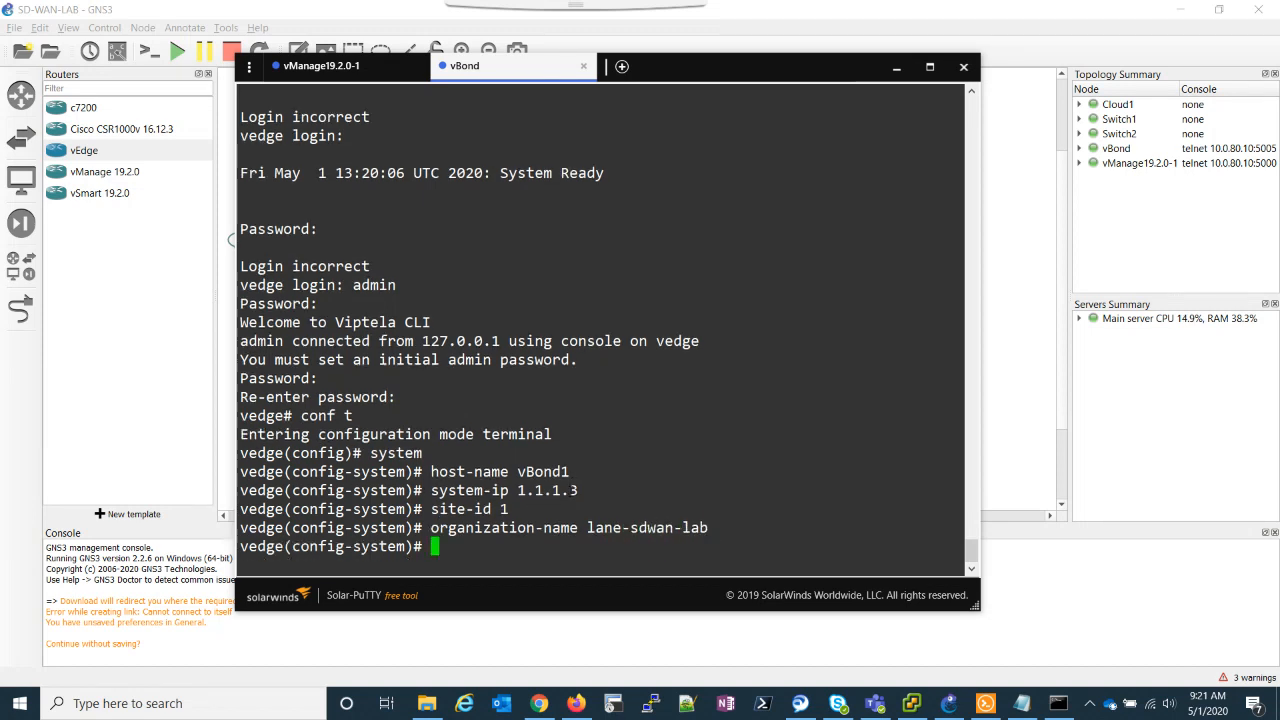
type("clock timezone")
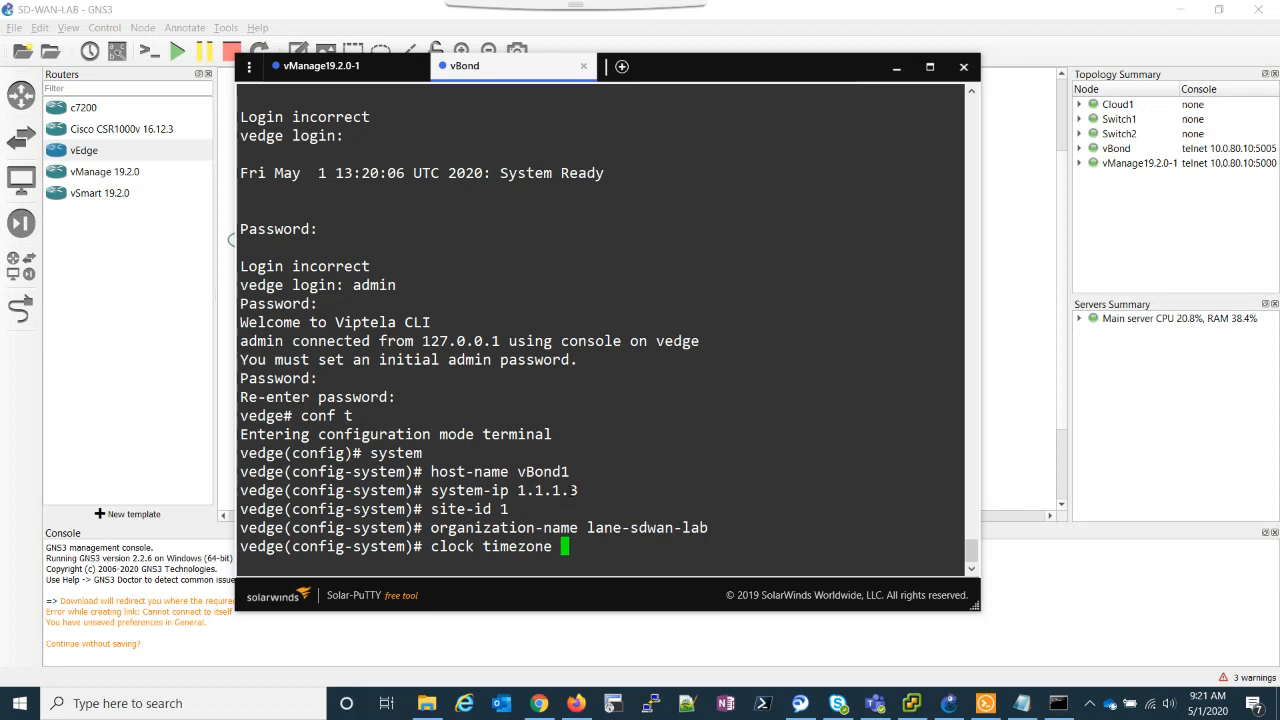
type("America/")
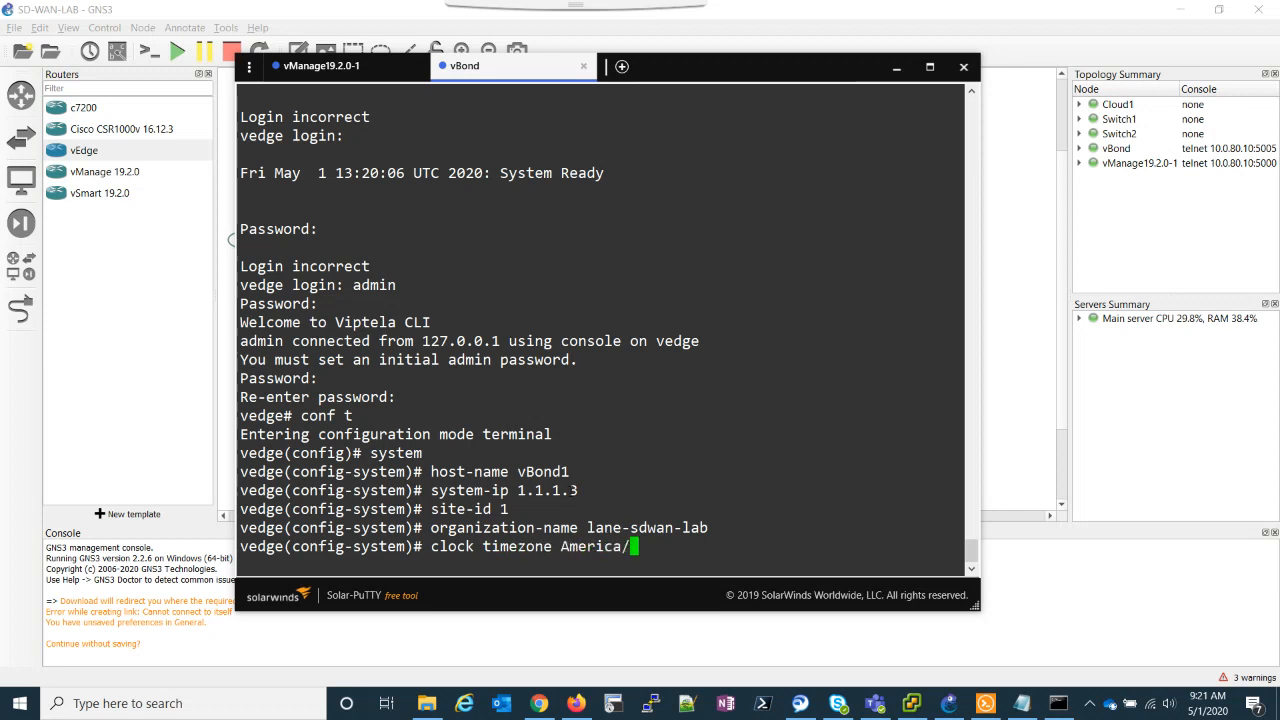
type("New_York")
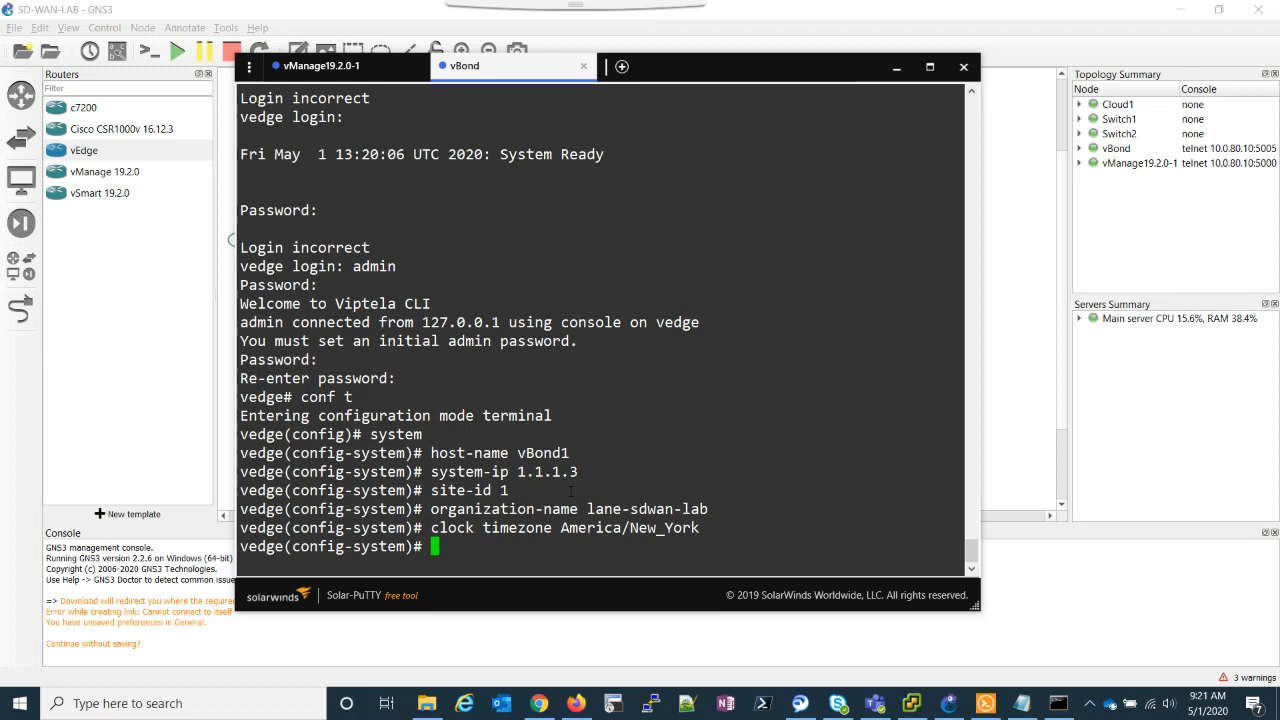
type("vbond")
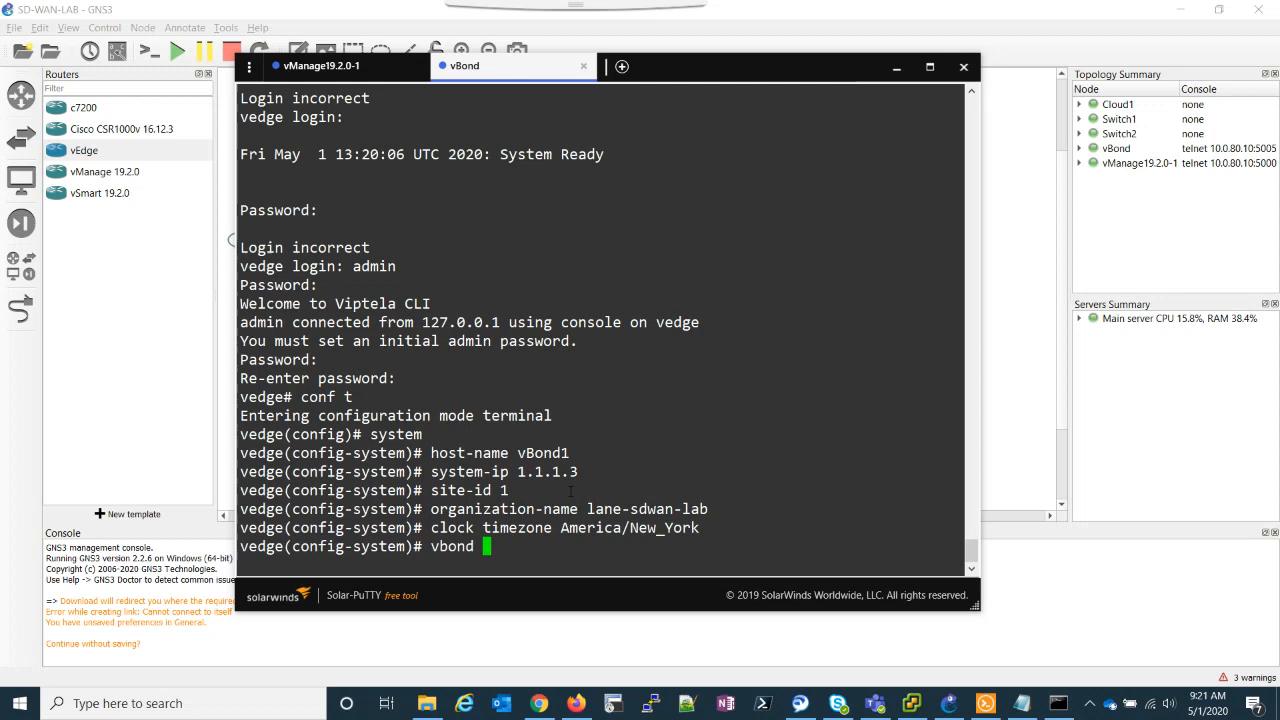
type("199")
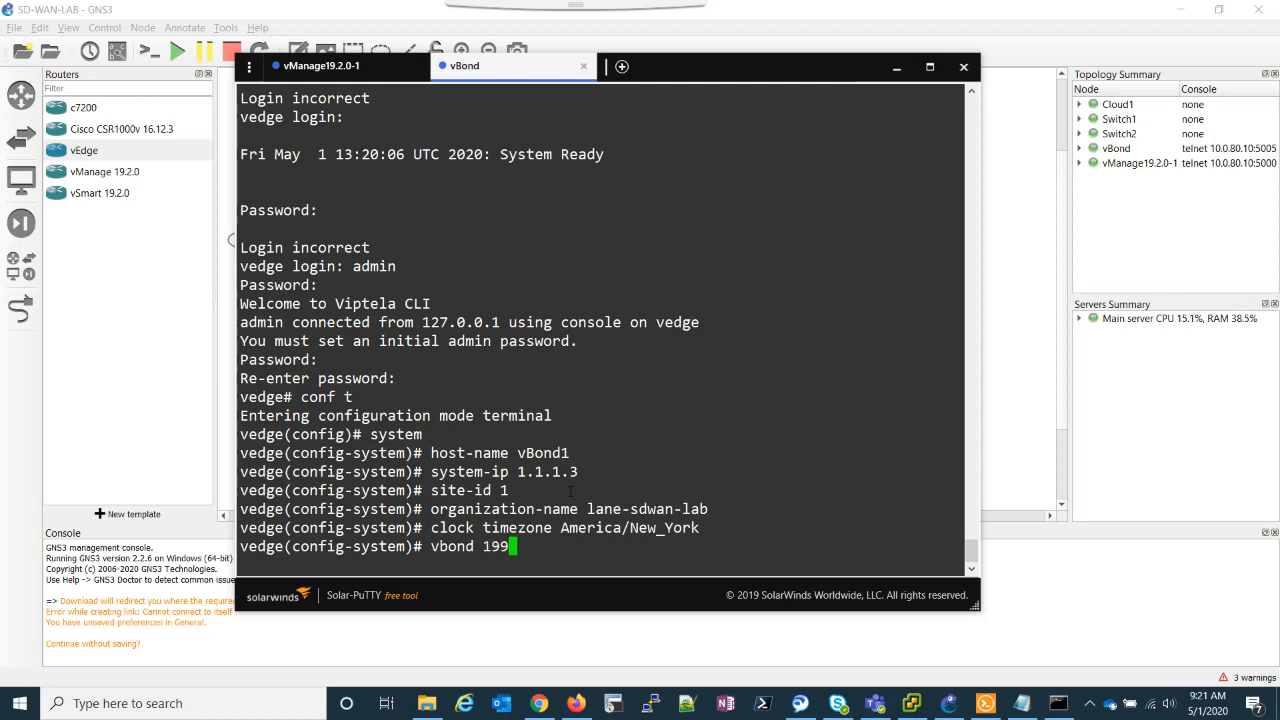
type(".1.1.3")
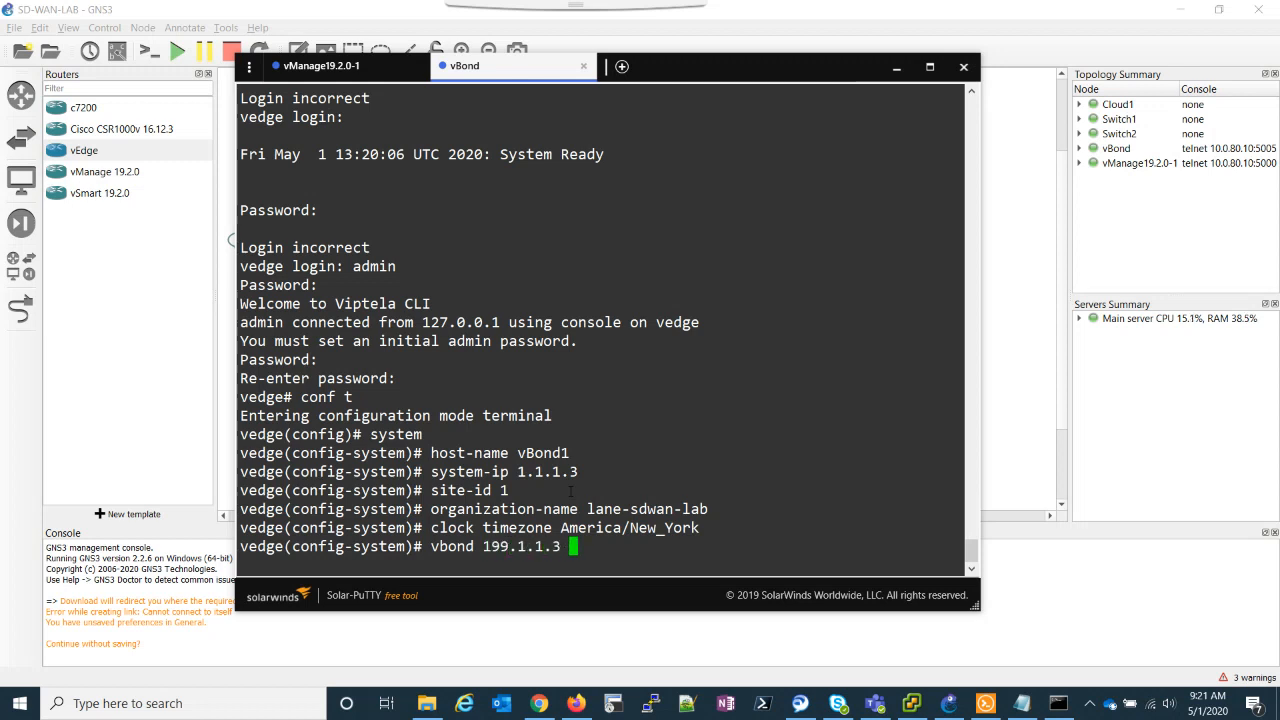
type("local")
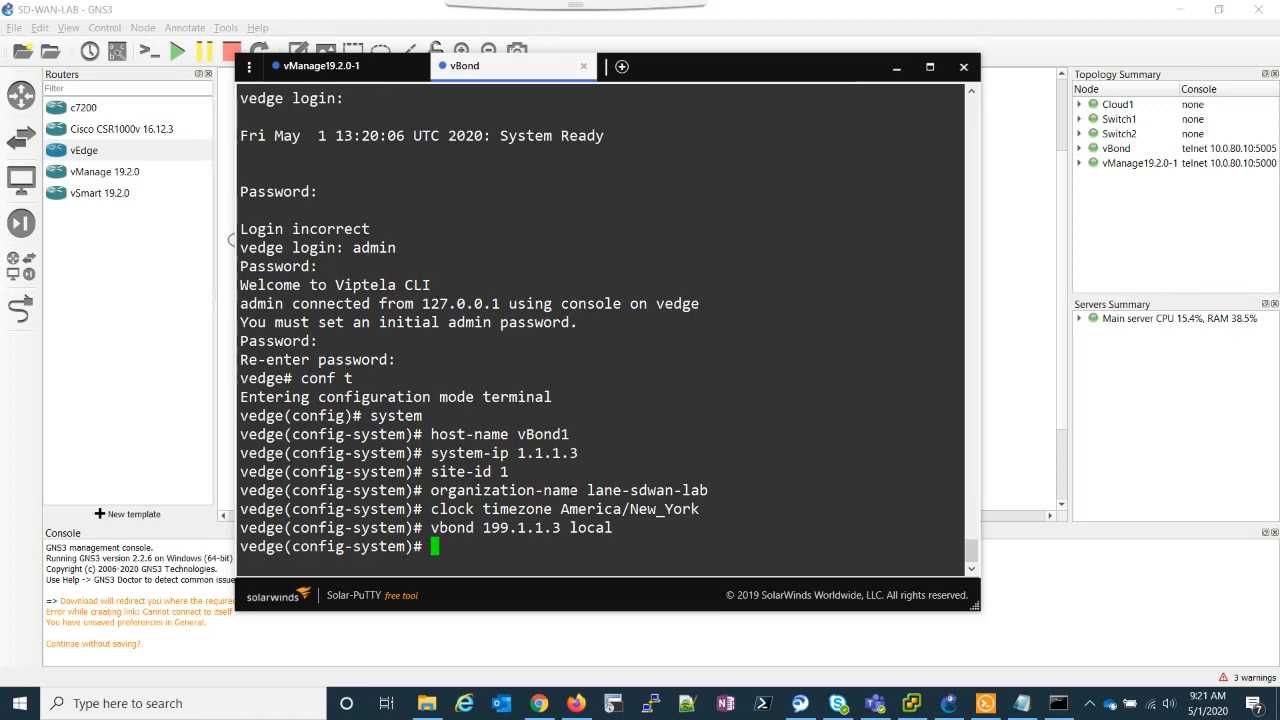
type("exit")
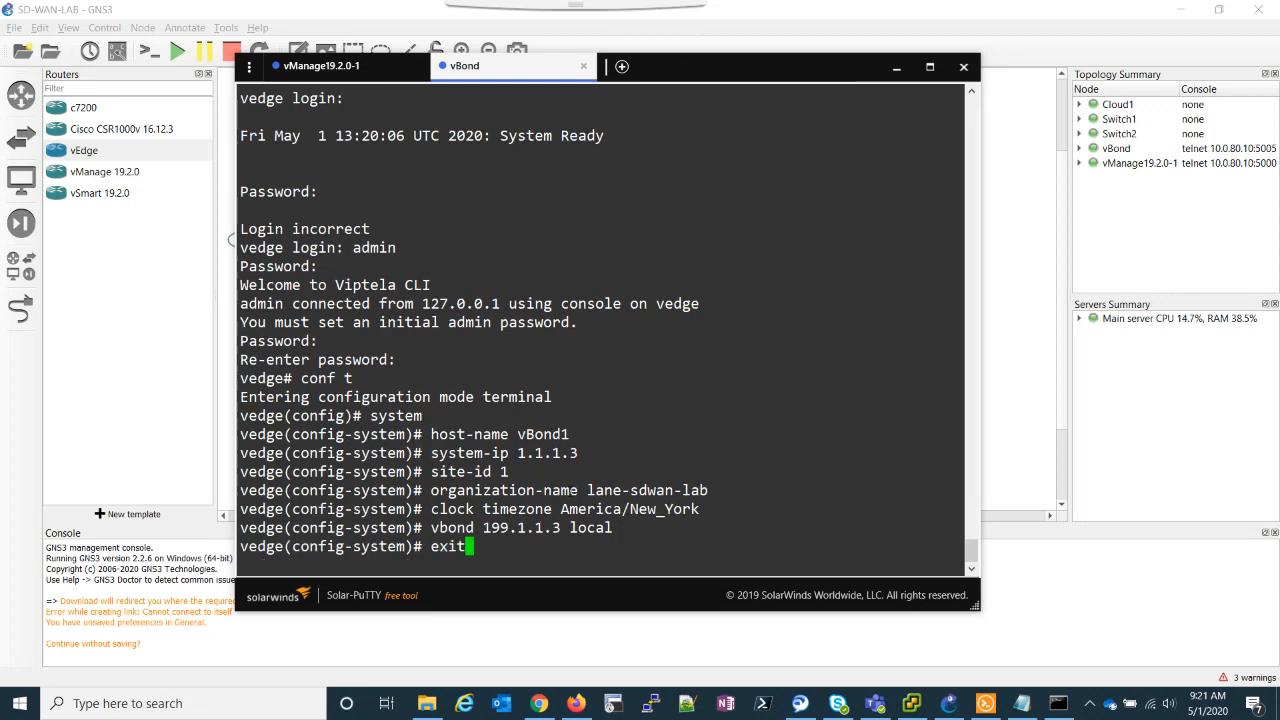
key("Return")
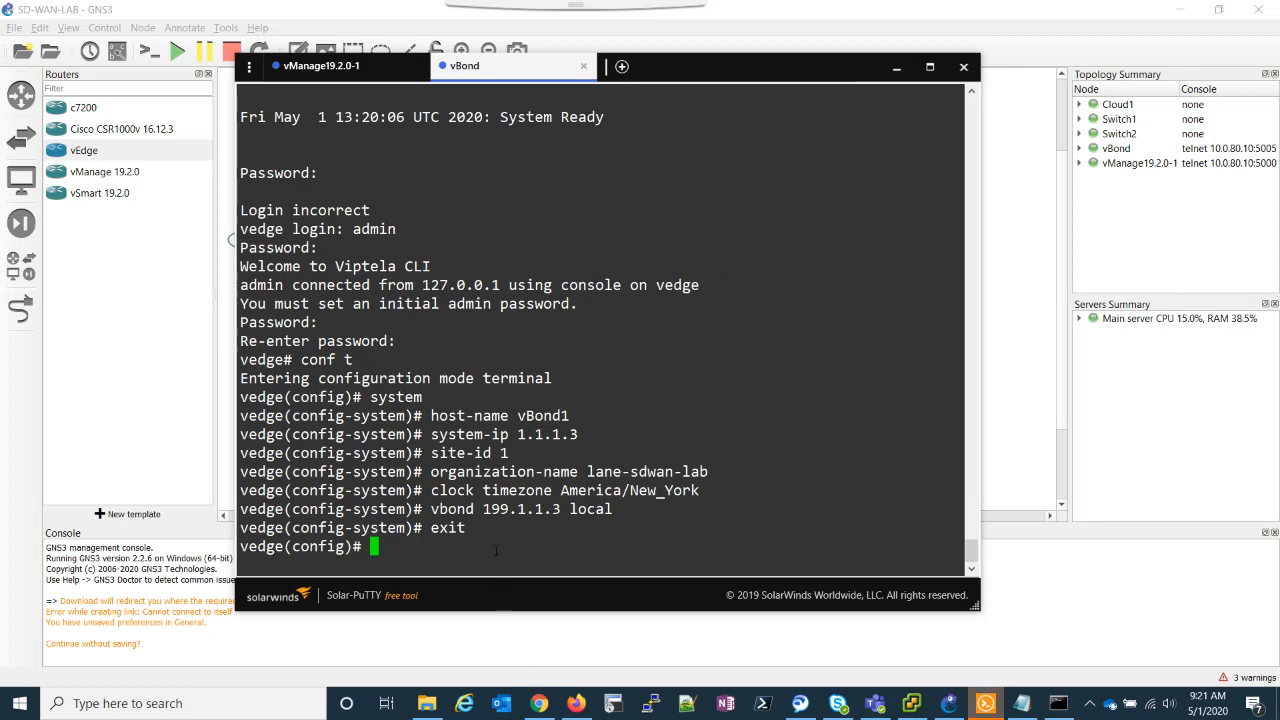
- In vpn 0, configure interface Ge0/0 with ip address 199.1.1.3/24 as an ipsec tunnel-interface
type("vpn")
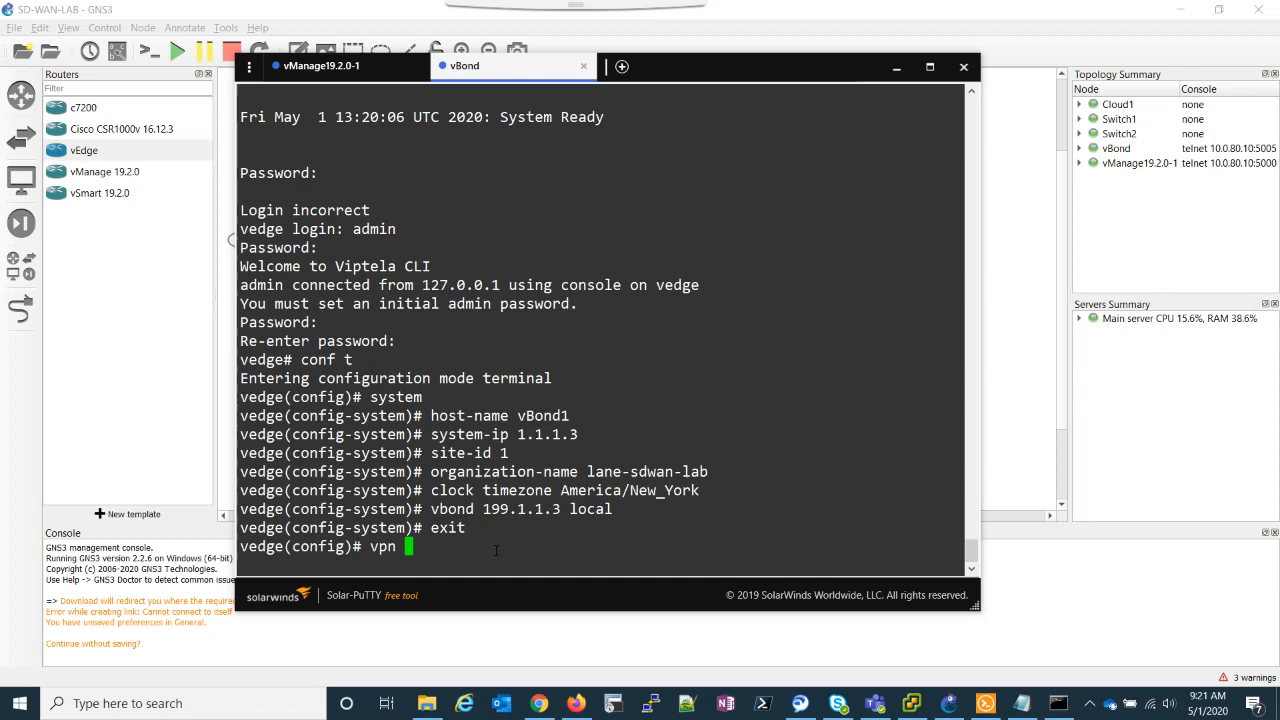
type("0")
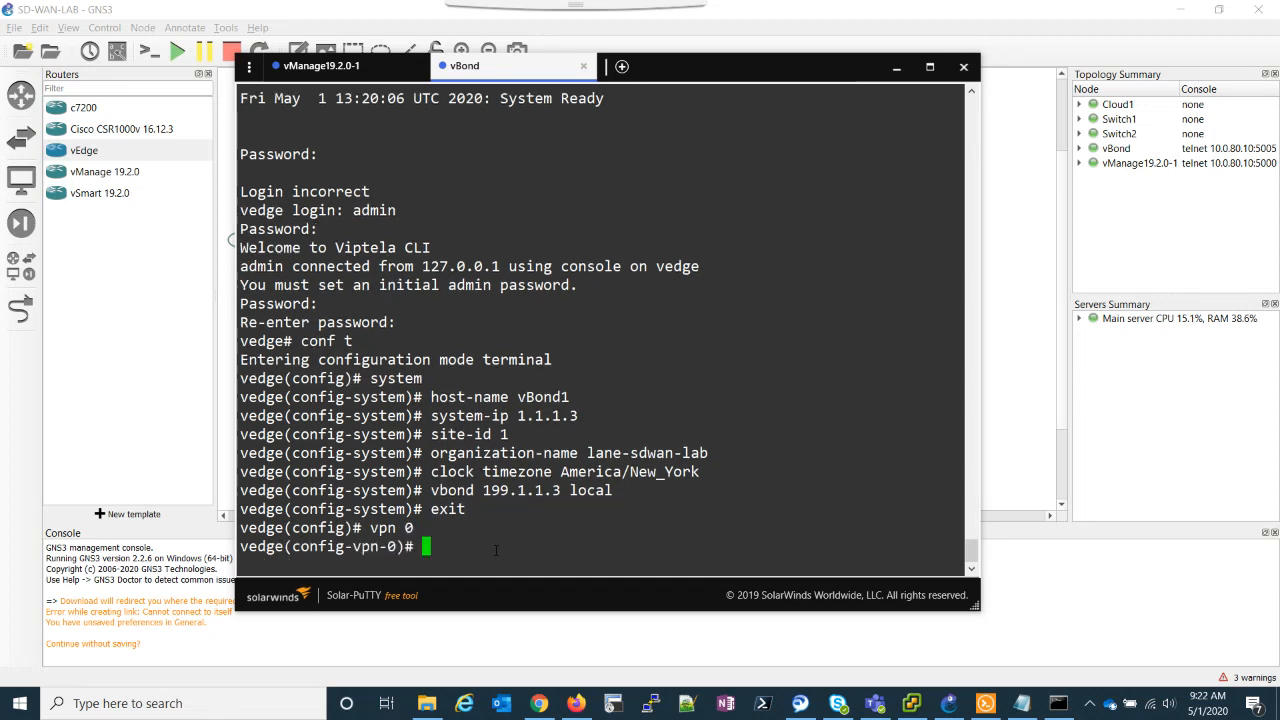
type("no eth0")
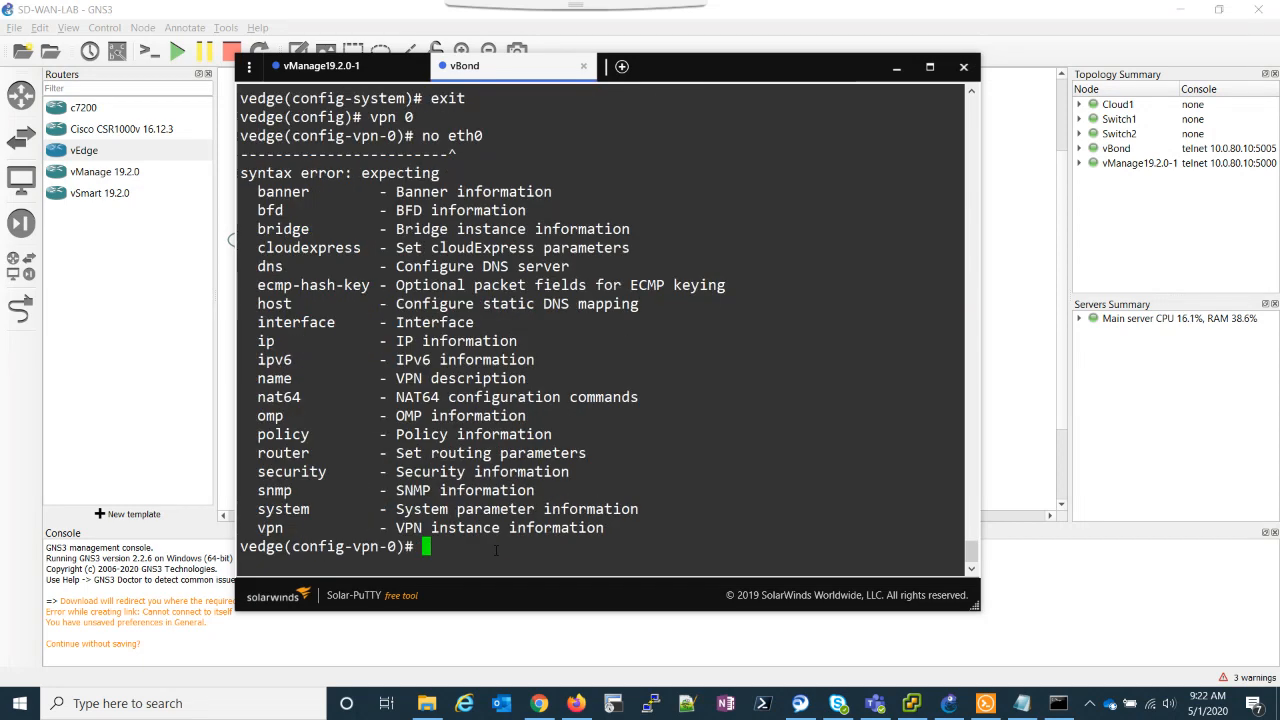
type("no int eth0")
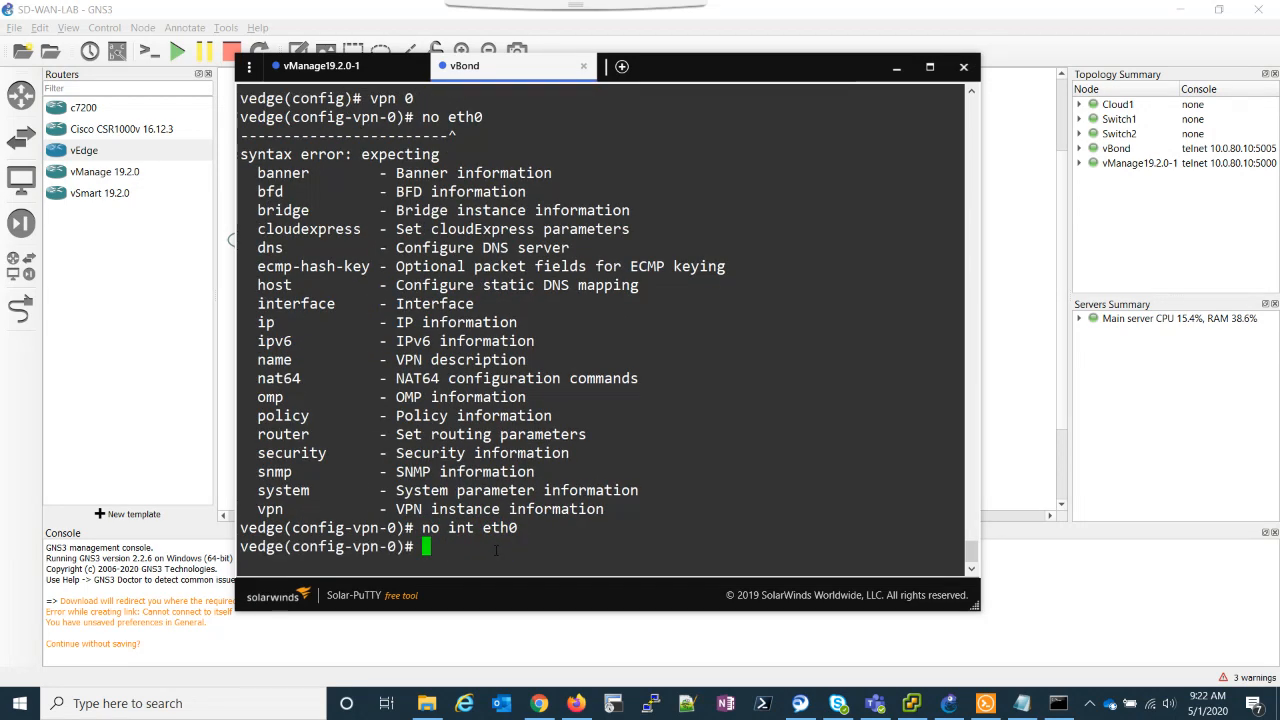
type("int Ge0/0")
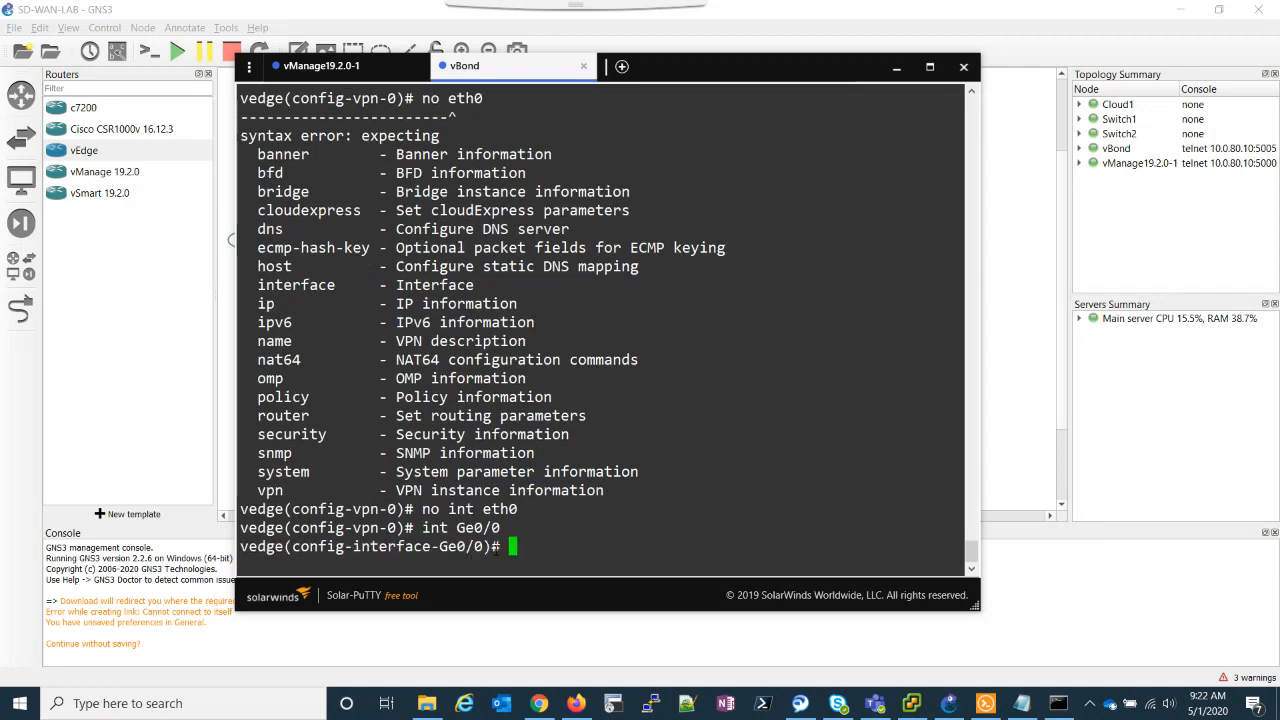
type("ip add")
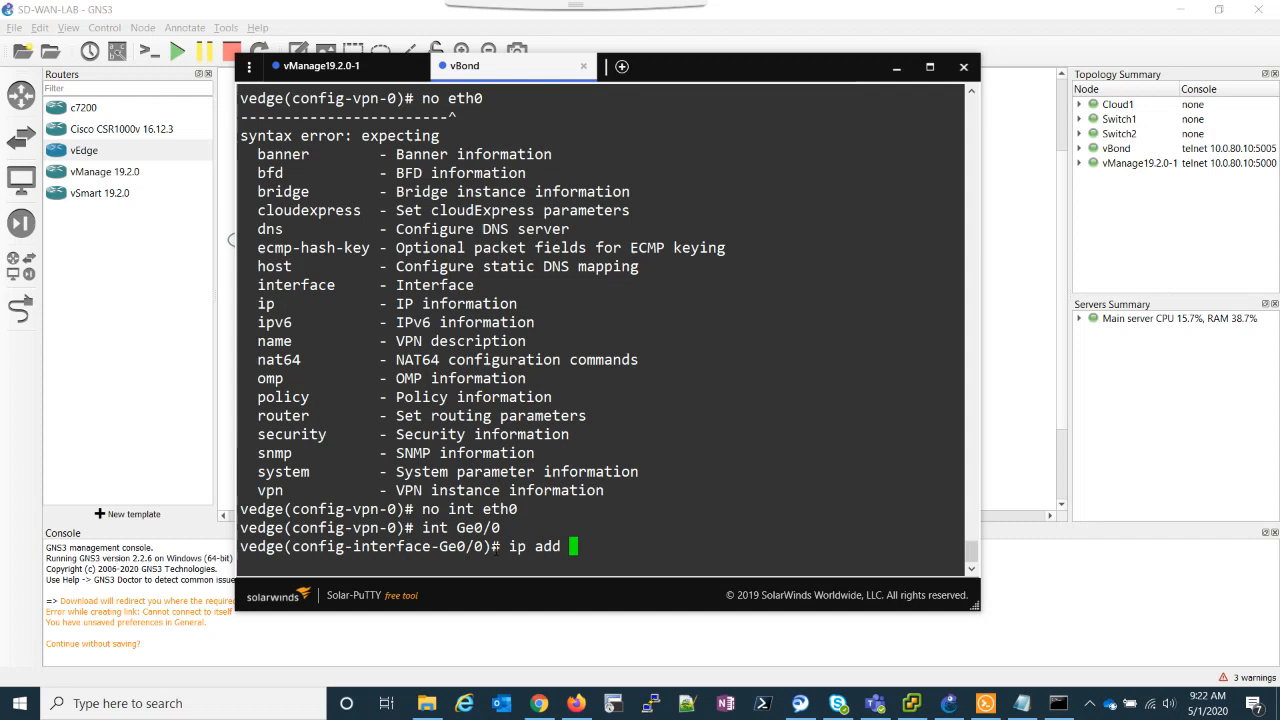
type("199.1.1.")
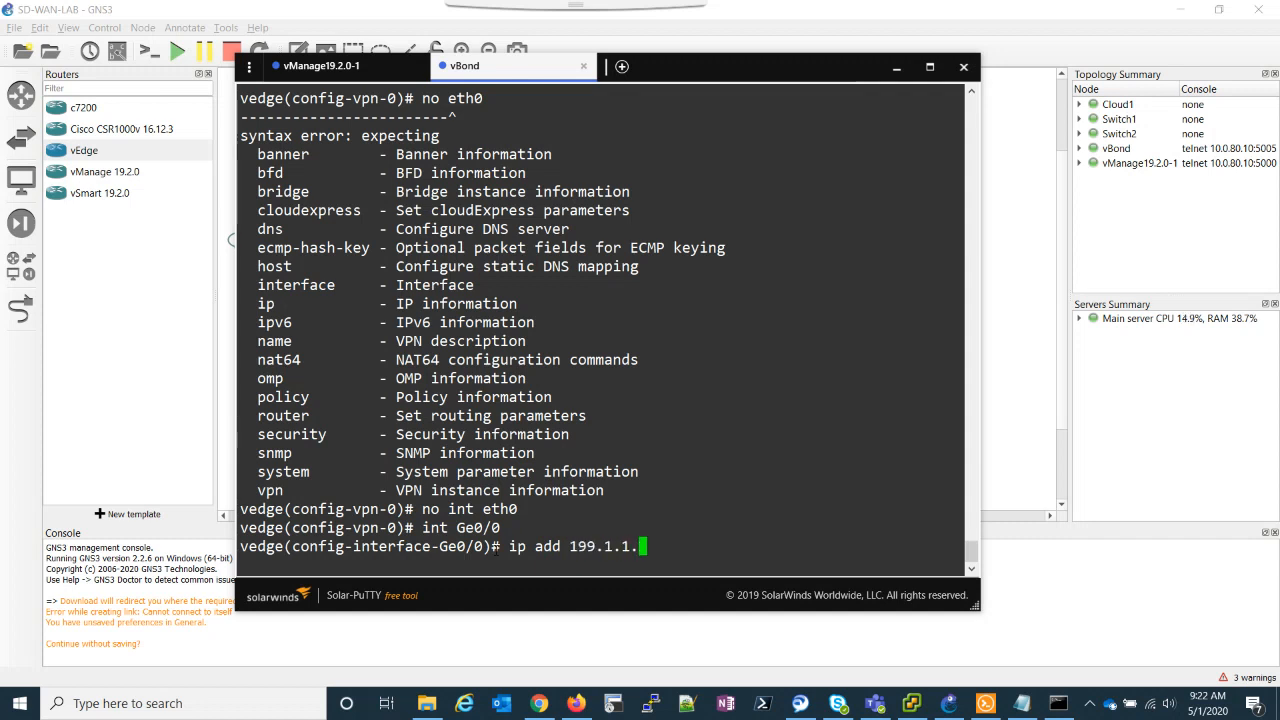
type("3/24")
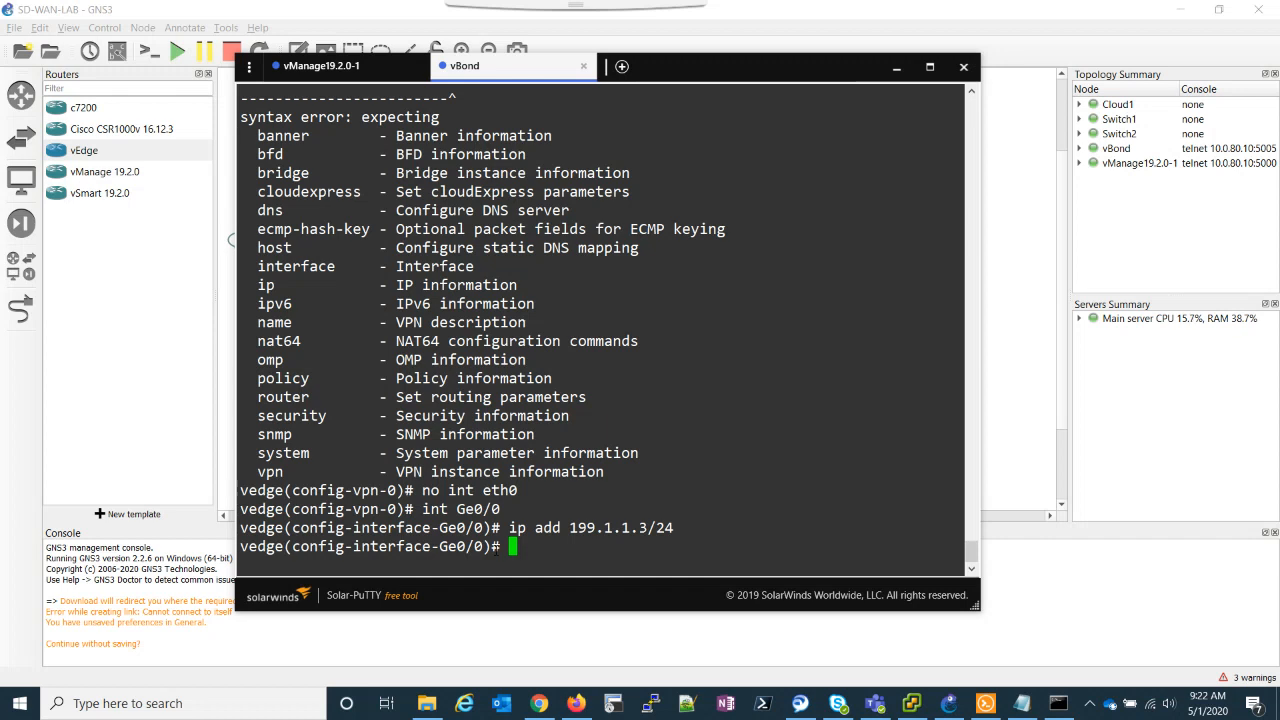
type("tunnel-interface")
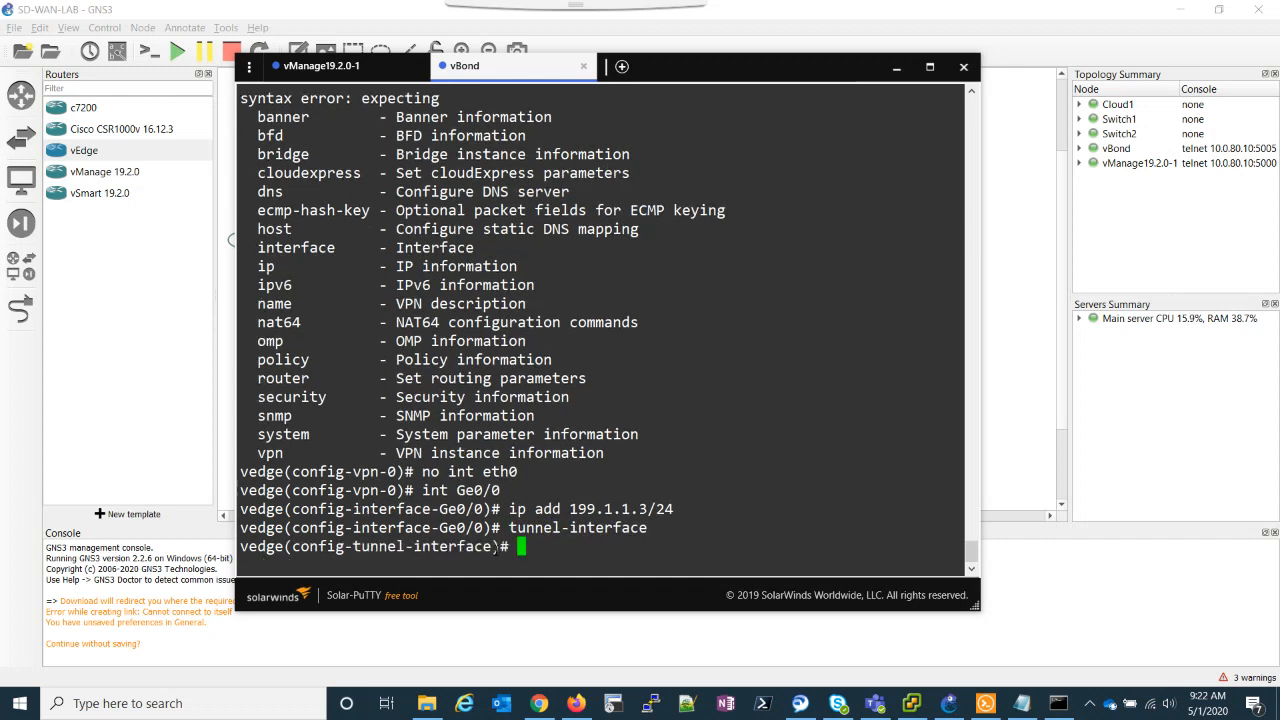
type("encap ipsec")
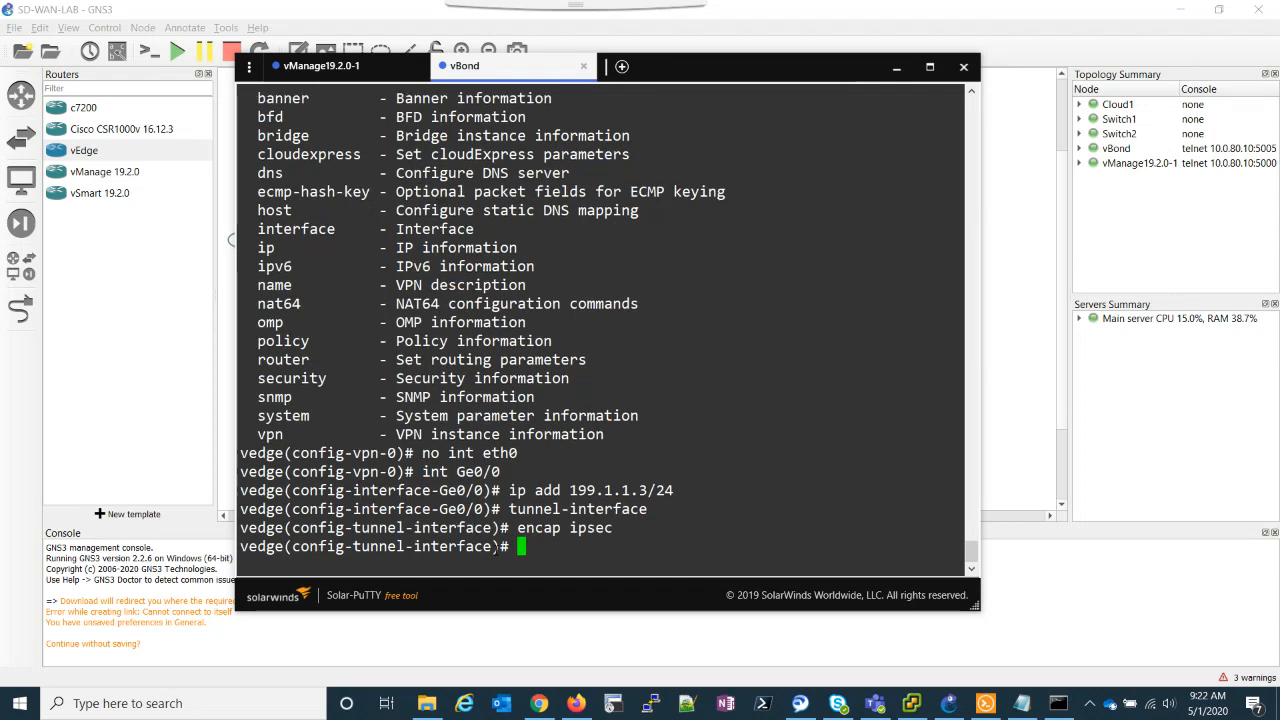
- Allow services all, netconf and sshd, then add default route 0.0.0.0/0 via 199.1.1.254 and exit
type("allow-service")
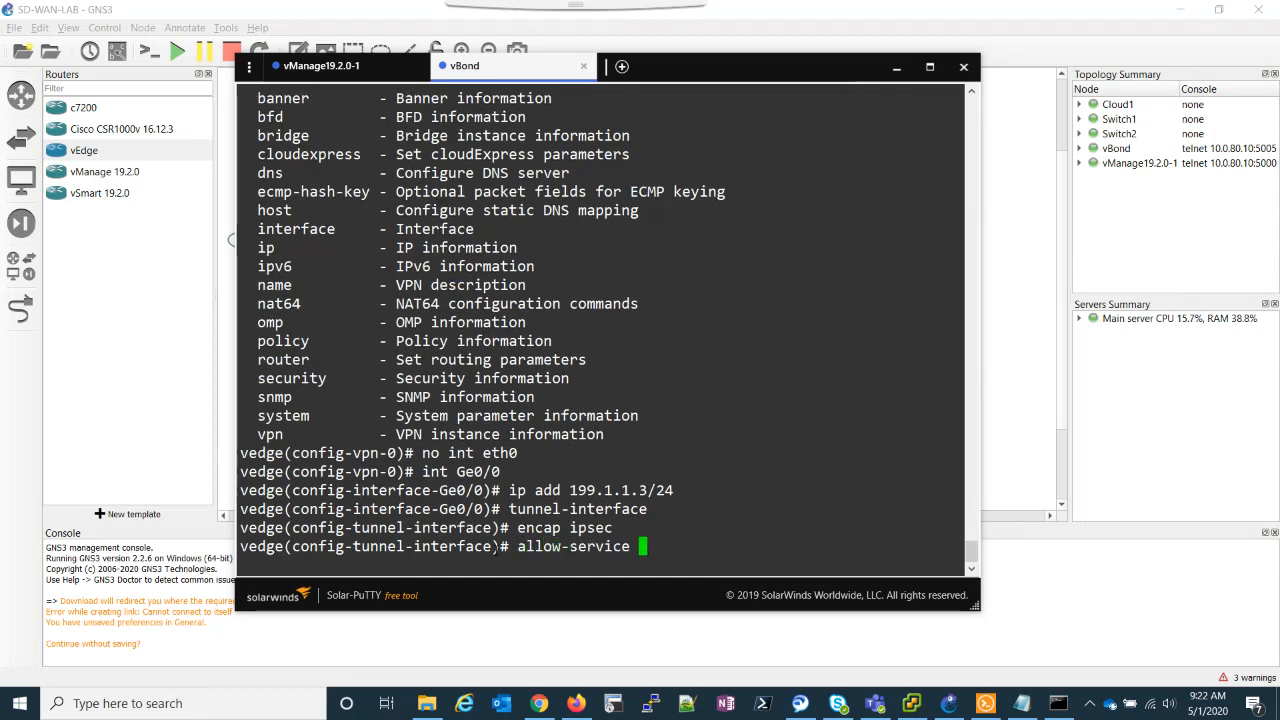
type("all")
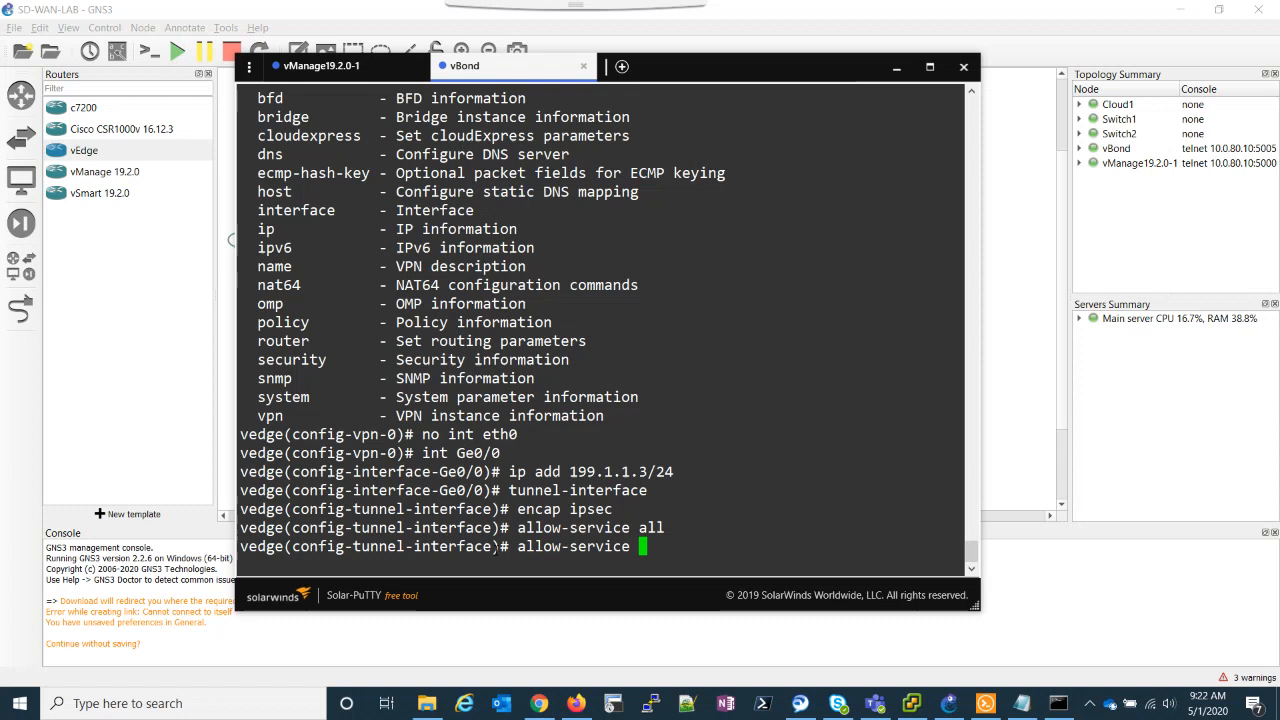
type("netconf")
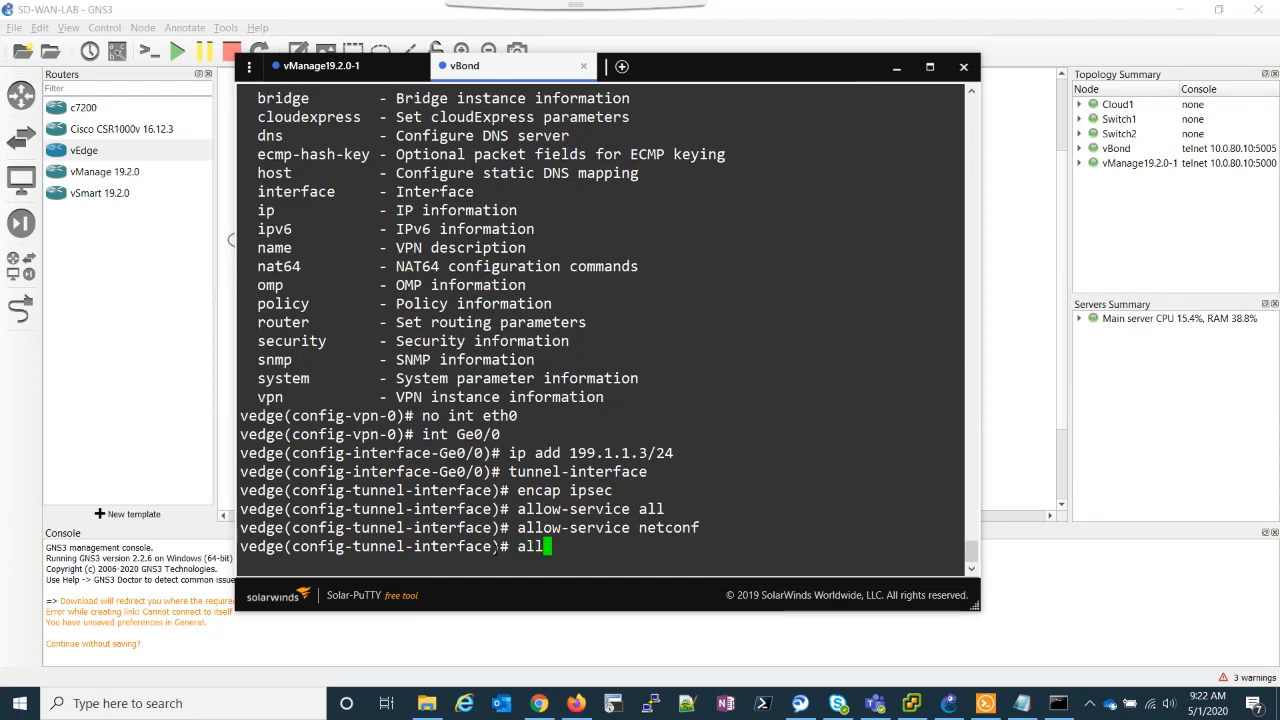
type("ow-service sshd")
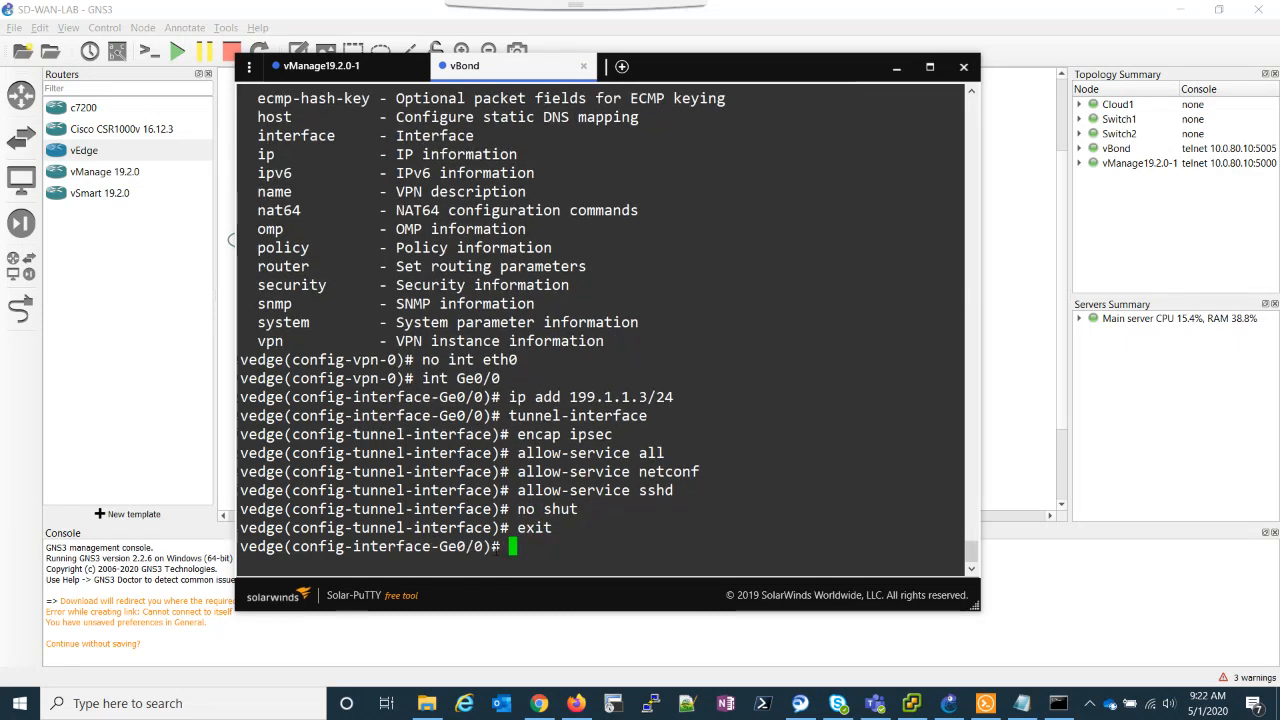
type("exit")
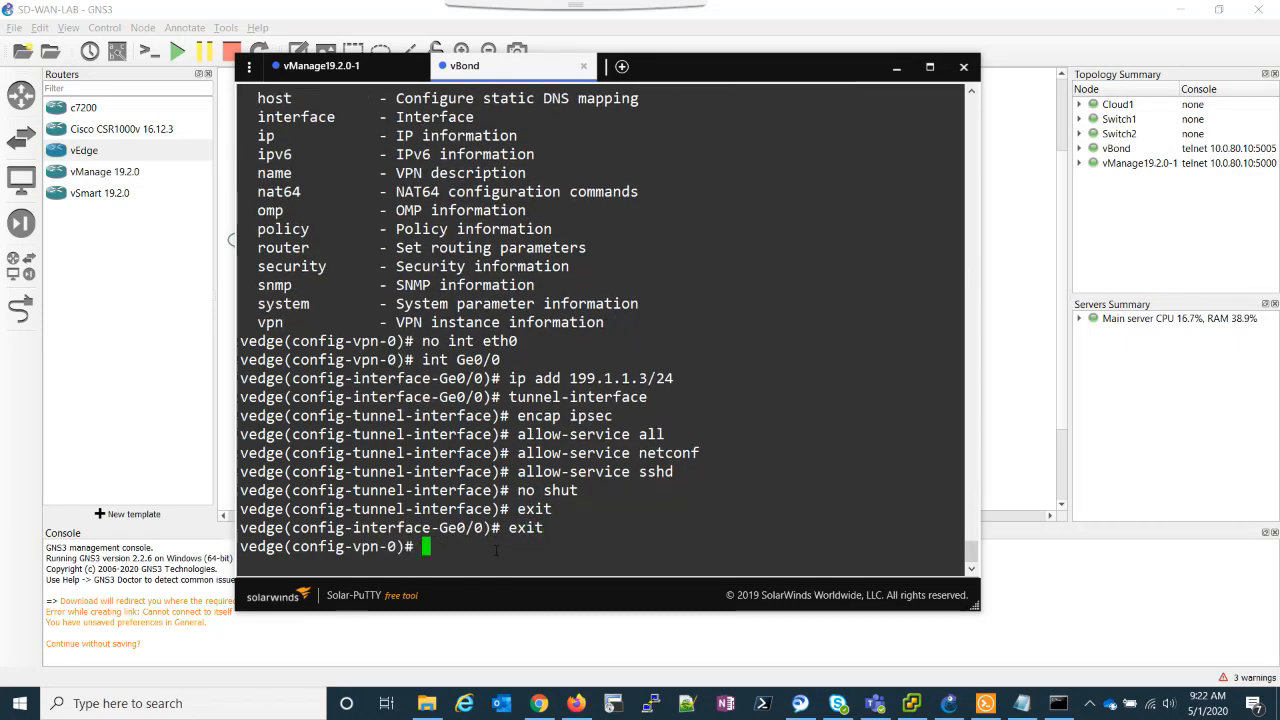
type("ip ro")
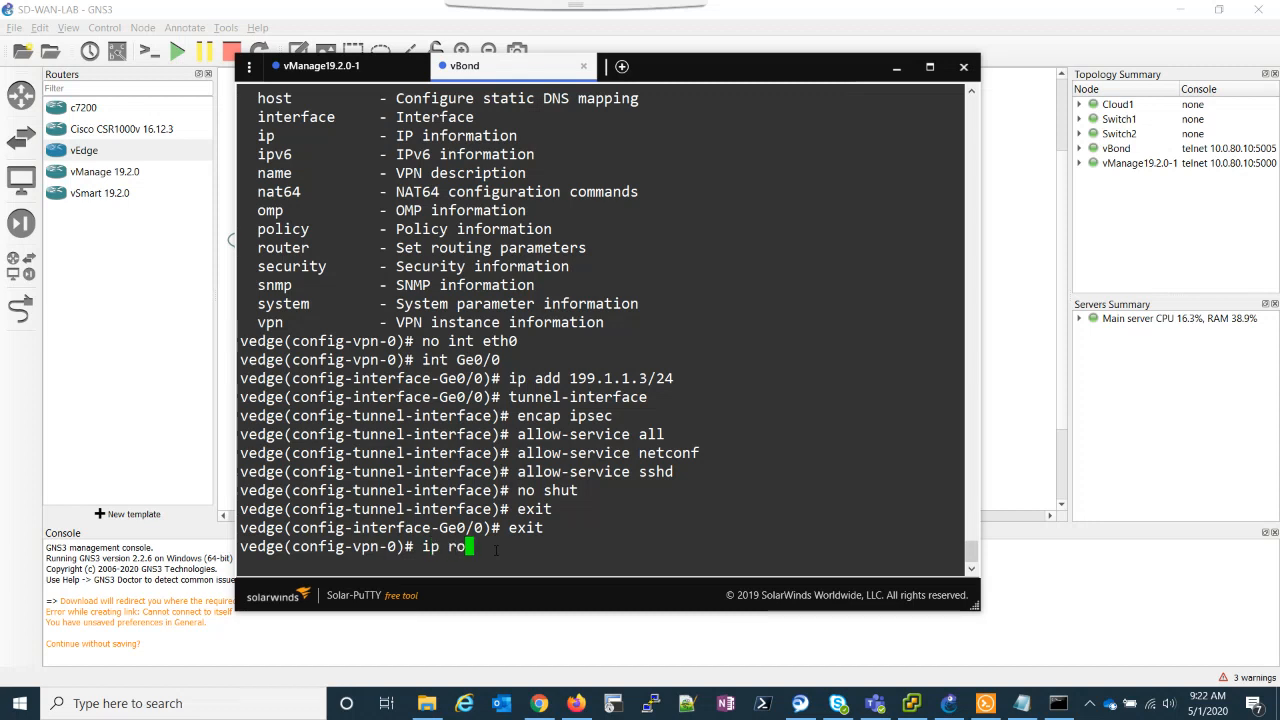
key("BackSpace")
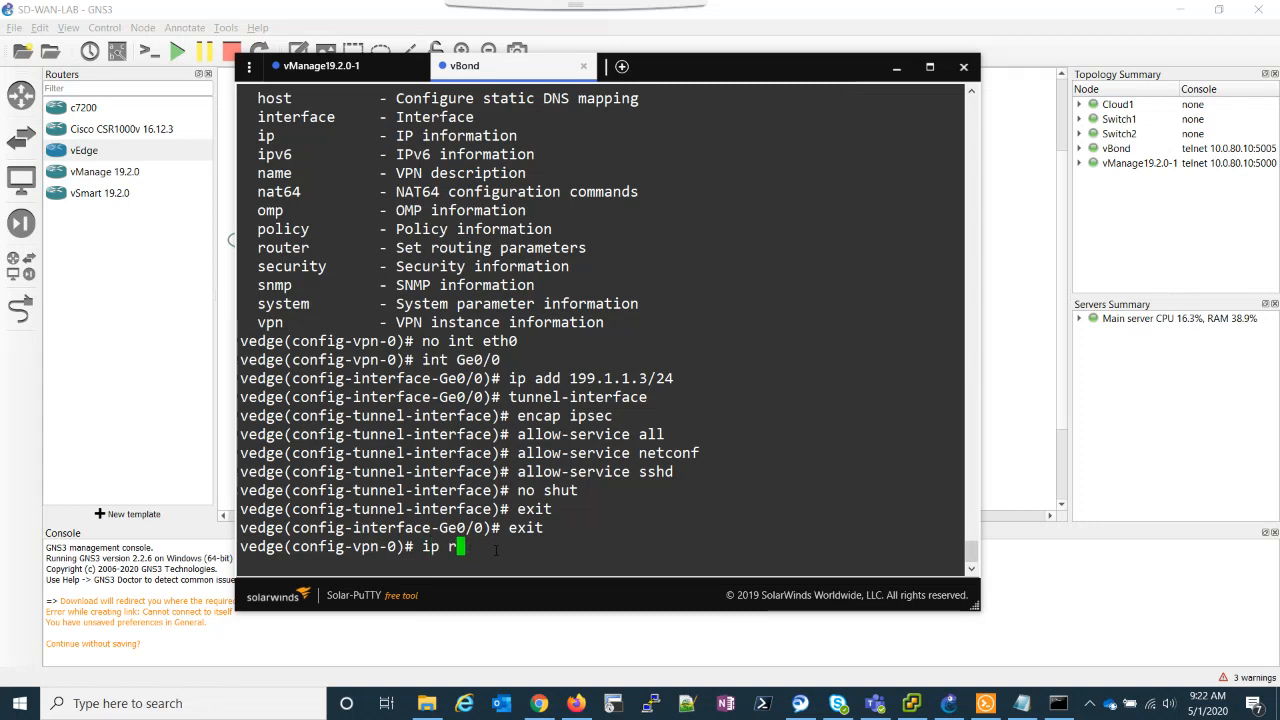
type("oute 0.0.0.0")
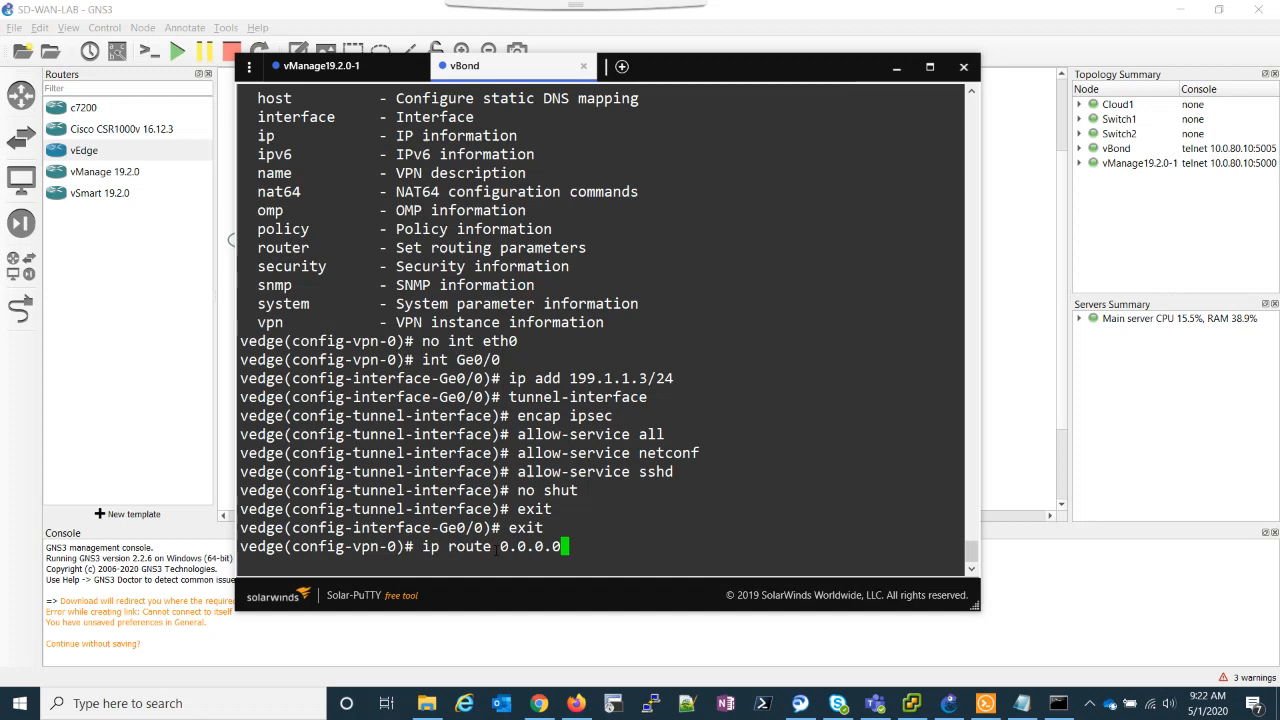
type("/0")
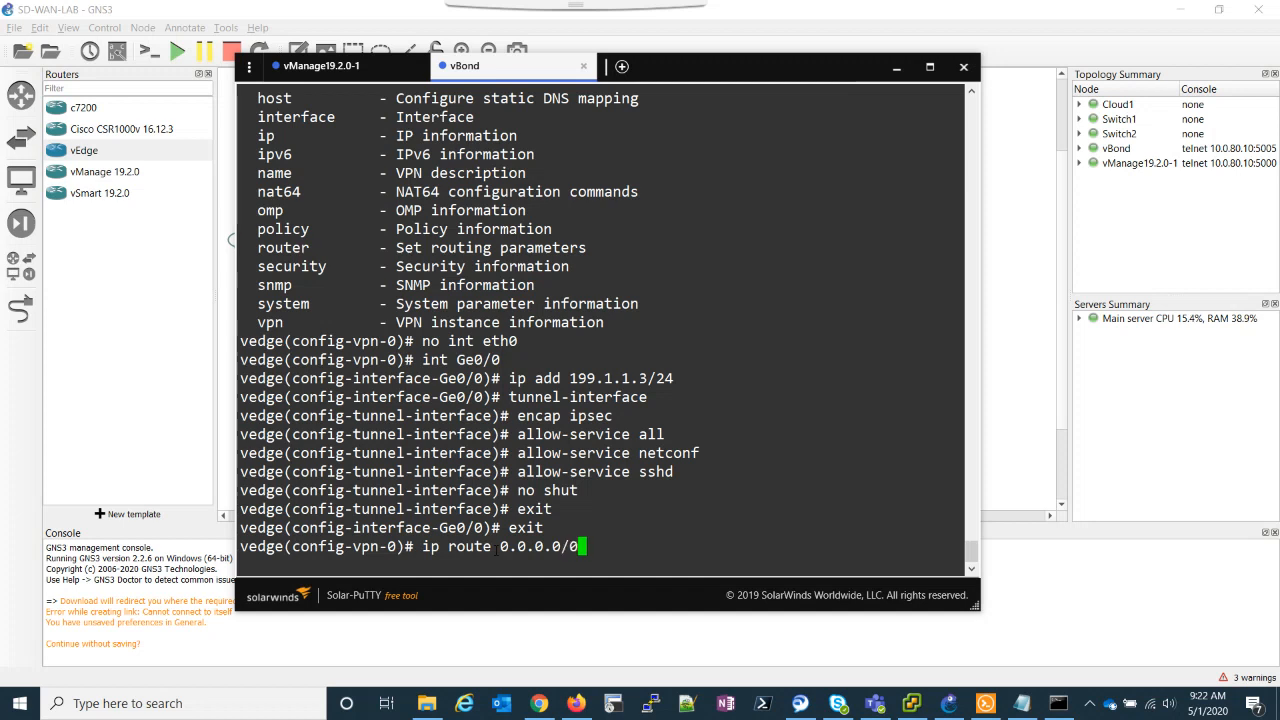
type("199.1.1.254")
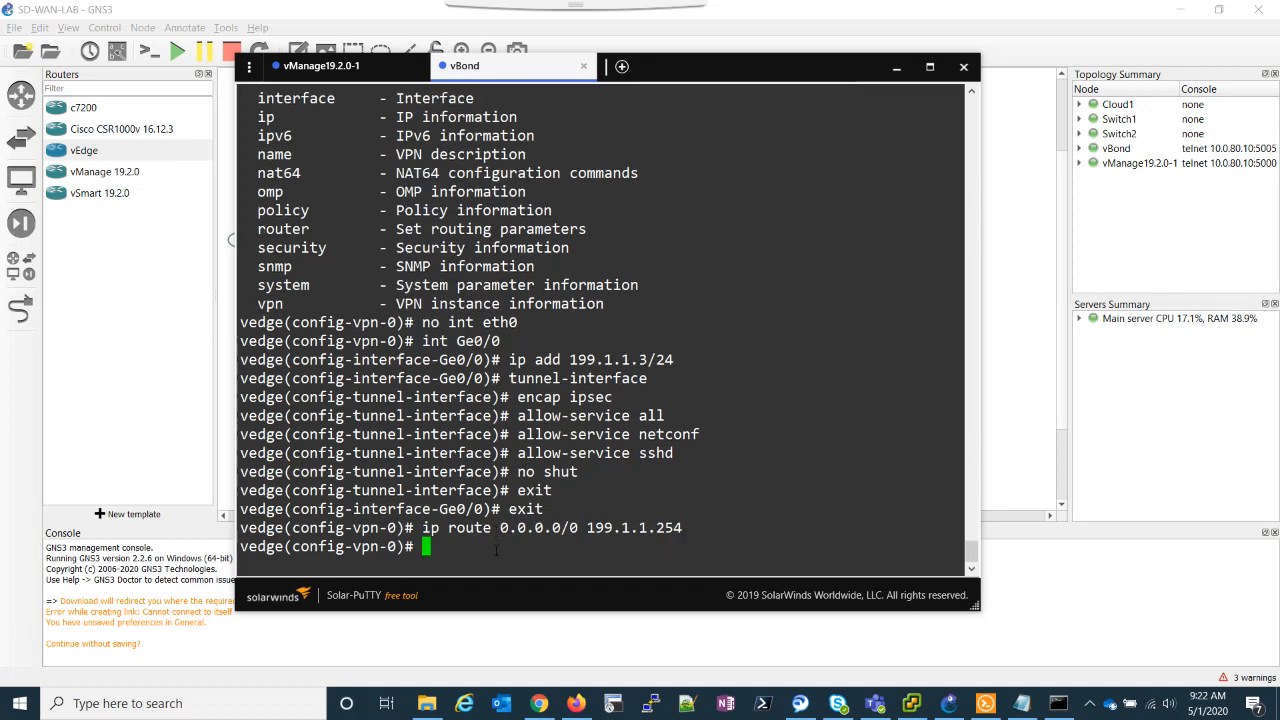
type("exi")
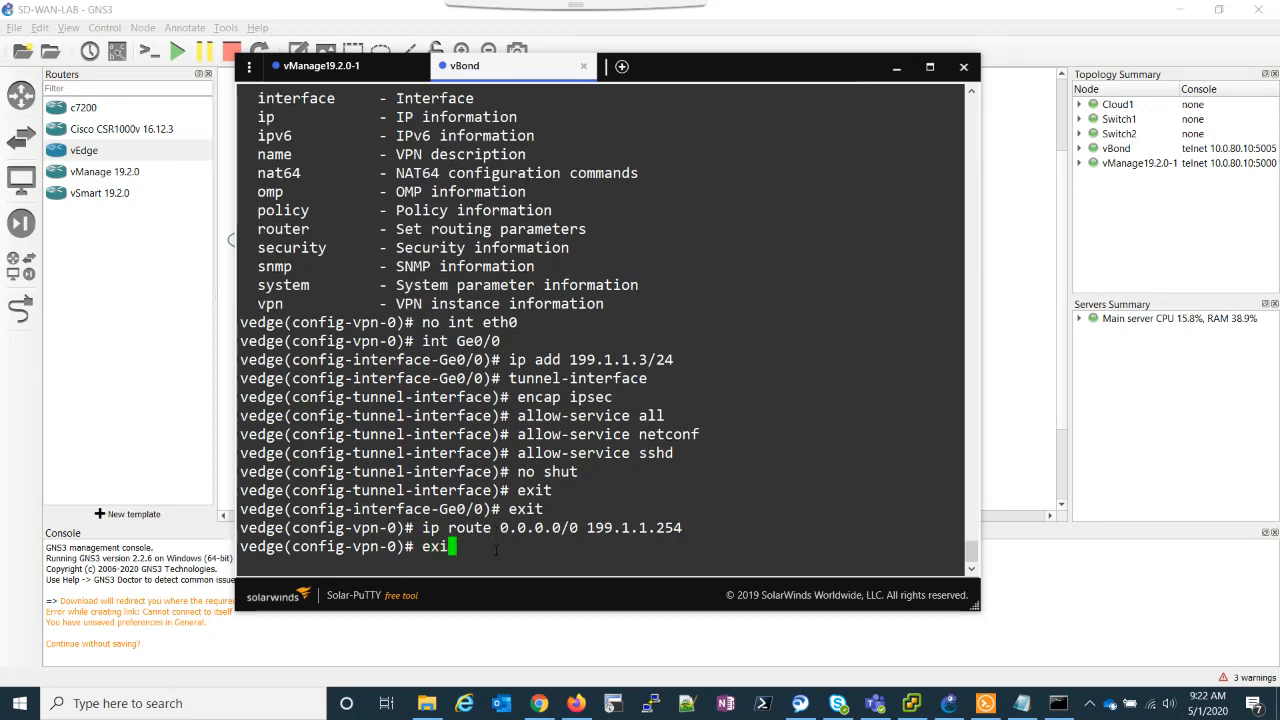
- Assign eth0 in VPN 512 the address 10.0.80.13/24 and attempt commit and-quit, which aborts
type("vpn")
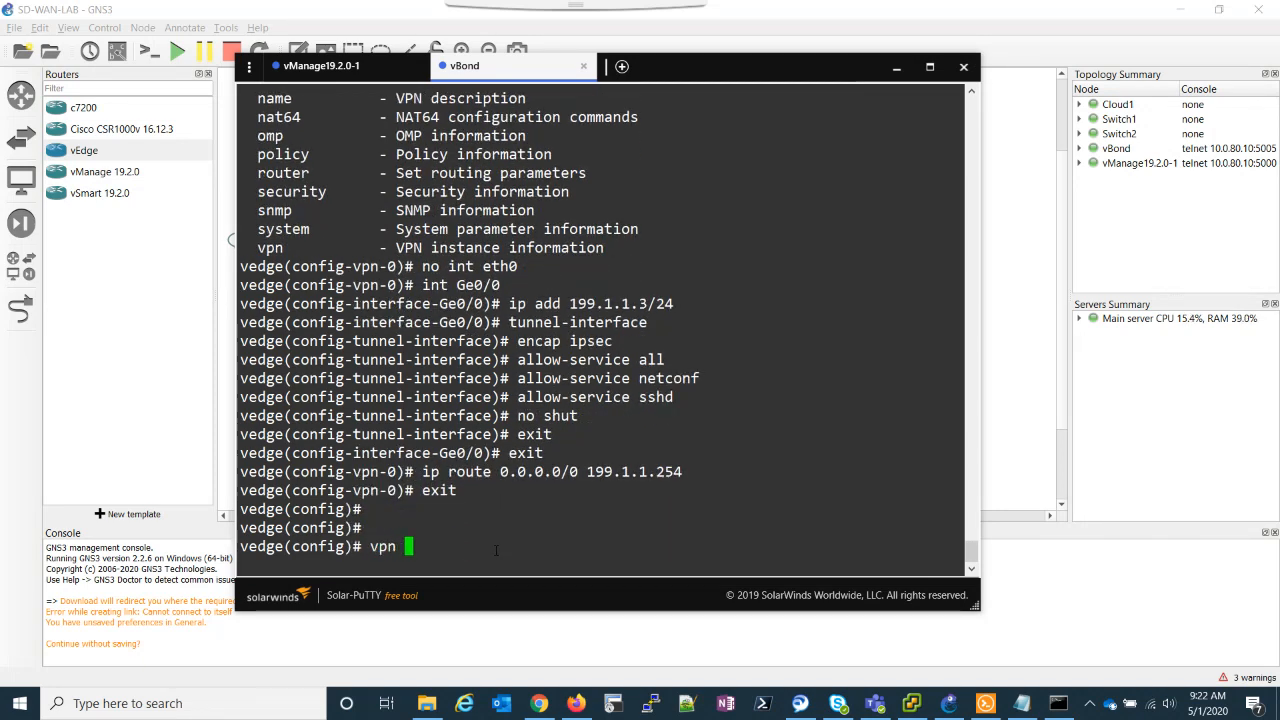
type("512")
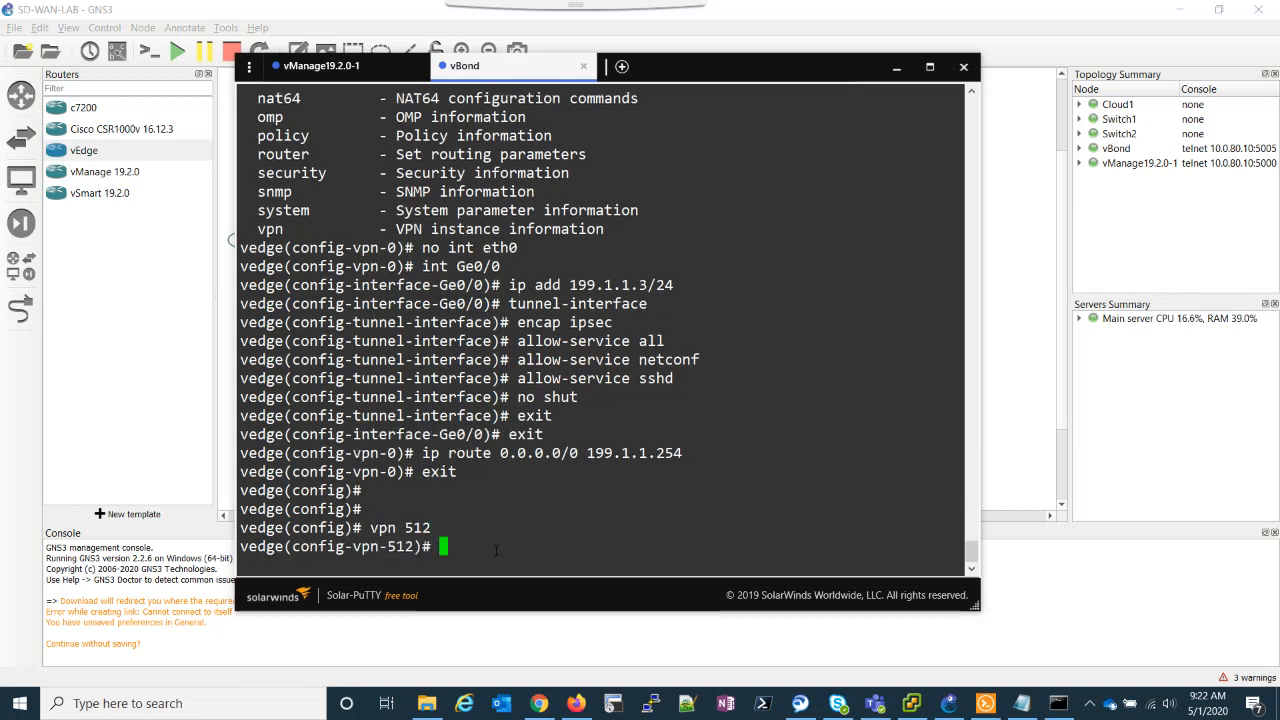
type("int")
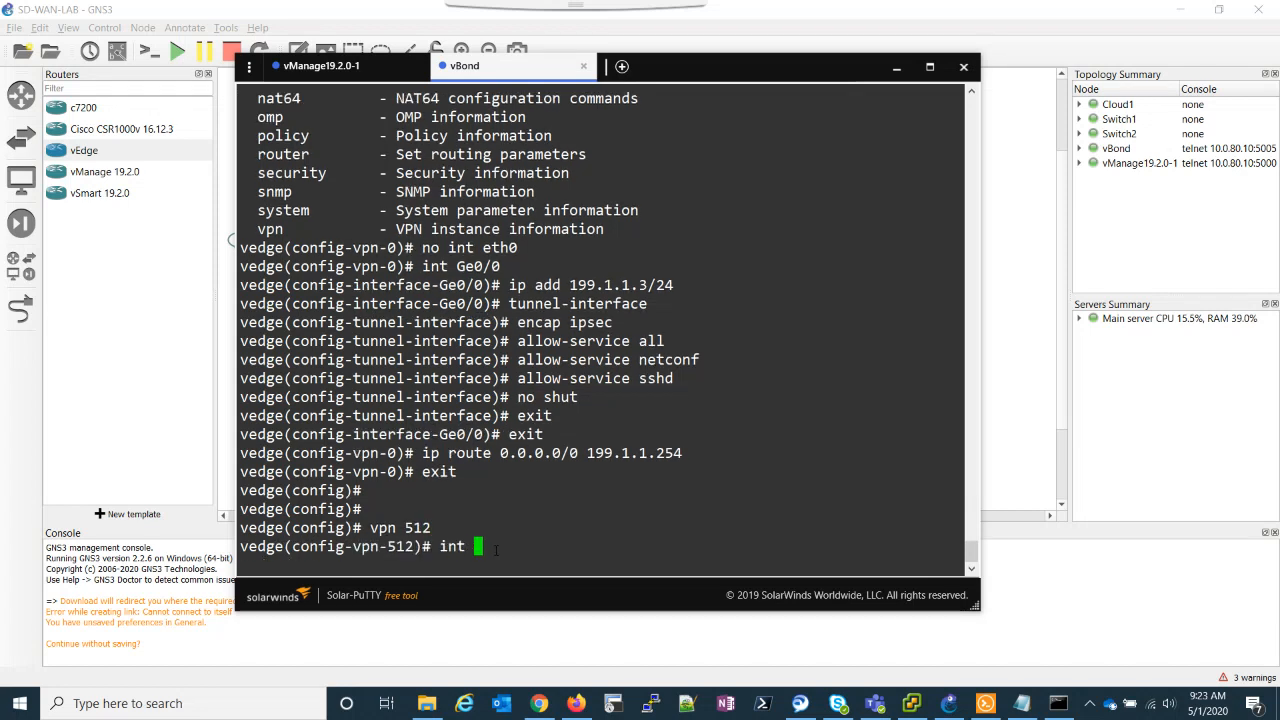
type("eth0")
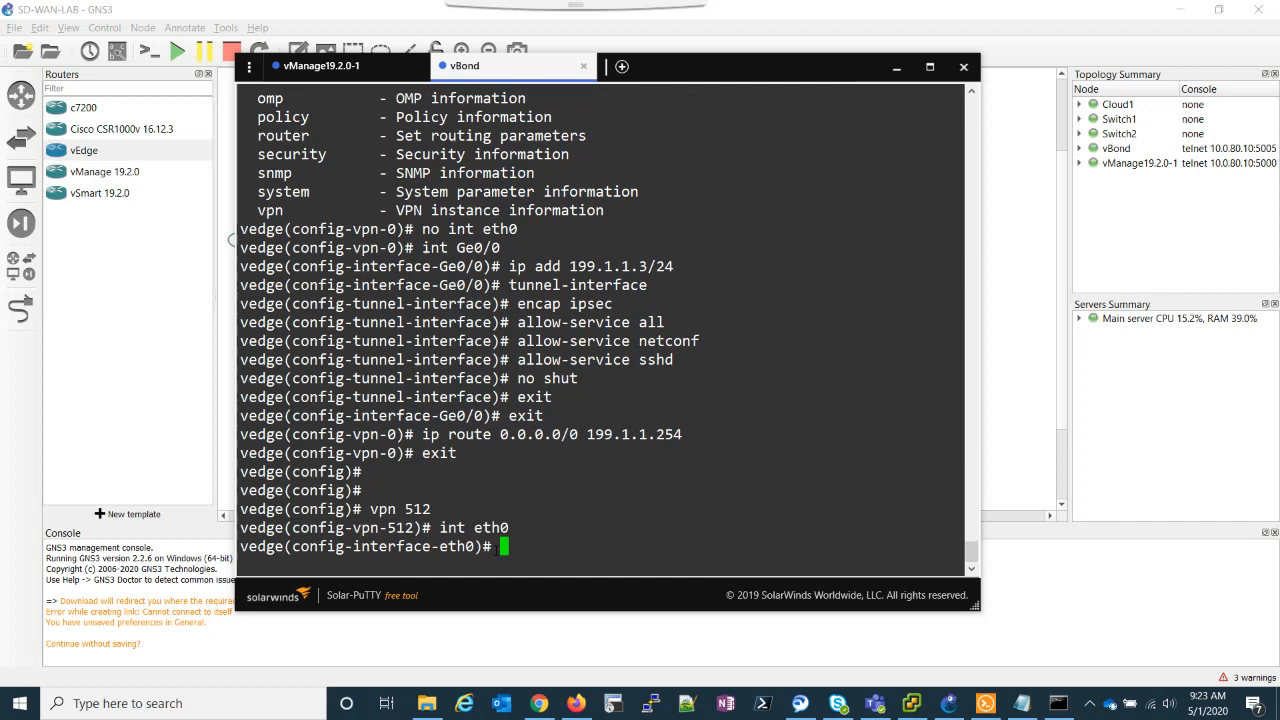
type("ip")
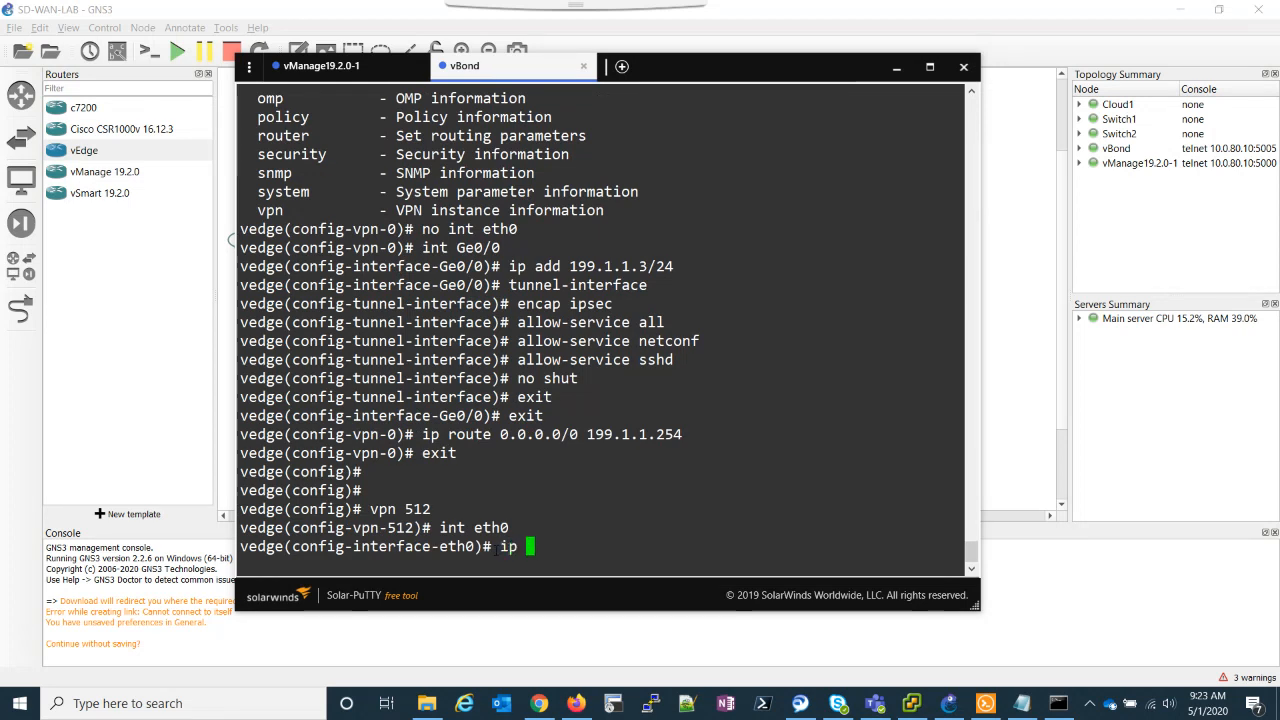
type("address 10.0.80.")
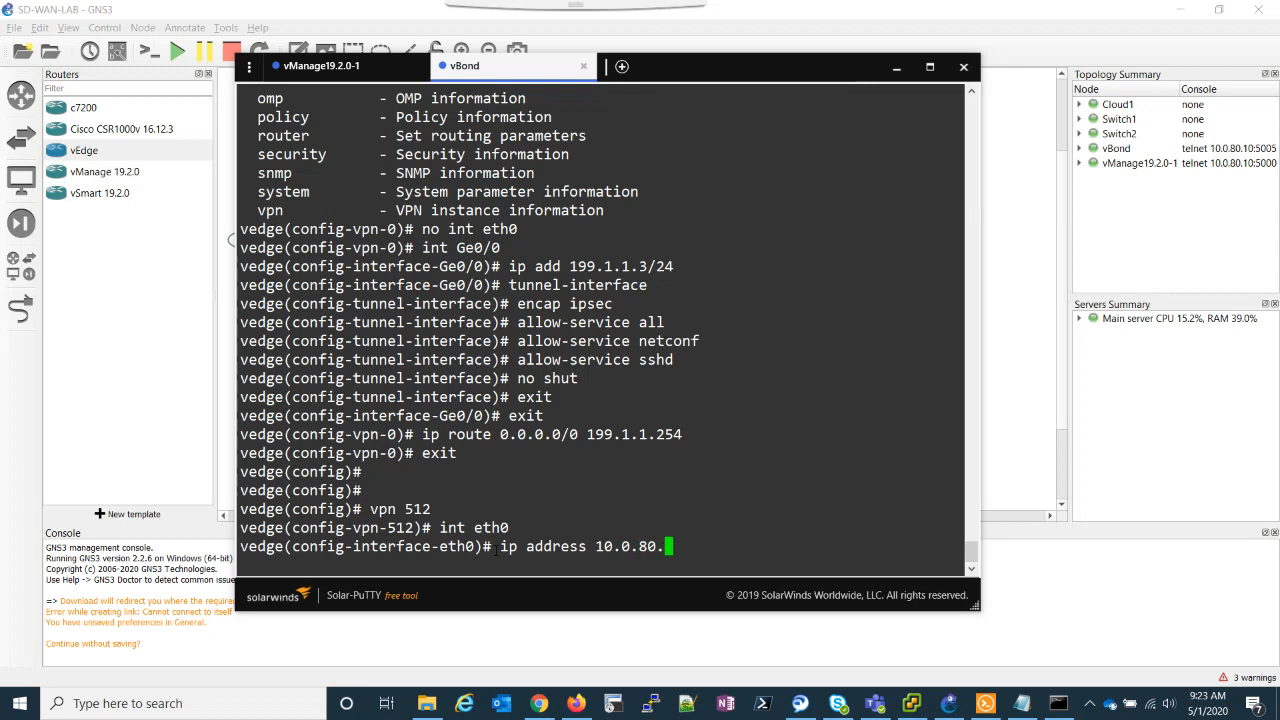
type("13/24")
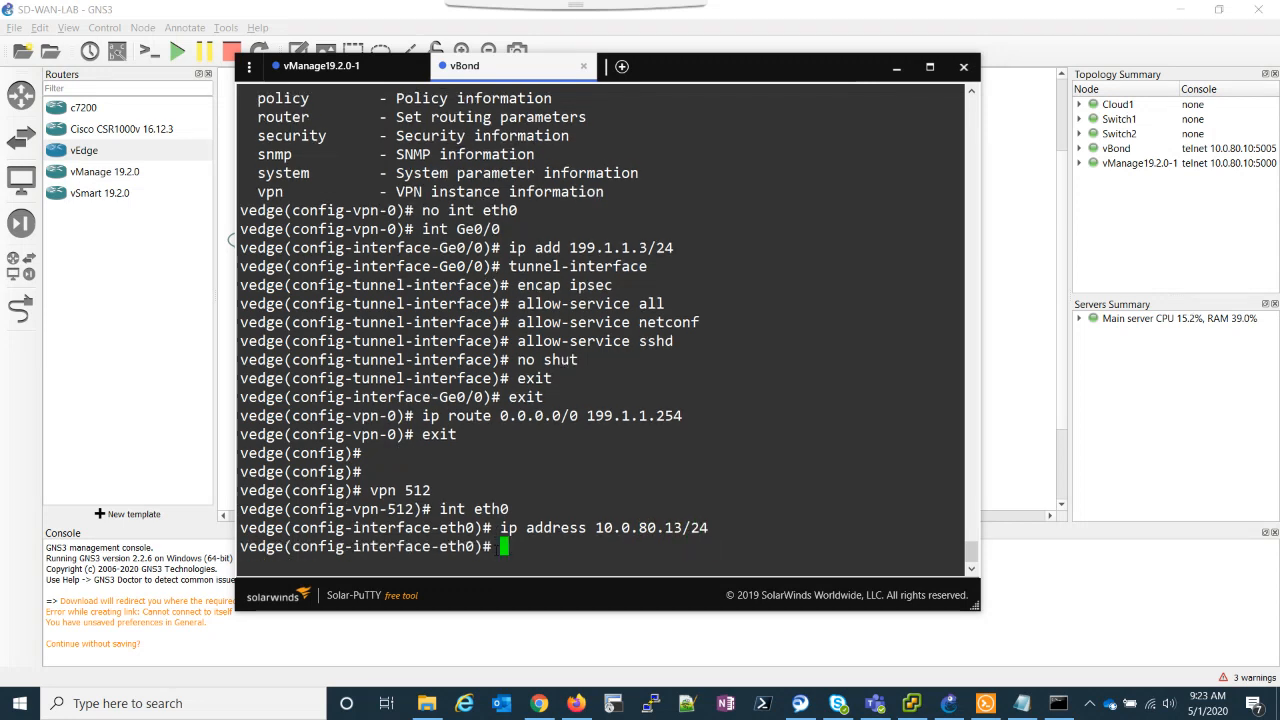
type("exit")
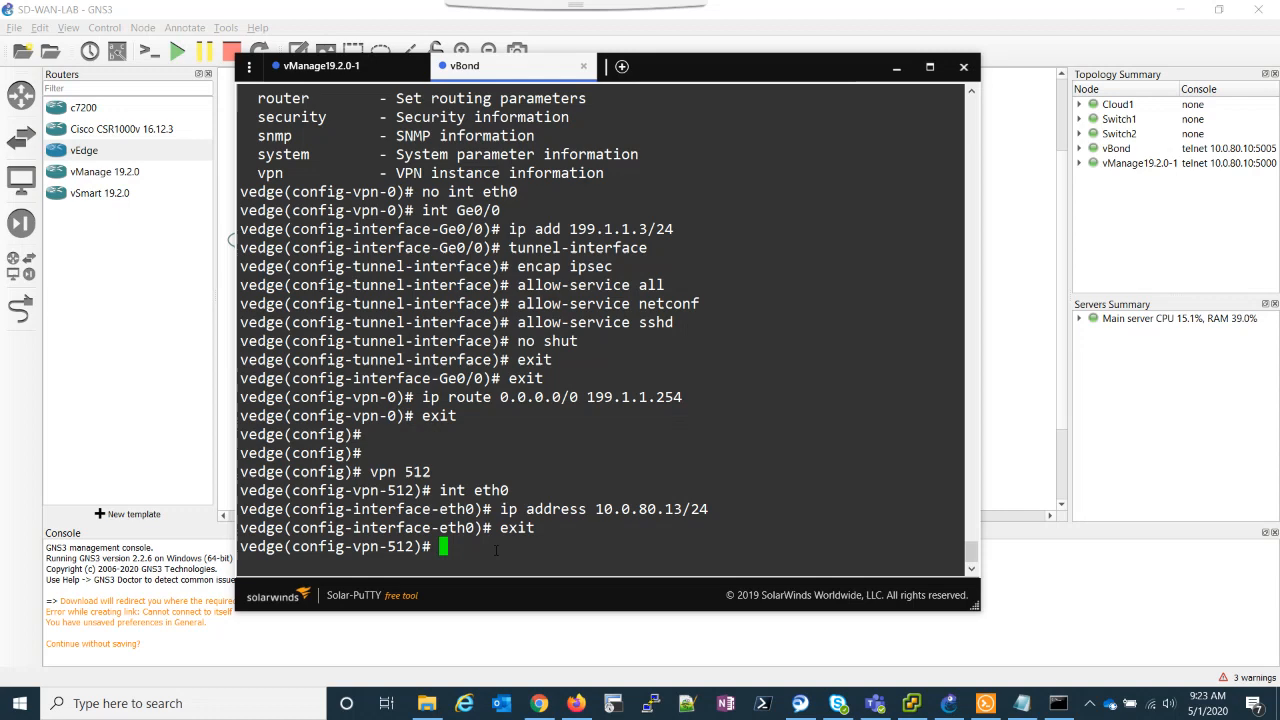
type("commit and-quit")
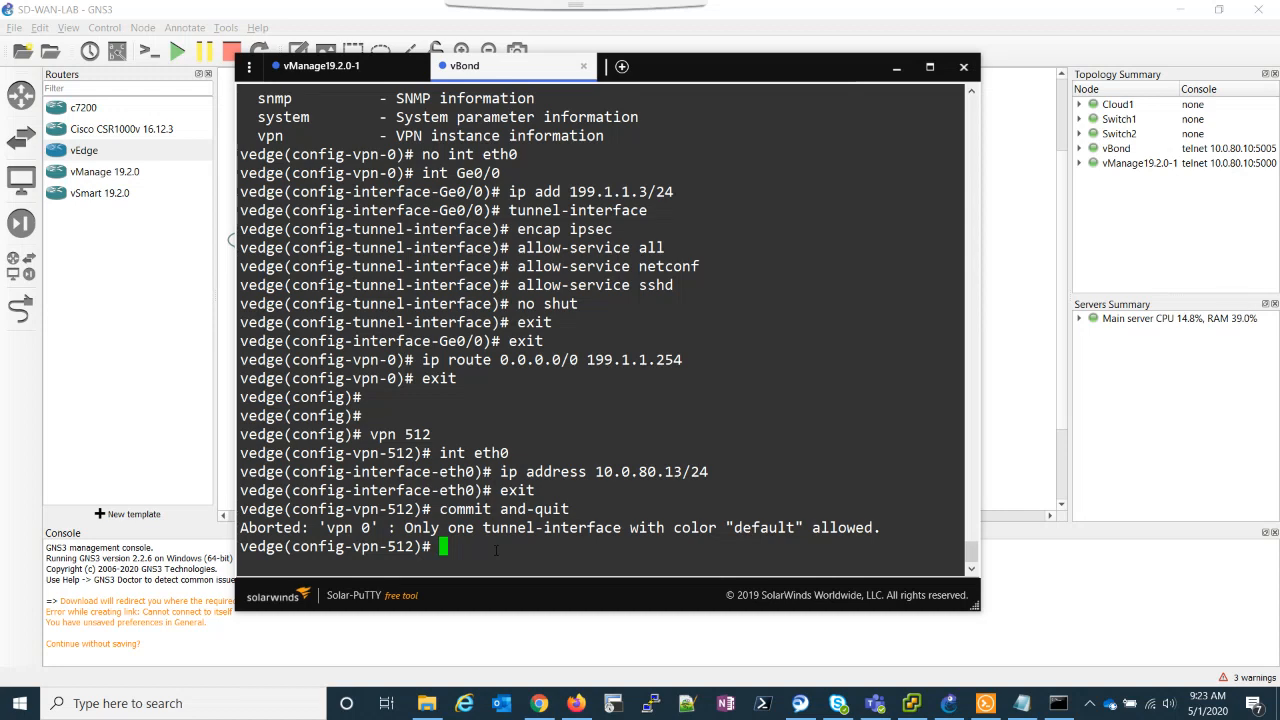
- List the interface table showing eth0 at 10.0.80.110/24, then exit VPN 512 configuration
type("do sh int | tab")
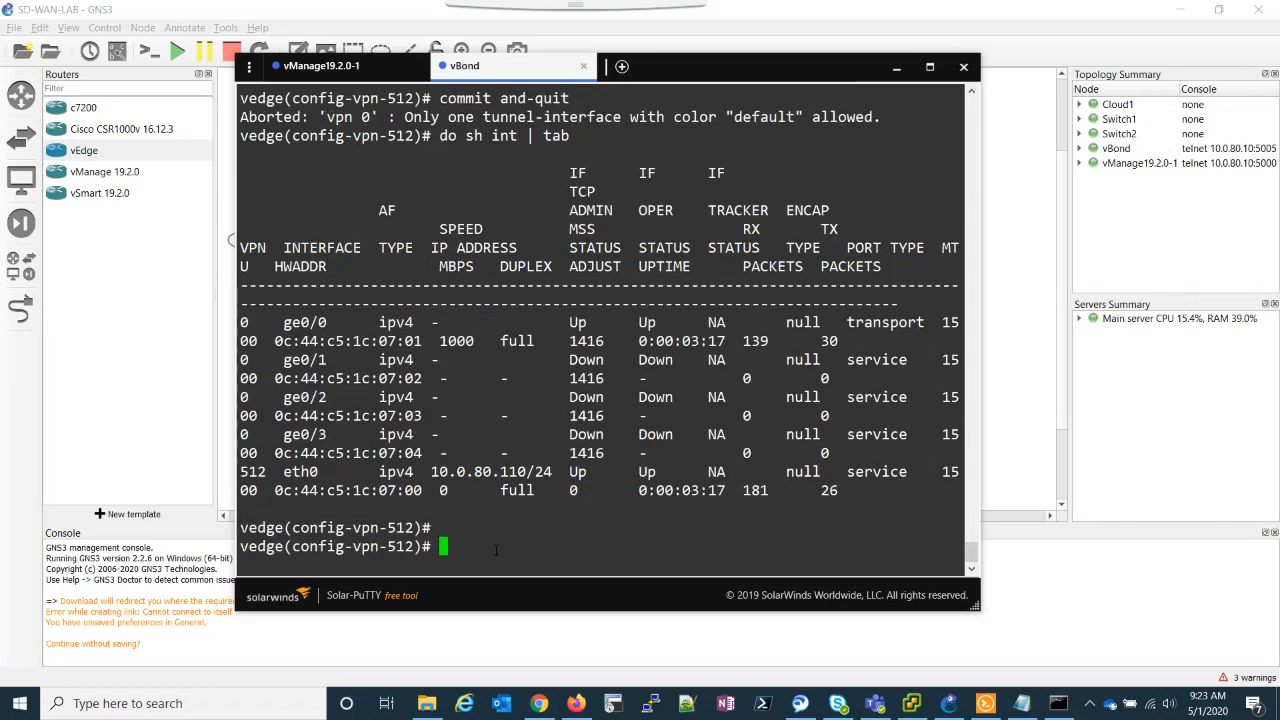
type("exit")
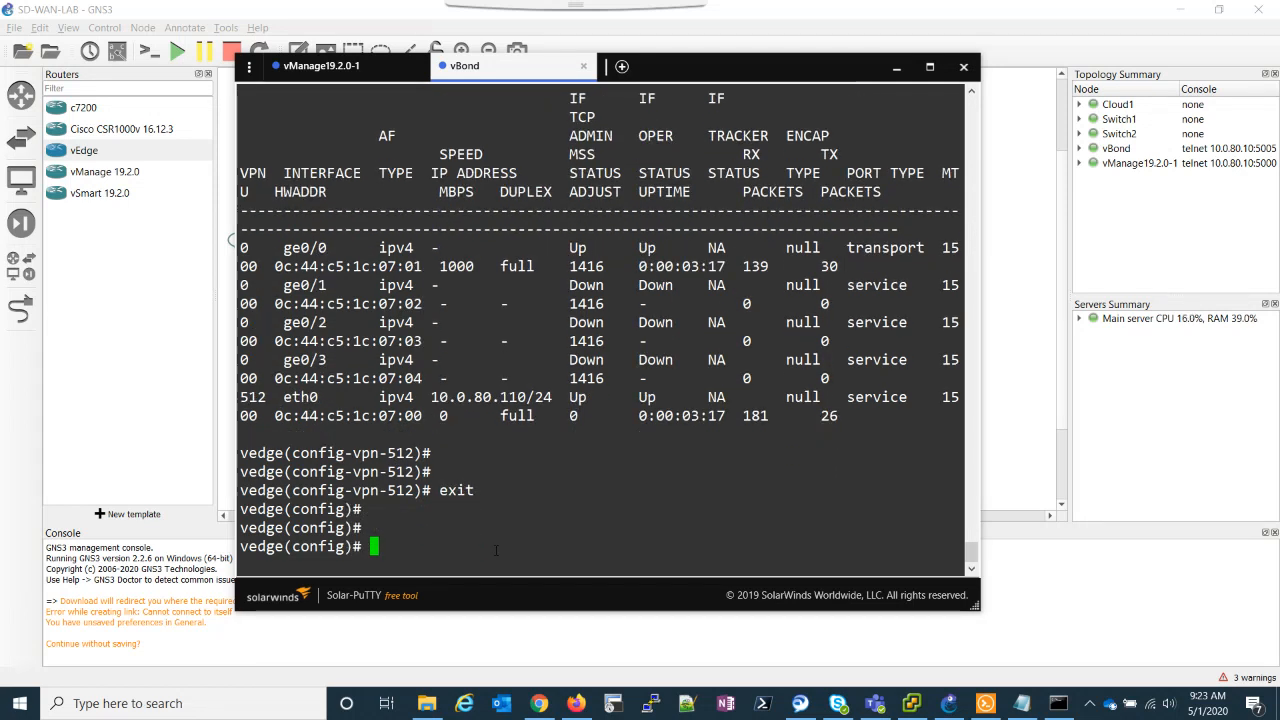
- Re-create ge0/0 in VPN 0 with the address 199.1.1.3/24
type("vpn 0")
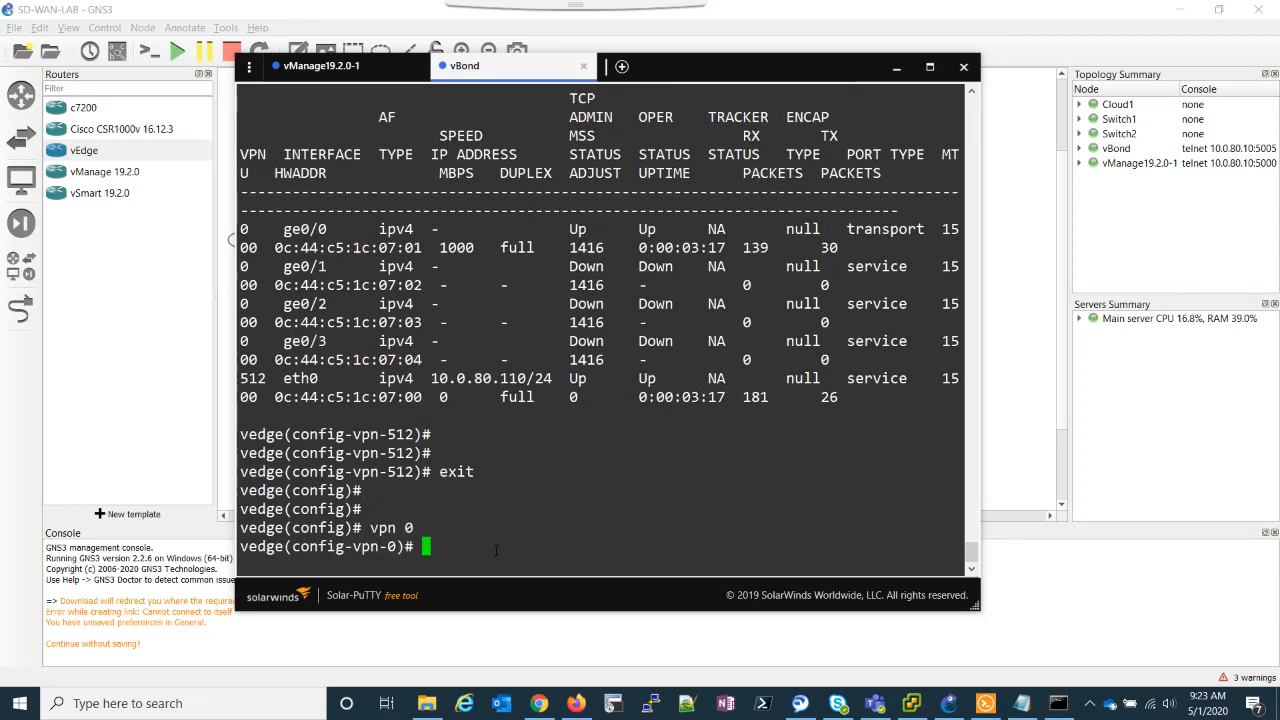
type("no int Ge0/0")
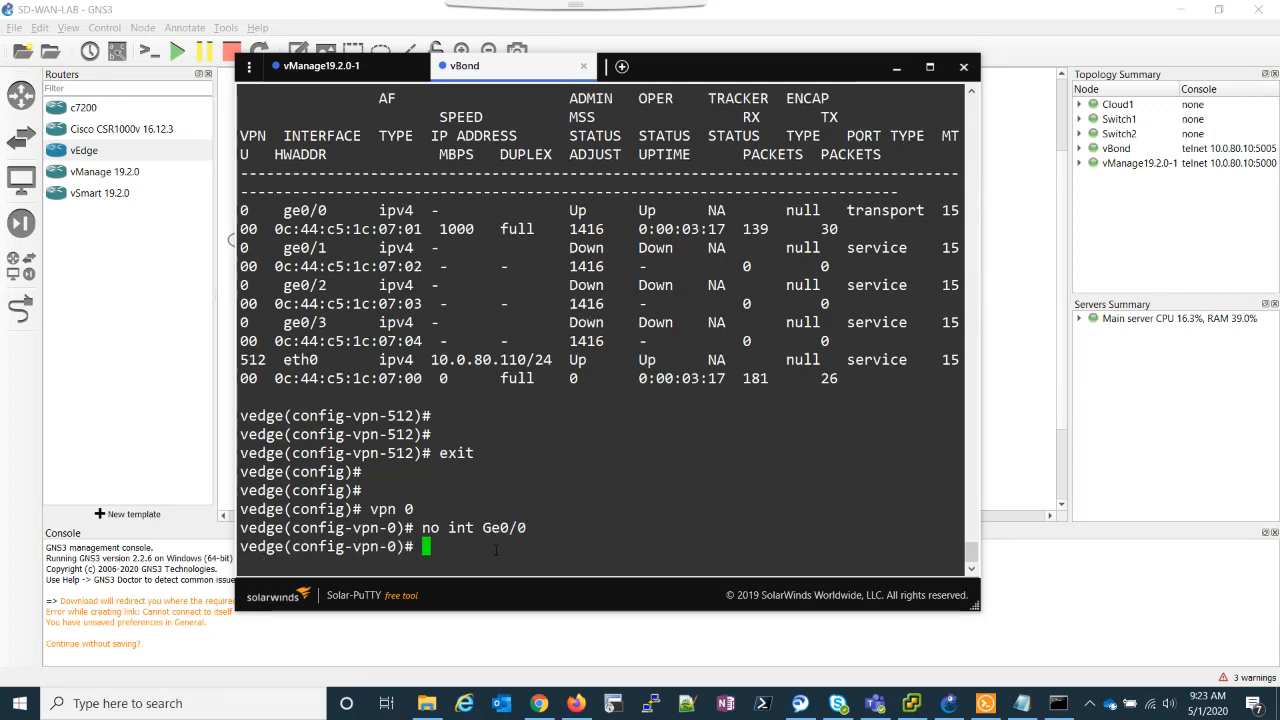
type("int ge0/0")
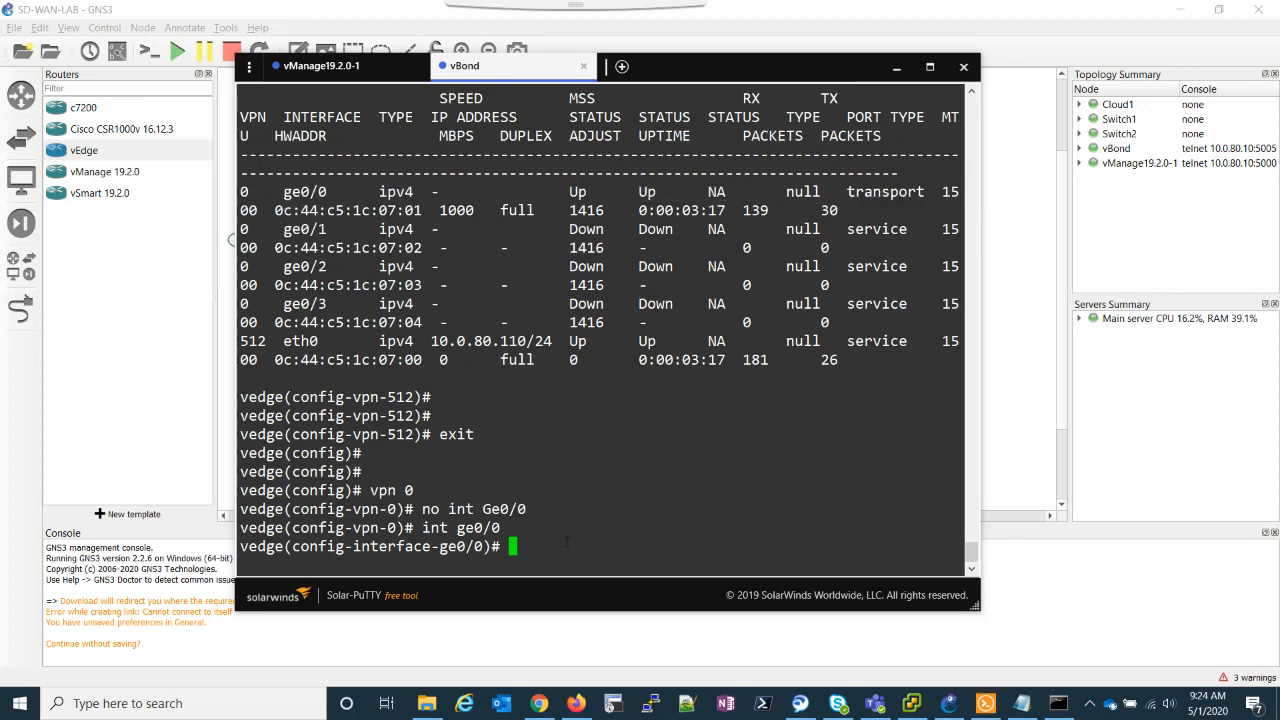
type("tunn")
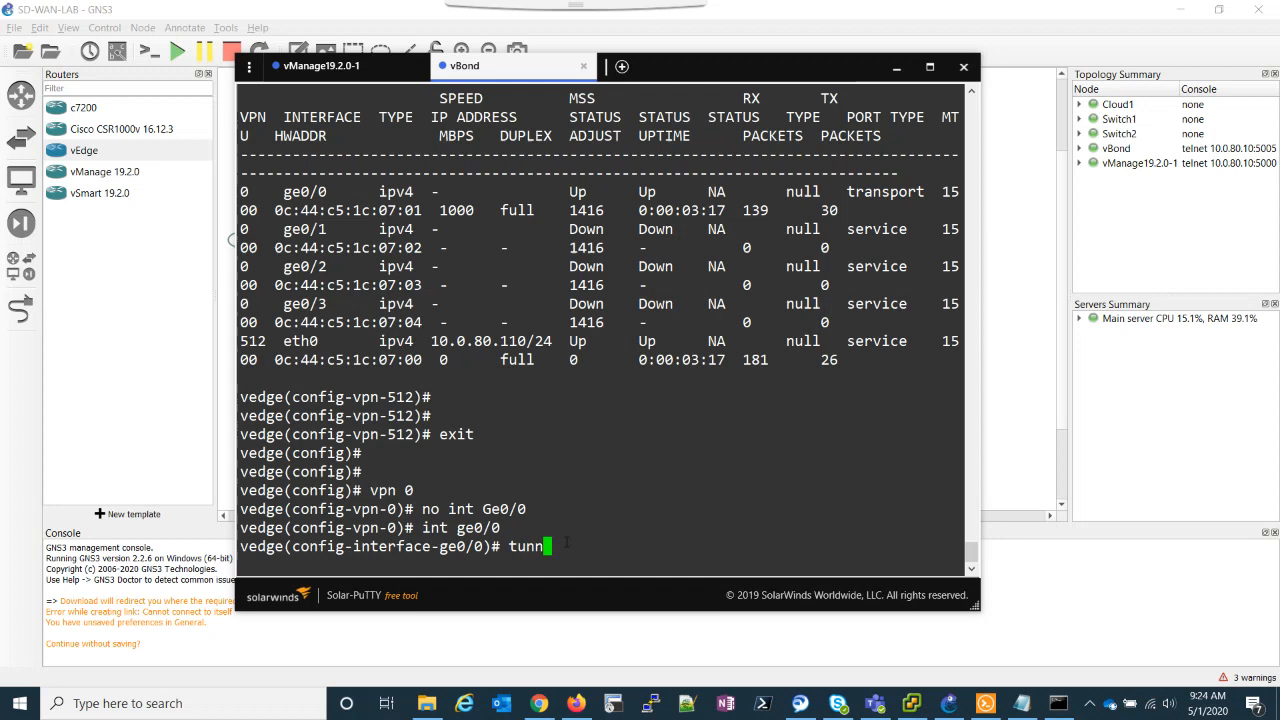
type("e")
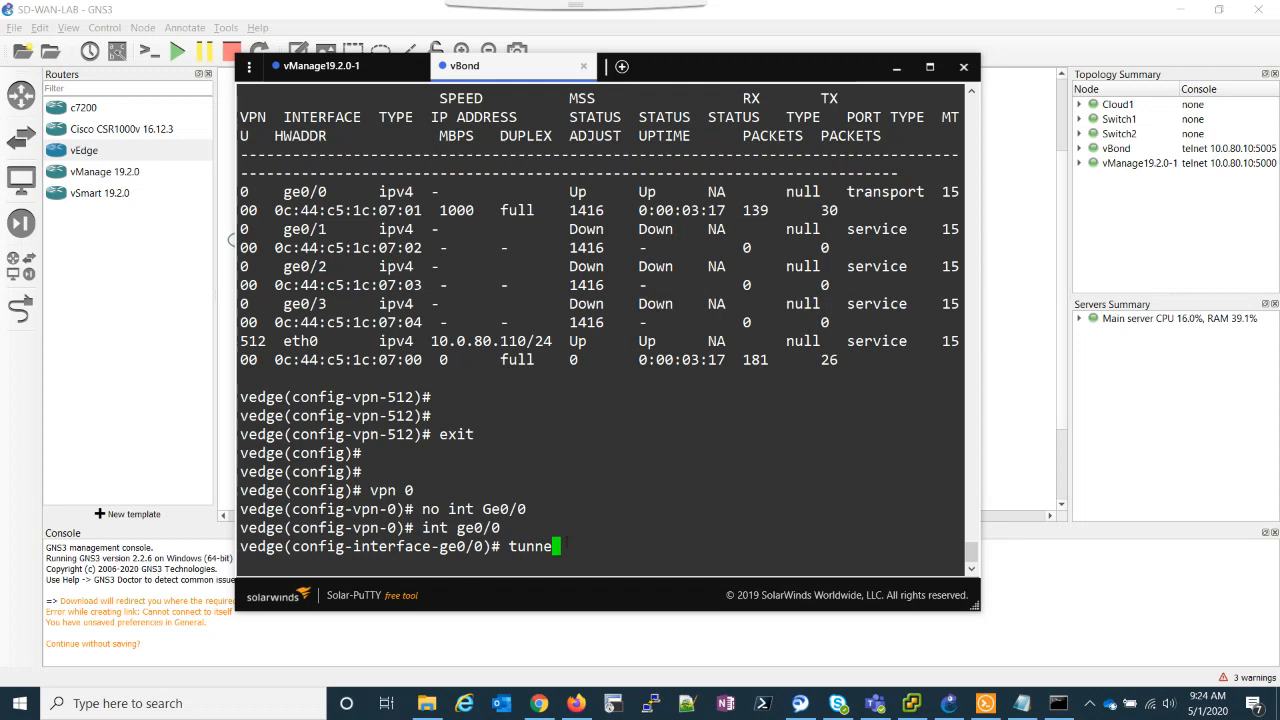
type("ip address 199.1.1.")
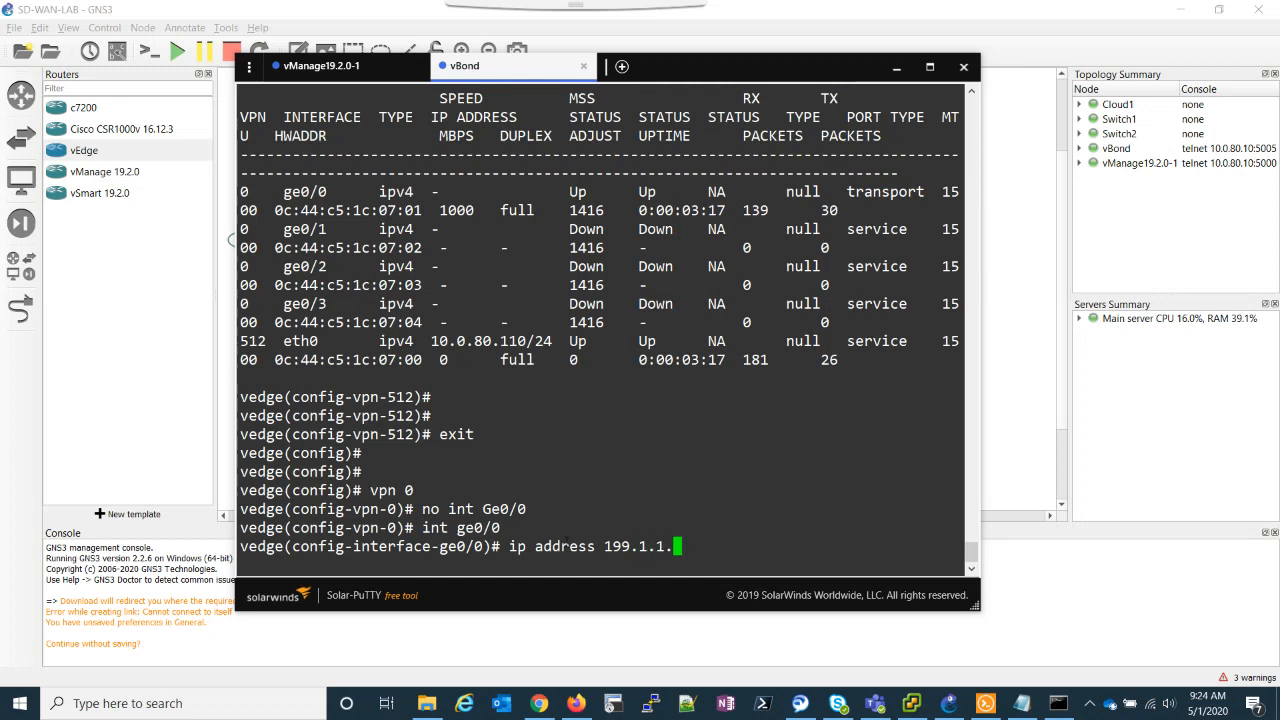
type("3/24")
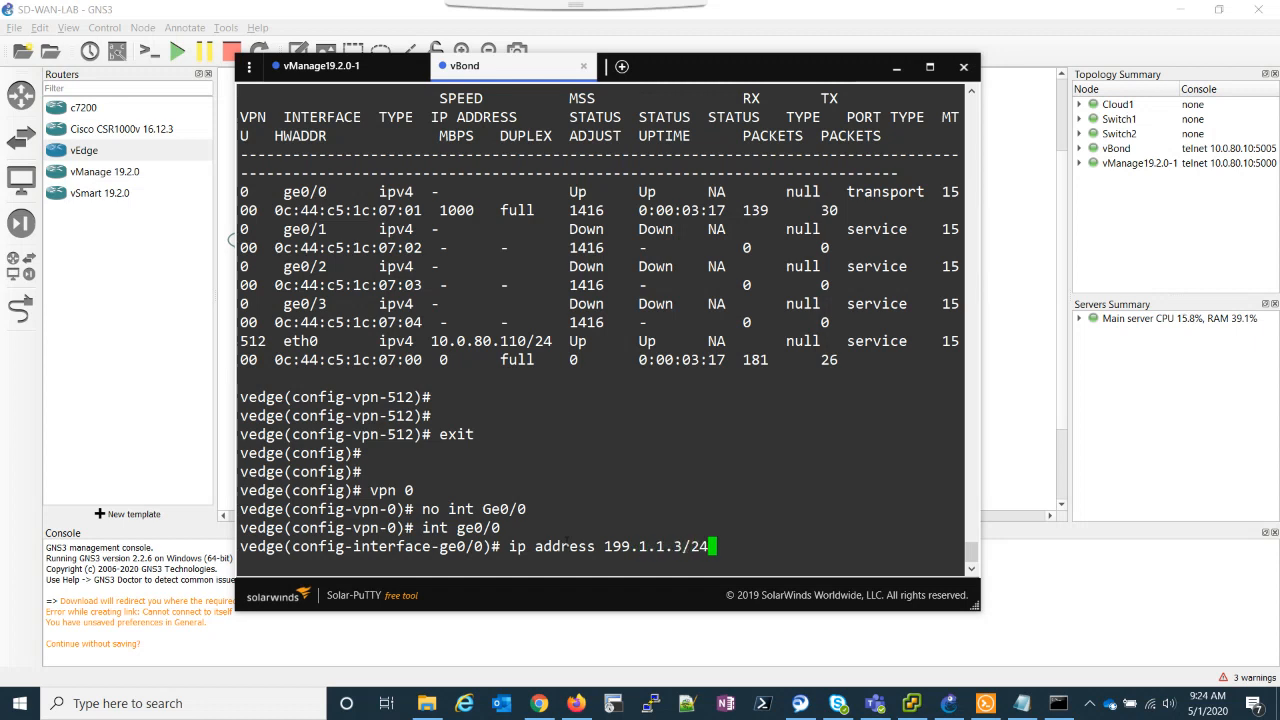
key("enter")
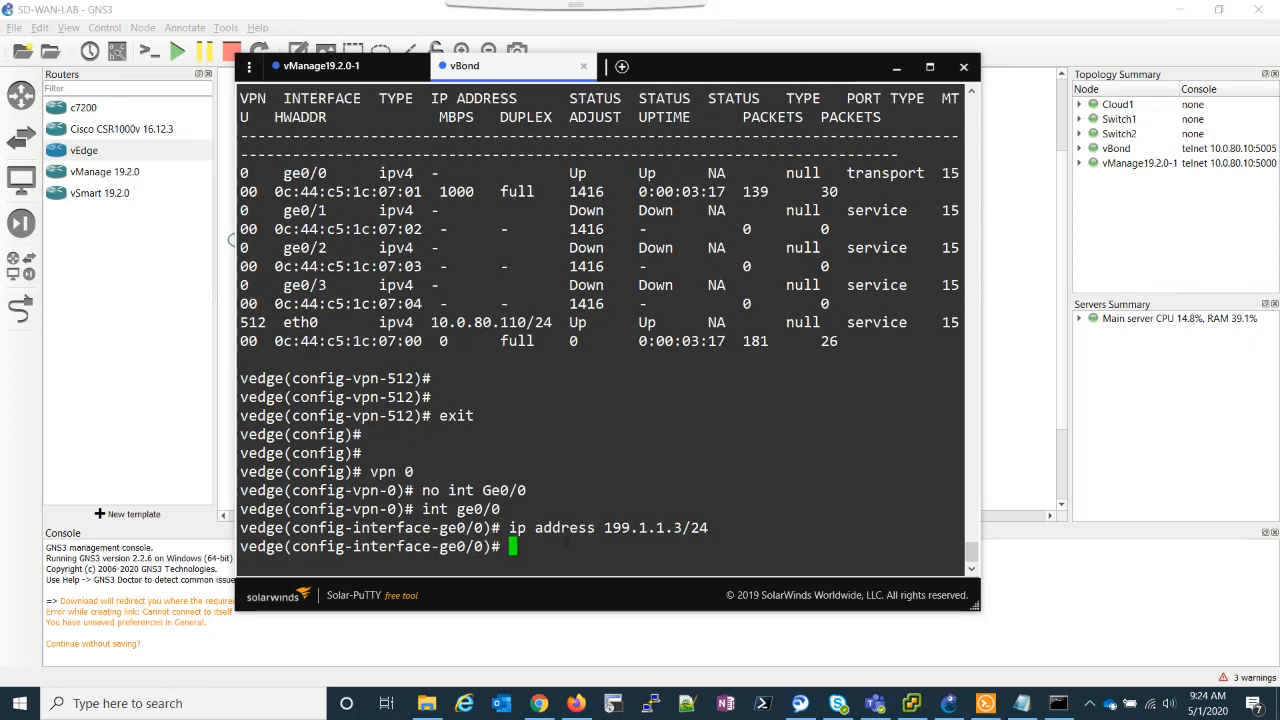
- Make ge0/0 an IPsec tunnel-interface allowing all, netconf and sshd services, and commit
type("tunnel-interface")
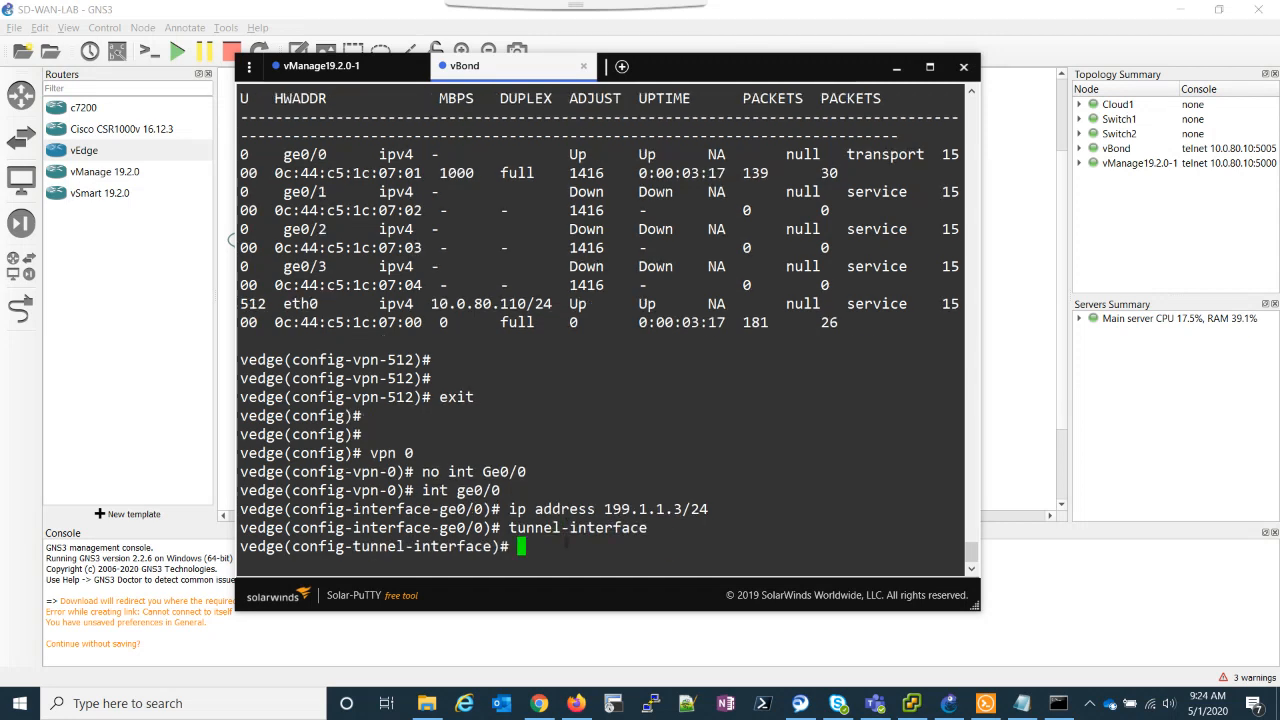
type("encapsulation ipsec")
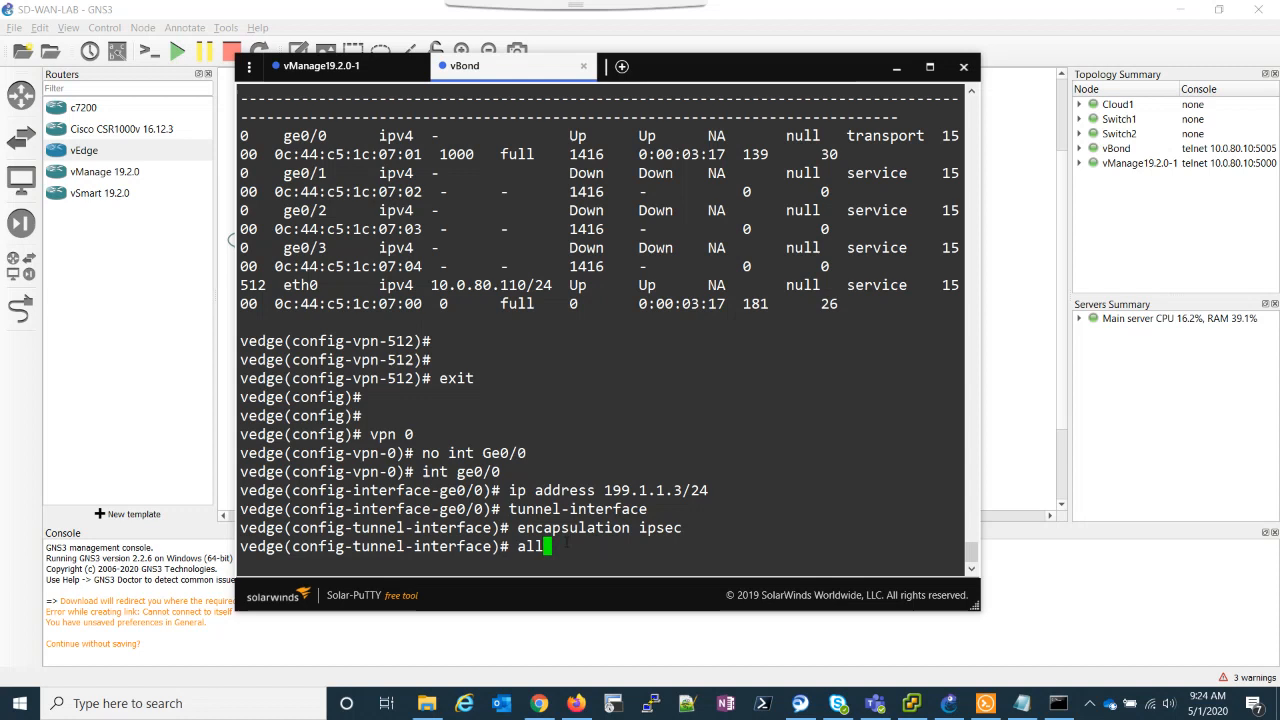
type("low-service all")
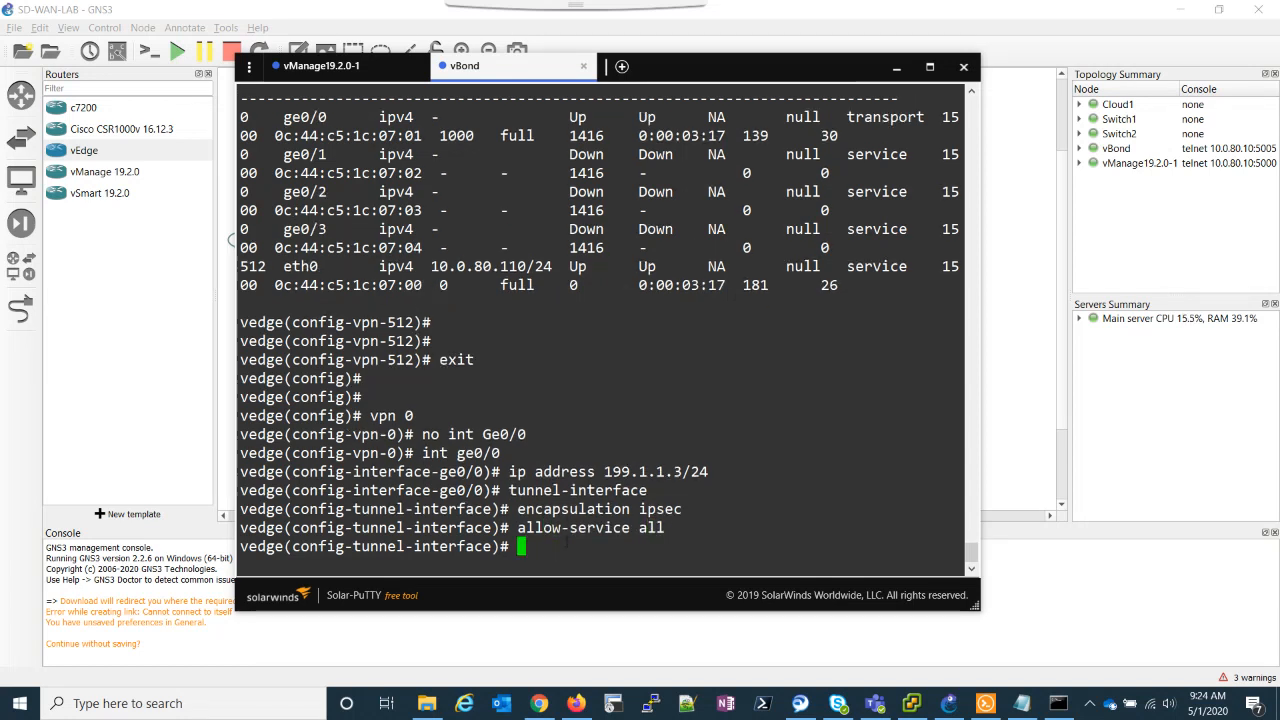
type("allow-service netconf")
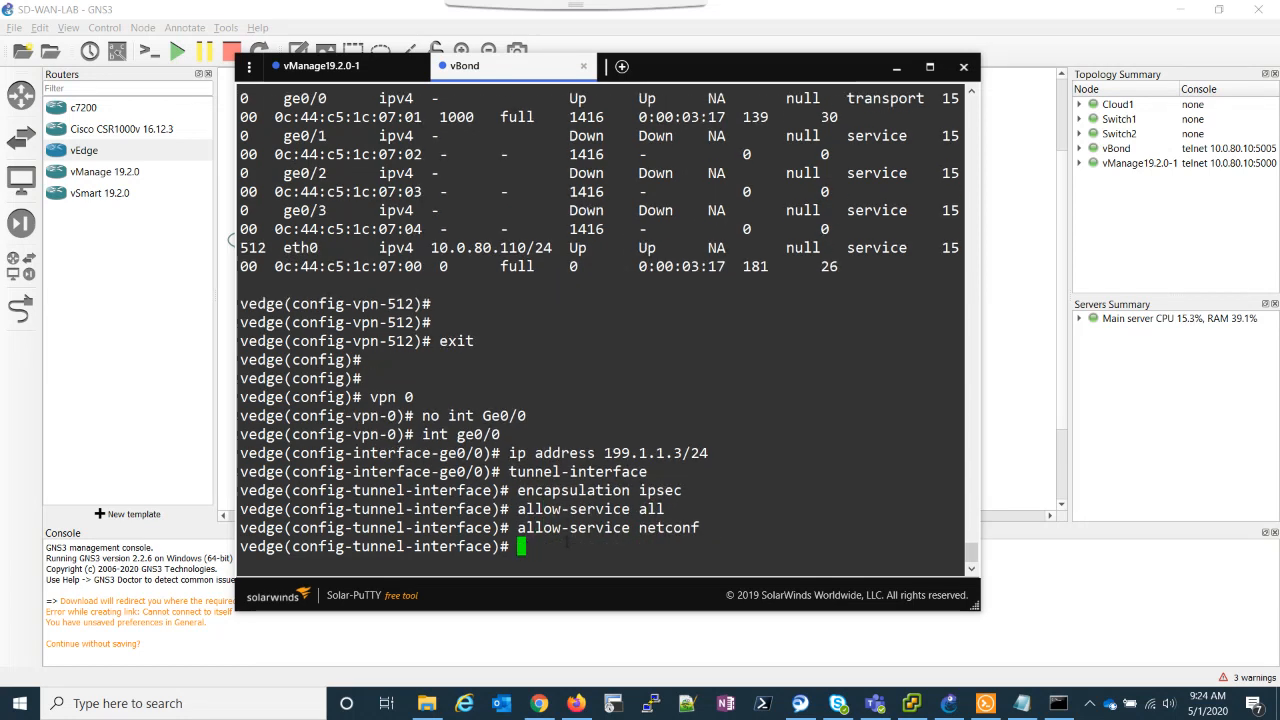
type("allow-service sshd")
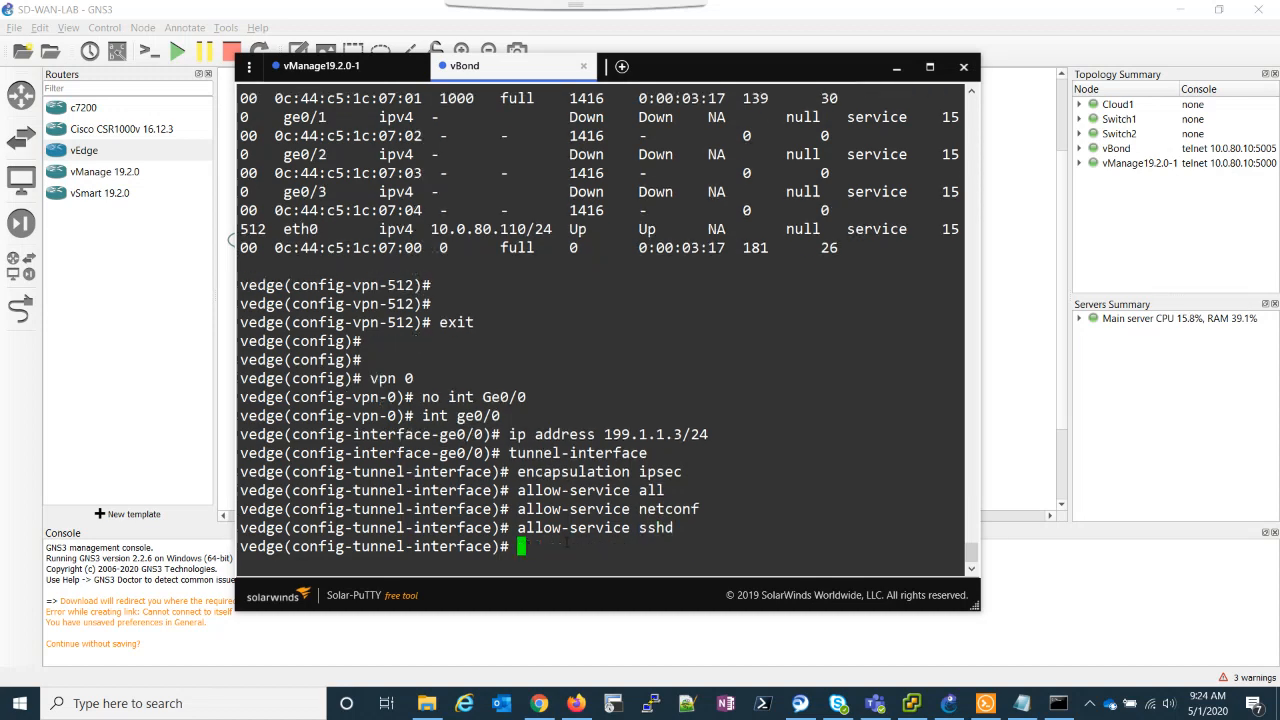
type("commit")
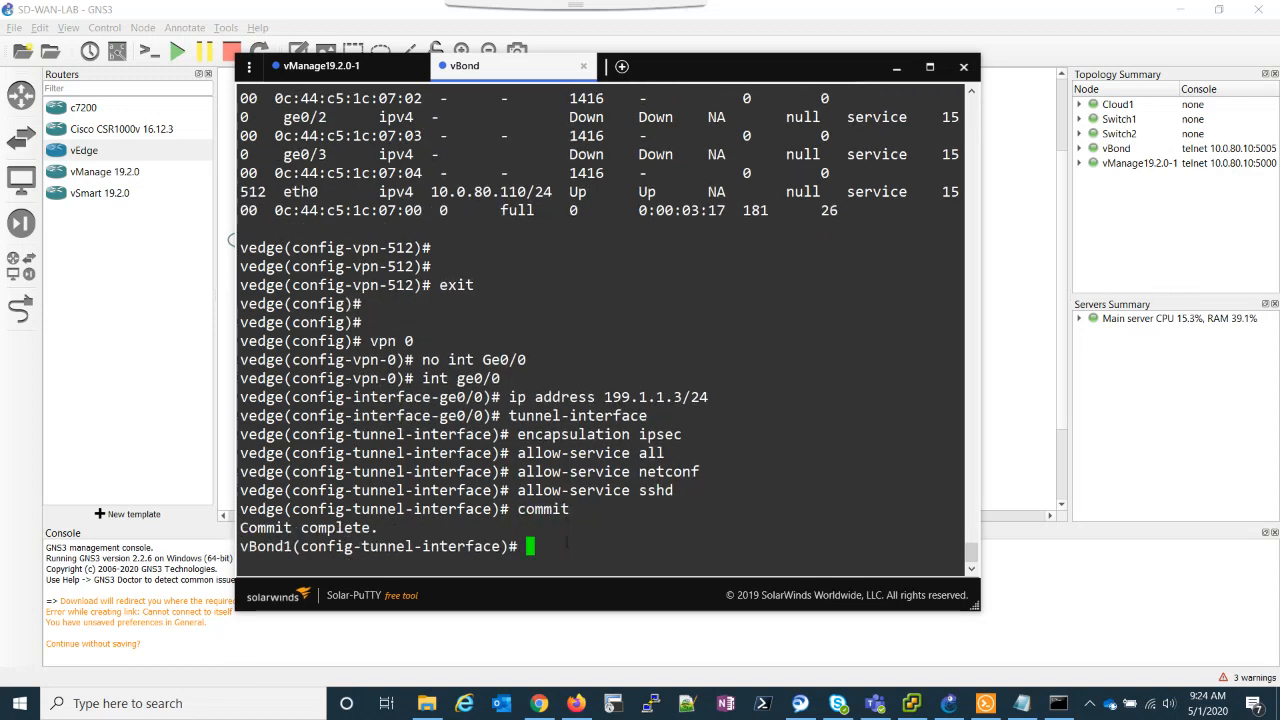
- End configuration mode, returning vBond1 to its privileged prompt
type("end")
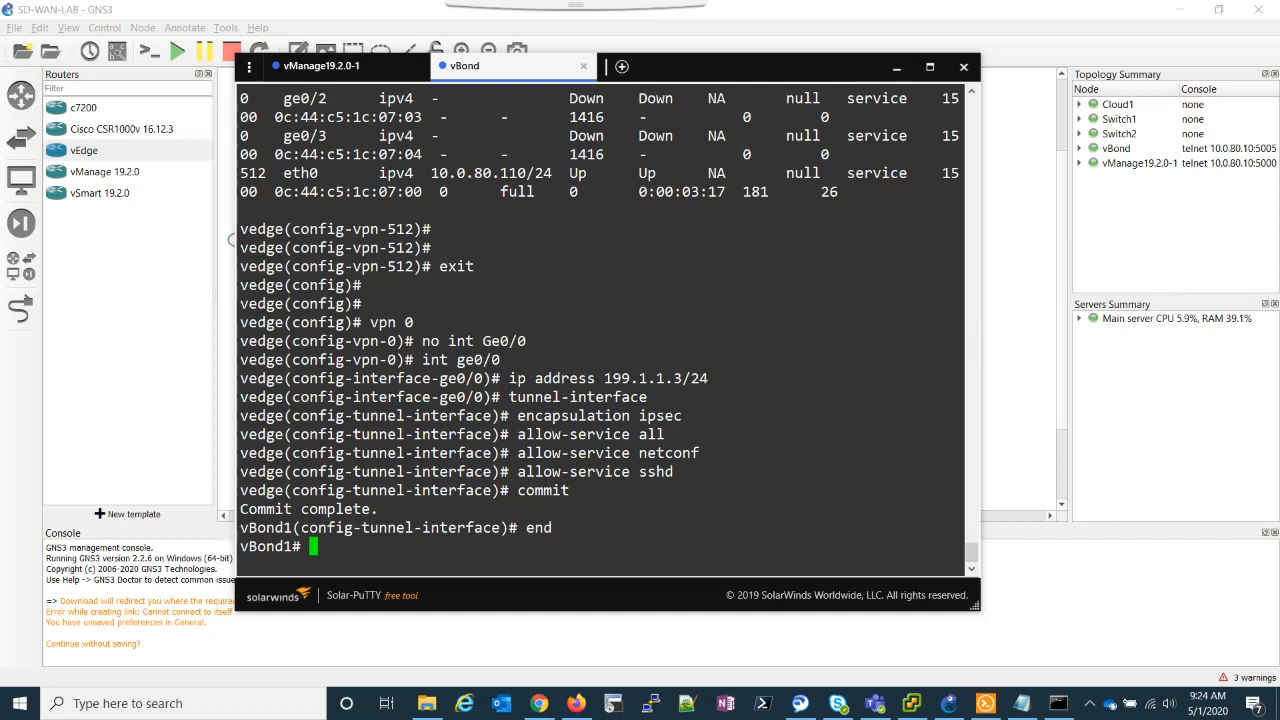
type("sh")
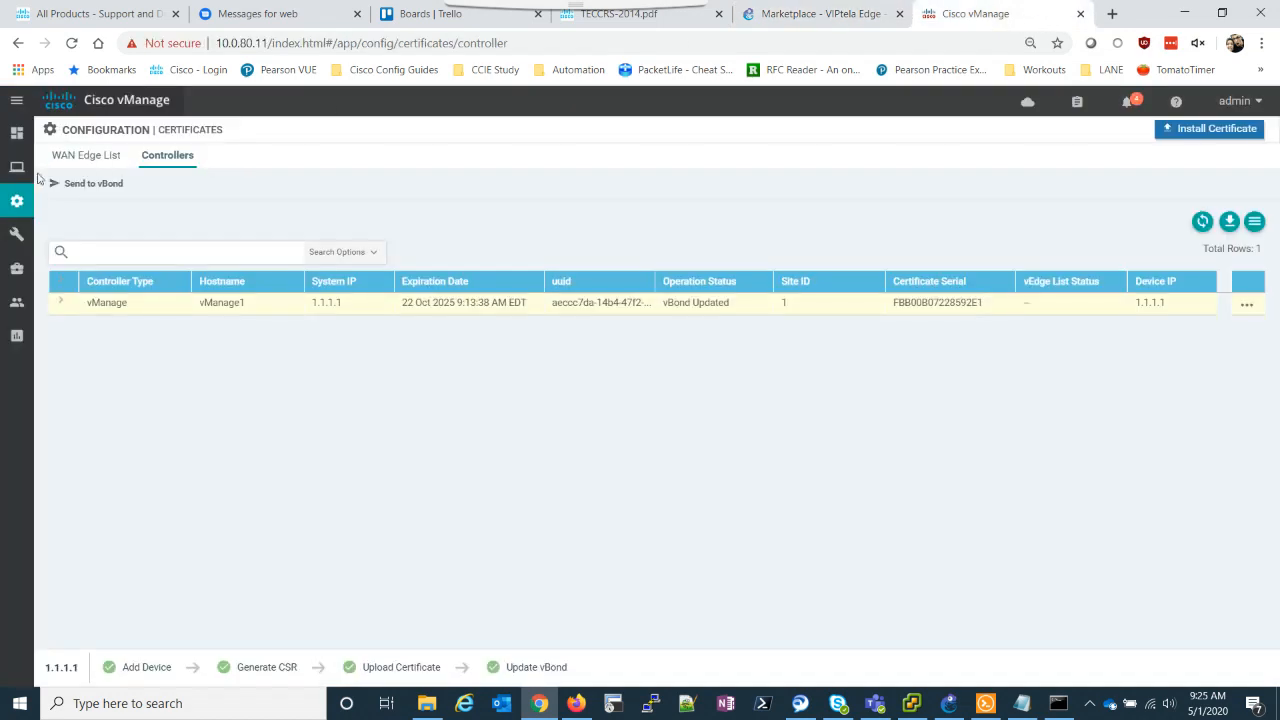
- Start adding a vBond controller from the Devices > Controllers list
left_click(16, 200)
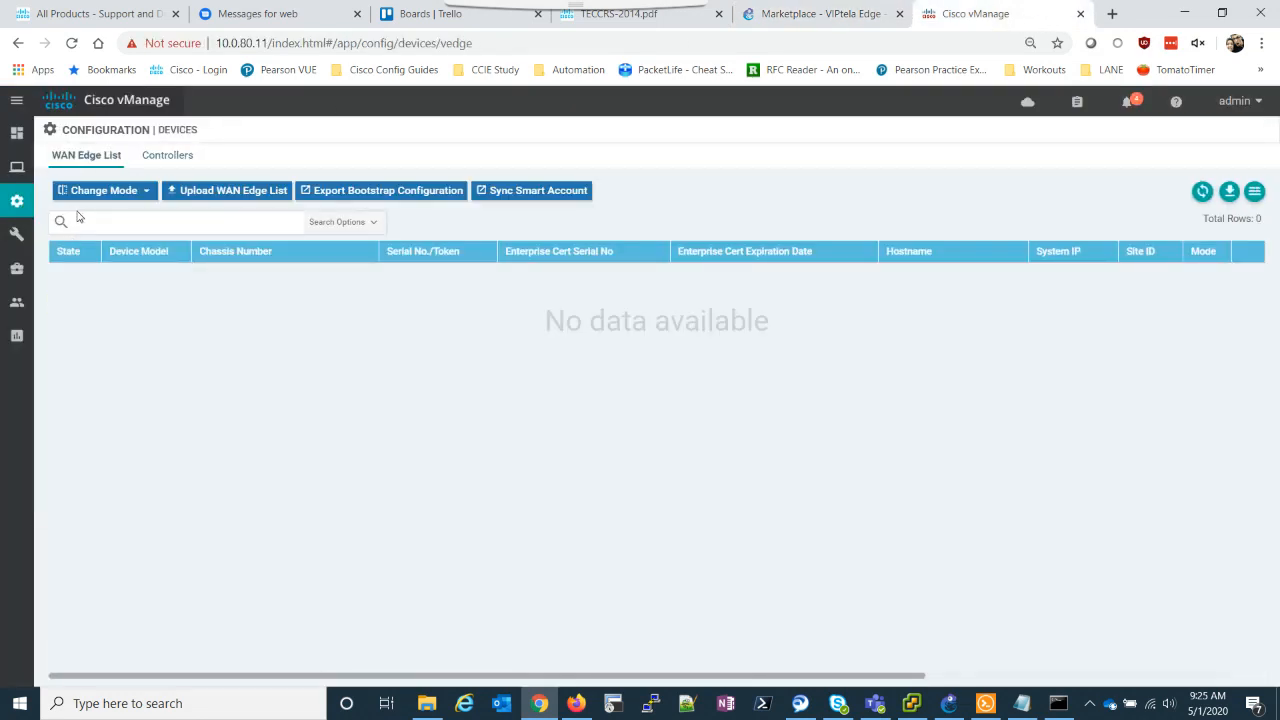
left_click(168, 156)
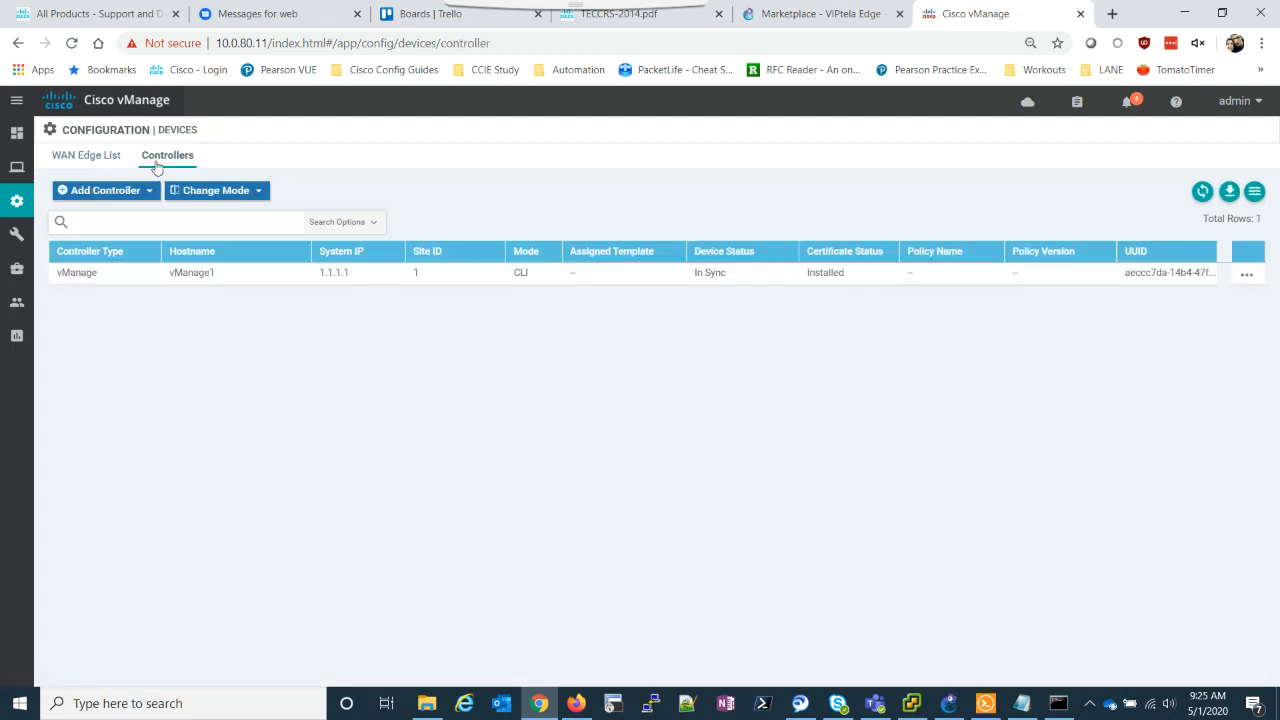
left_click(104, 190)
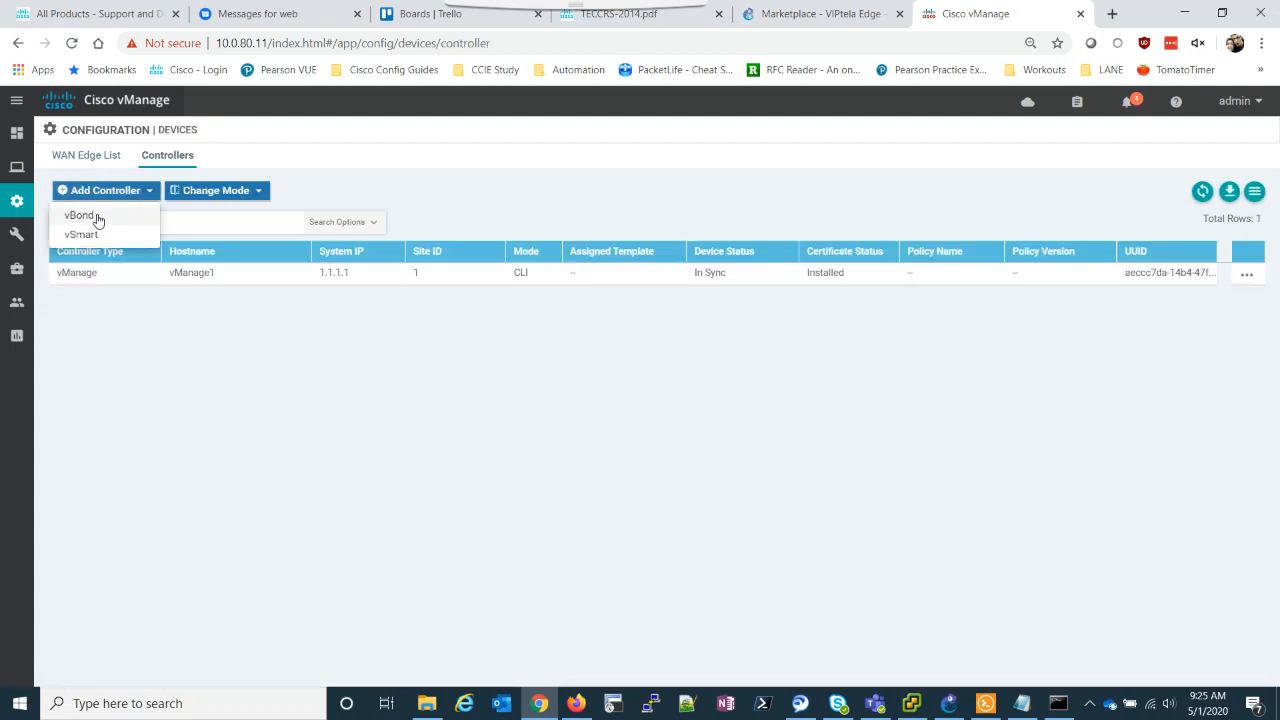
left_click(80, 216)
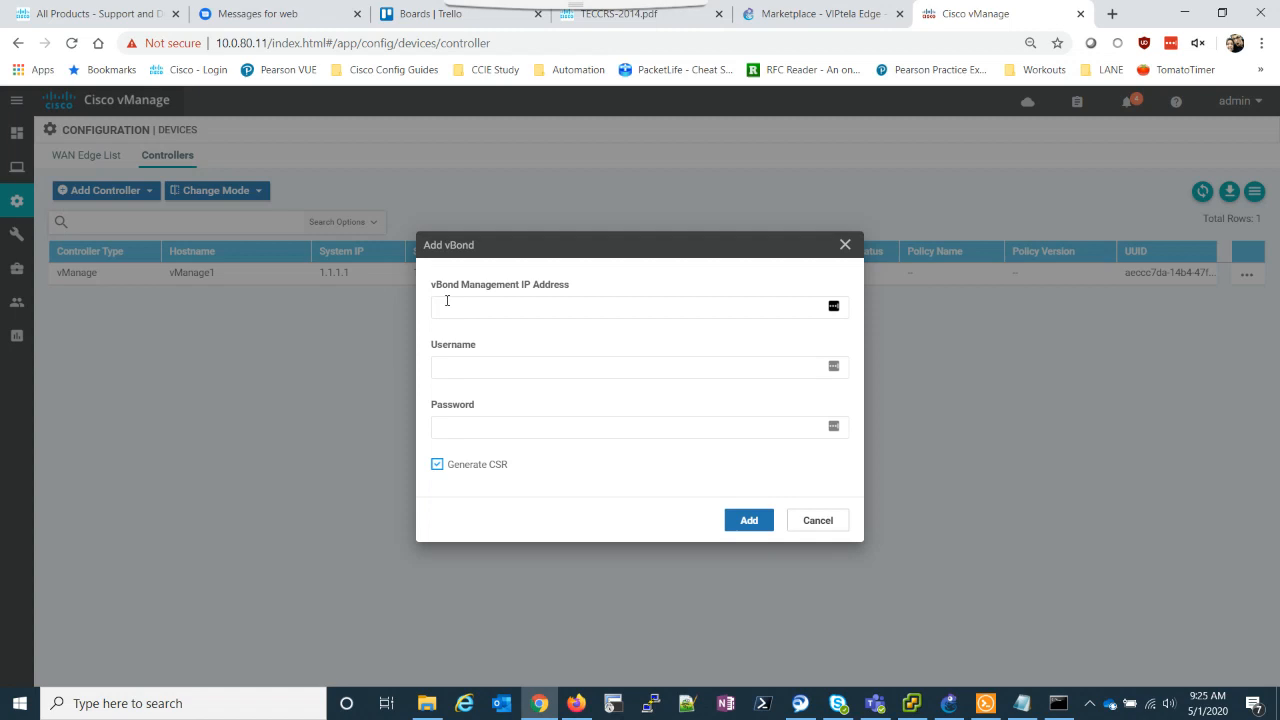
- Add the vBond controller at 199.1.1.3 with admin credentials and Generate CSR
type("1")
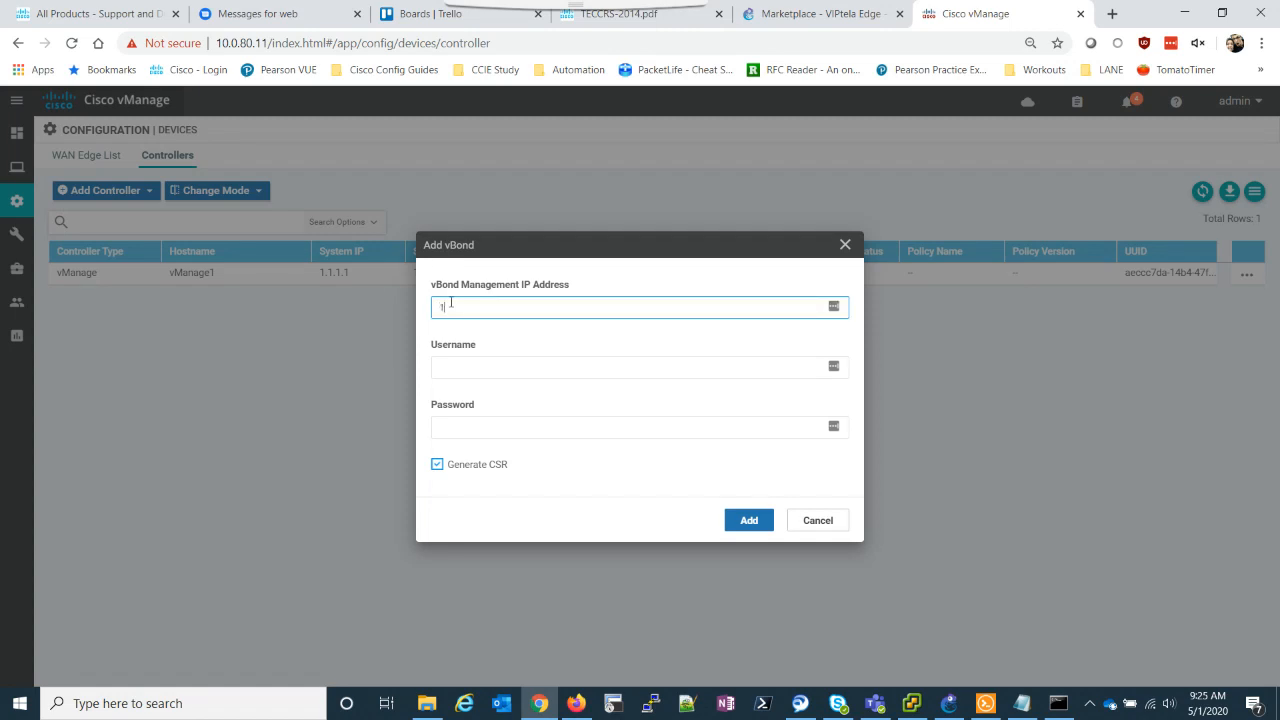
type("99.1.1.3")
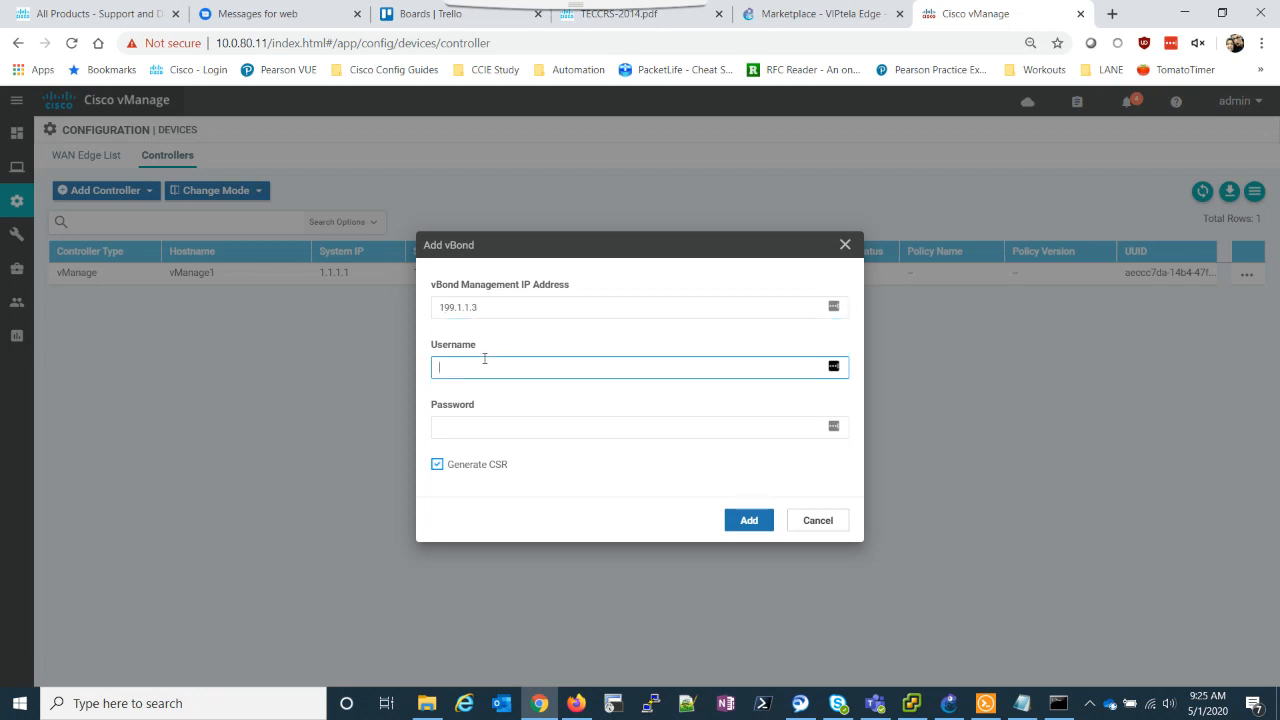
type("admin")
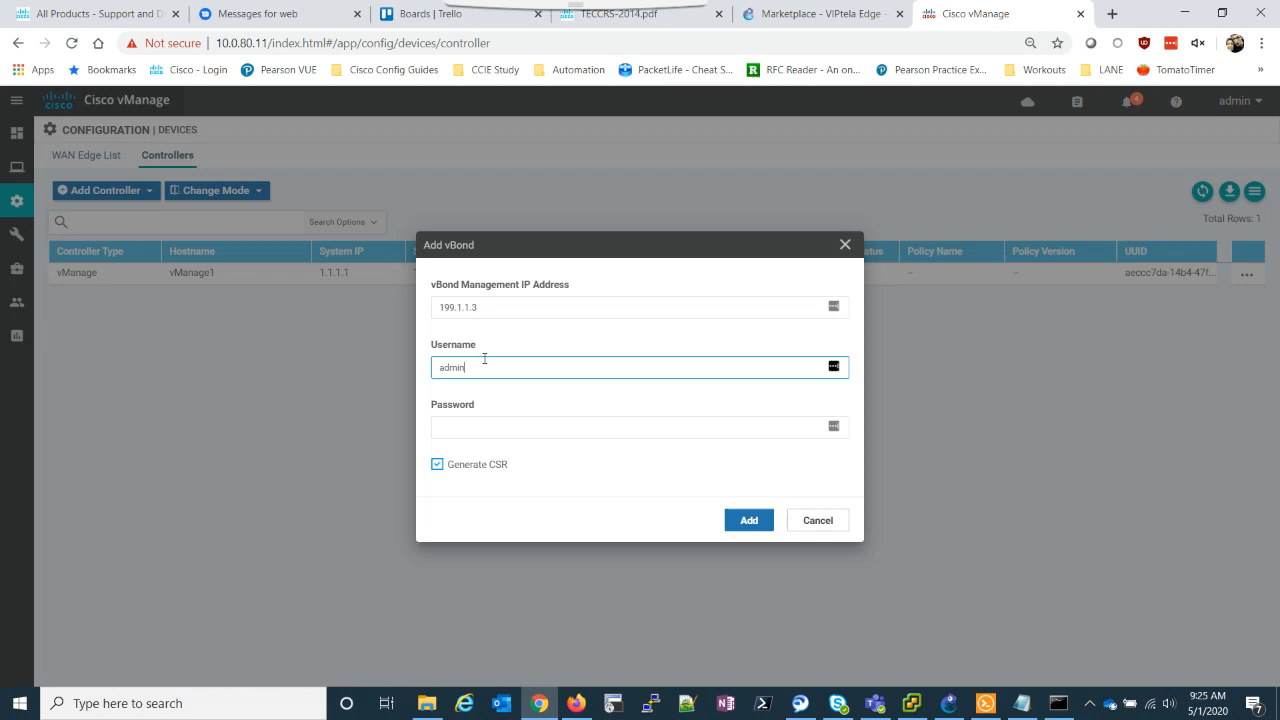
type("password")
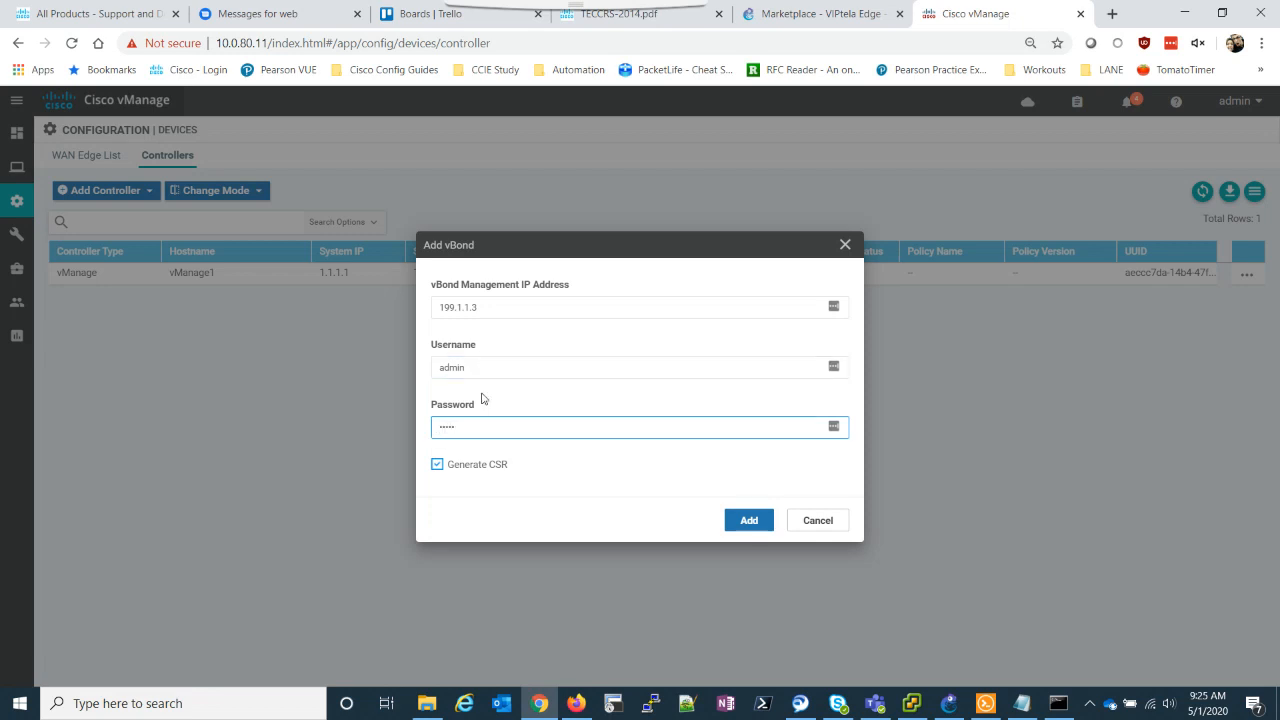
mouse_move(570, 458)
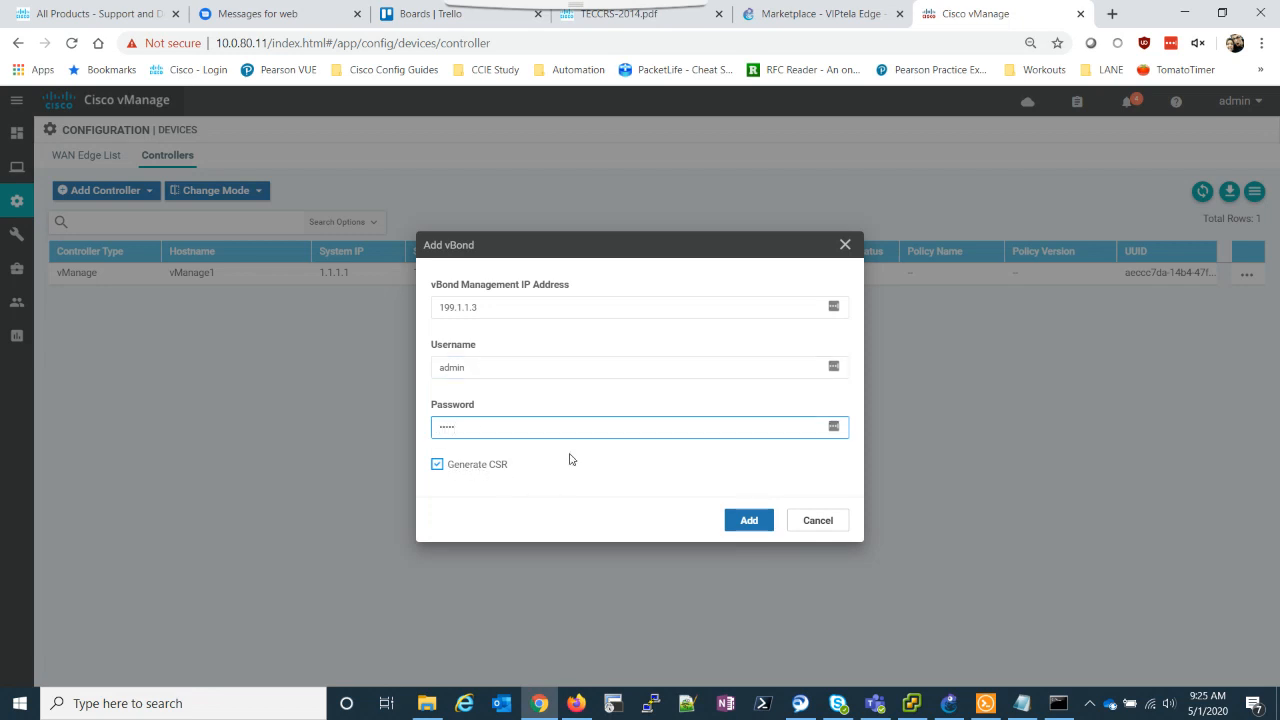
left_click(748, 520)
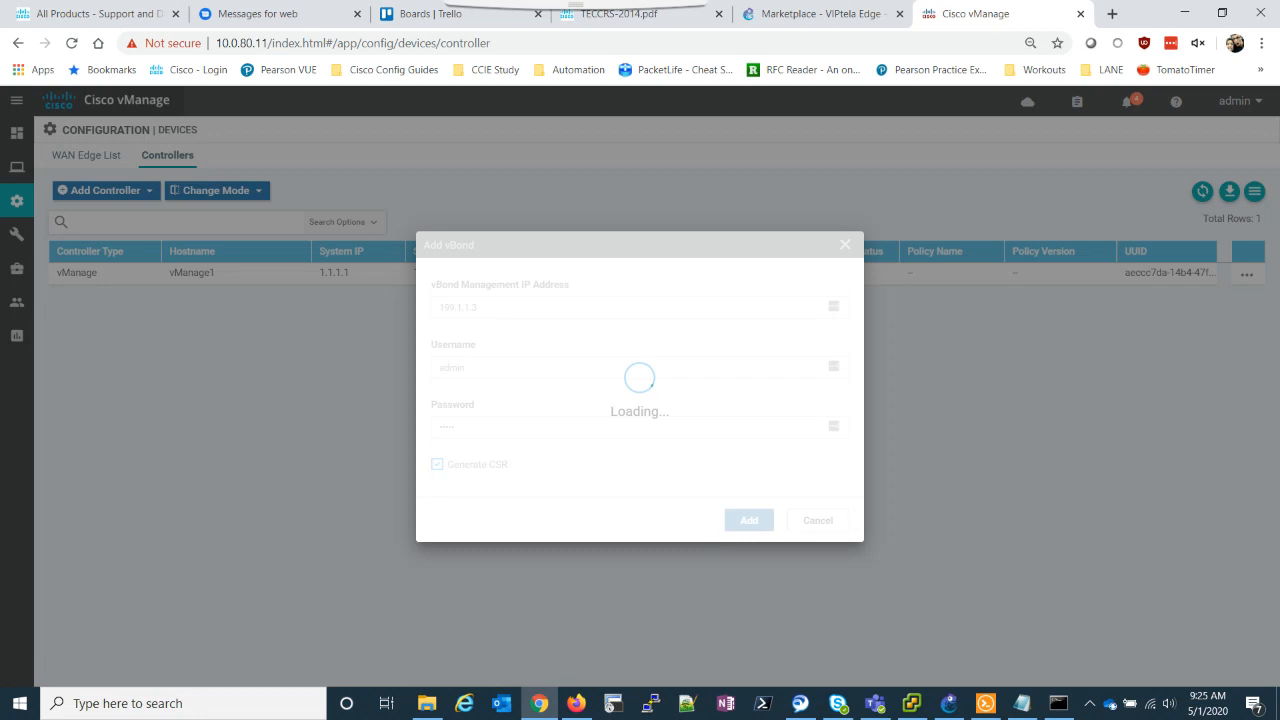
left_click(748, 520)
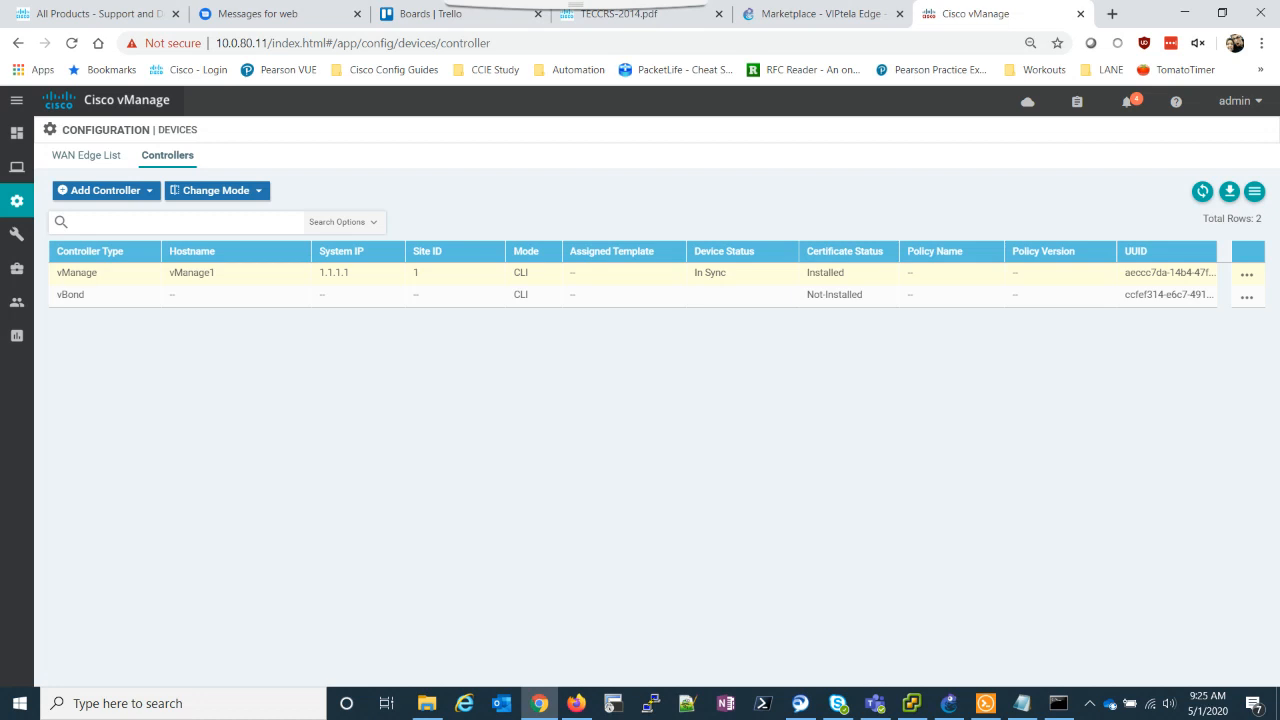
mouse_move(212, 128)
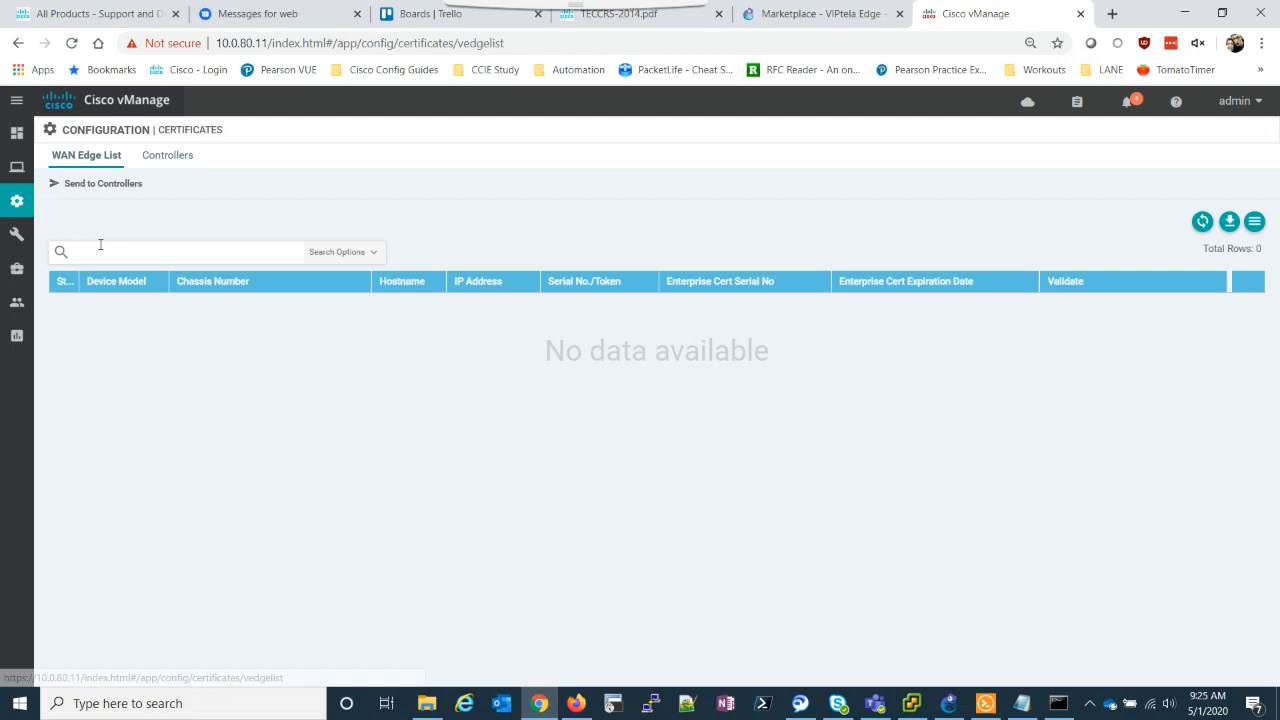
- View the vBond row's certificate signing request text on the Certificates Controllers list
left_click(168, 156)
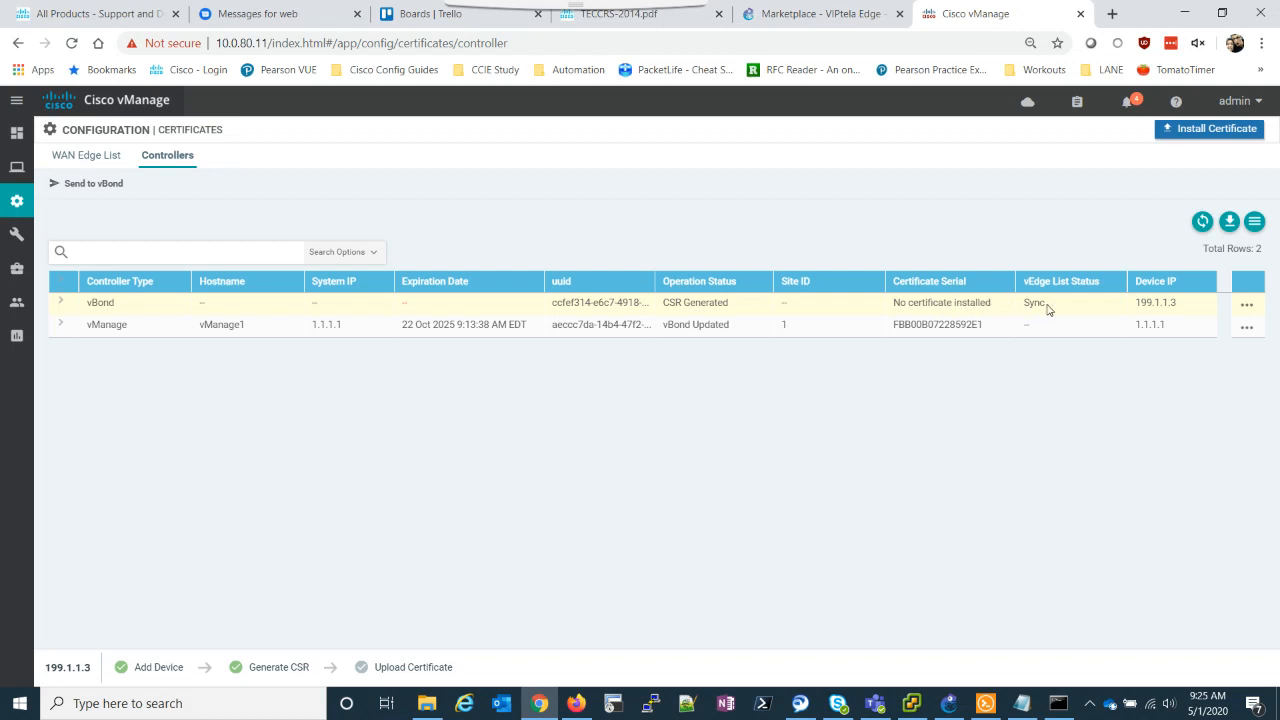
left_click(1248, 304)
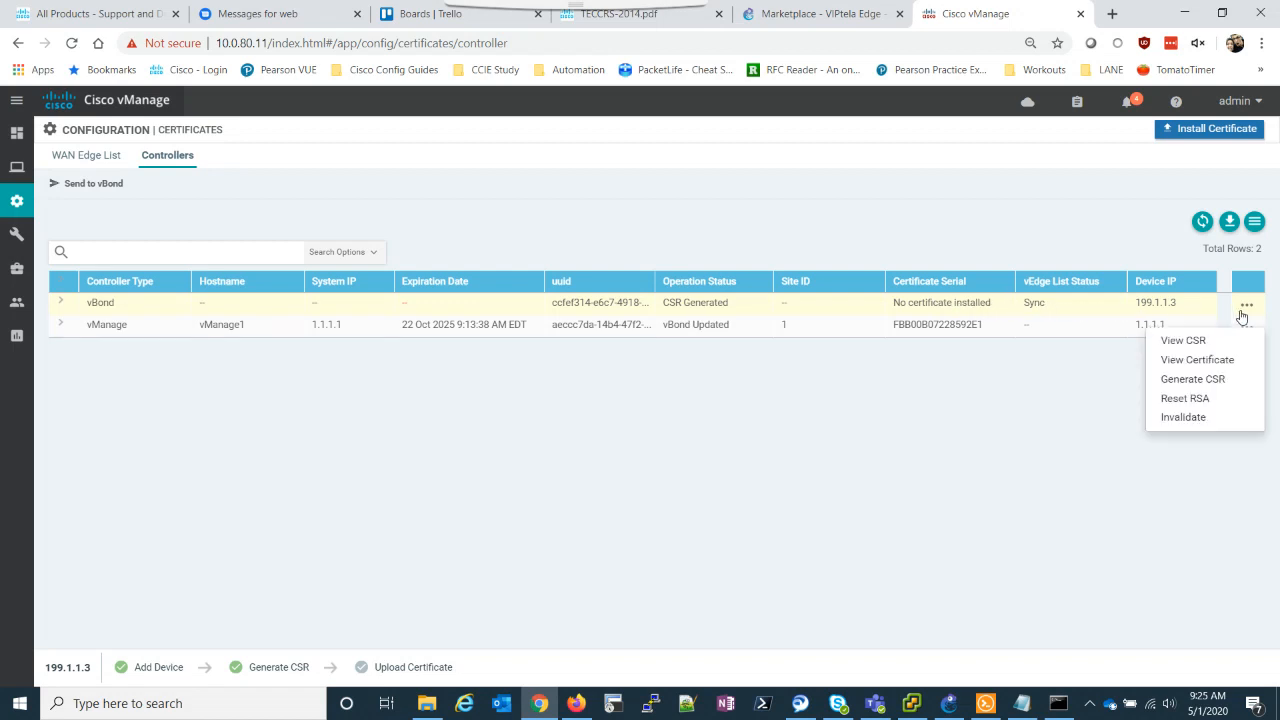
left_click(1182, 340)
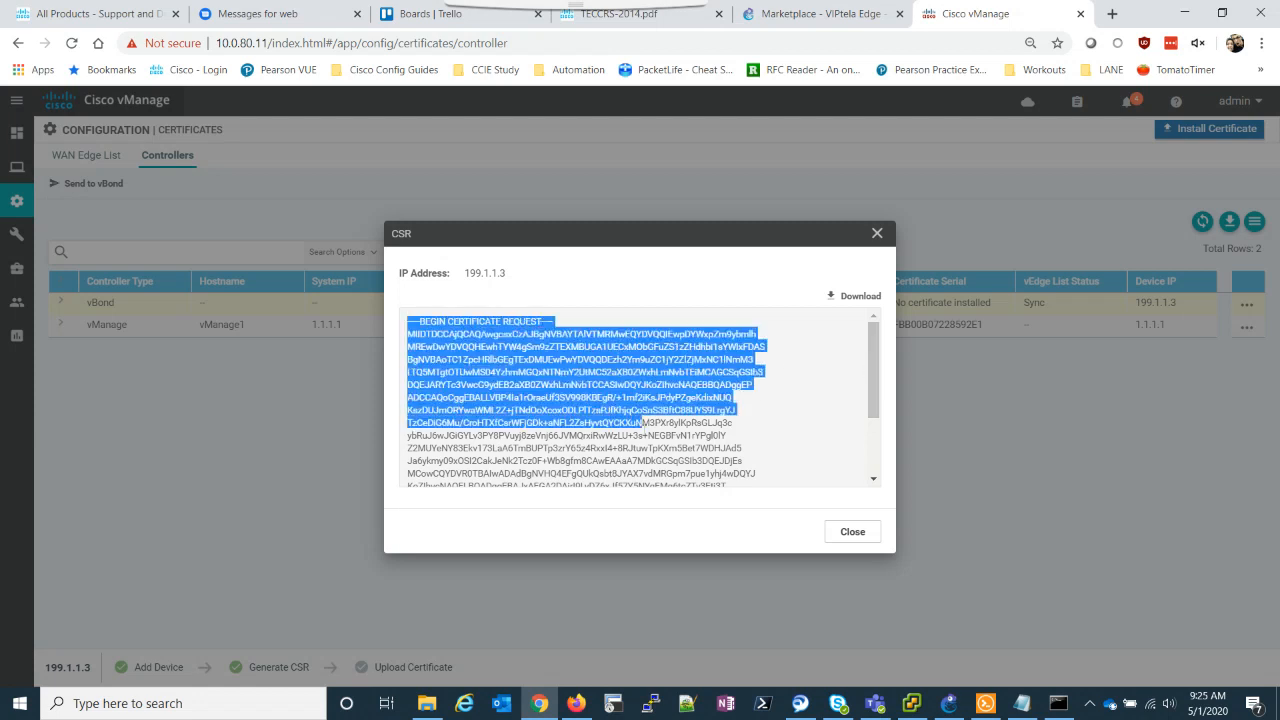
scroll("down", 3)
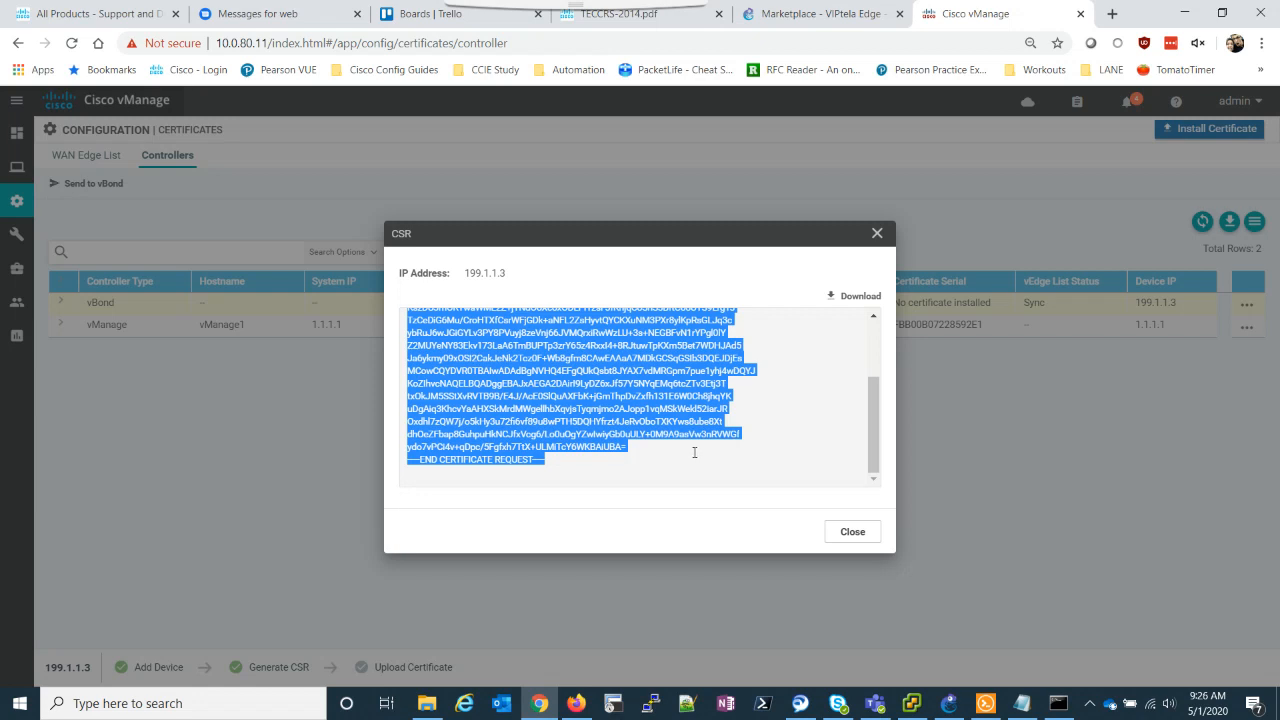
mouse_move(1008, 660)
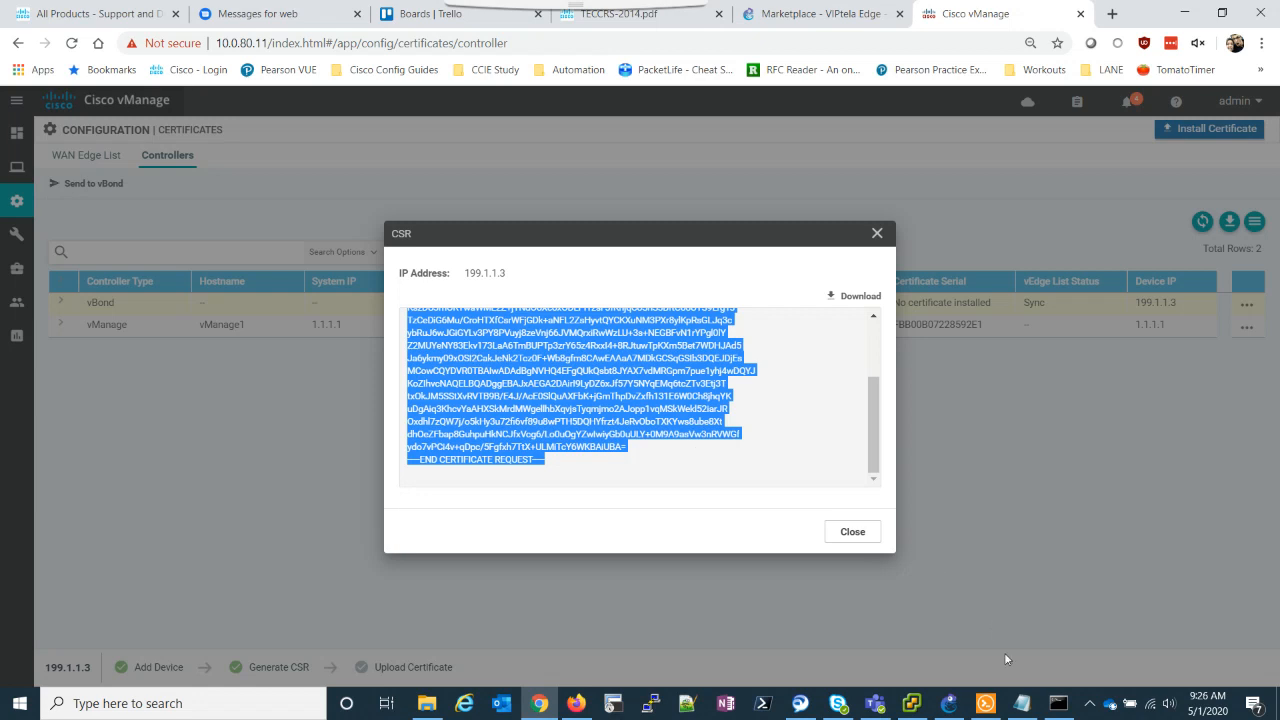
mouse_move(984, 704)
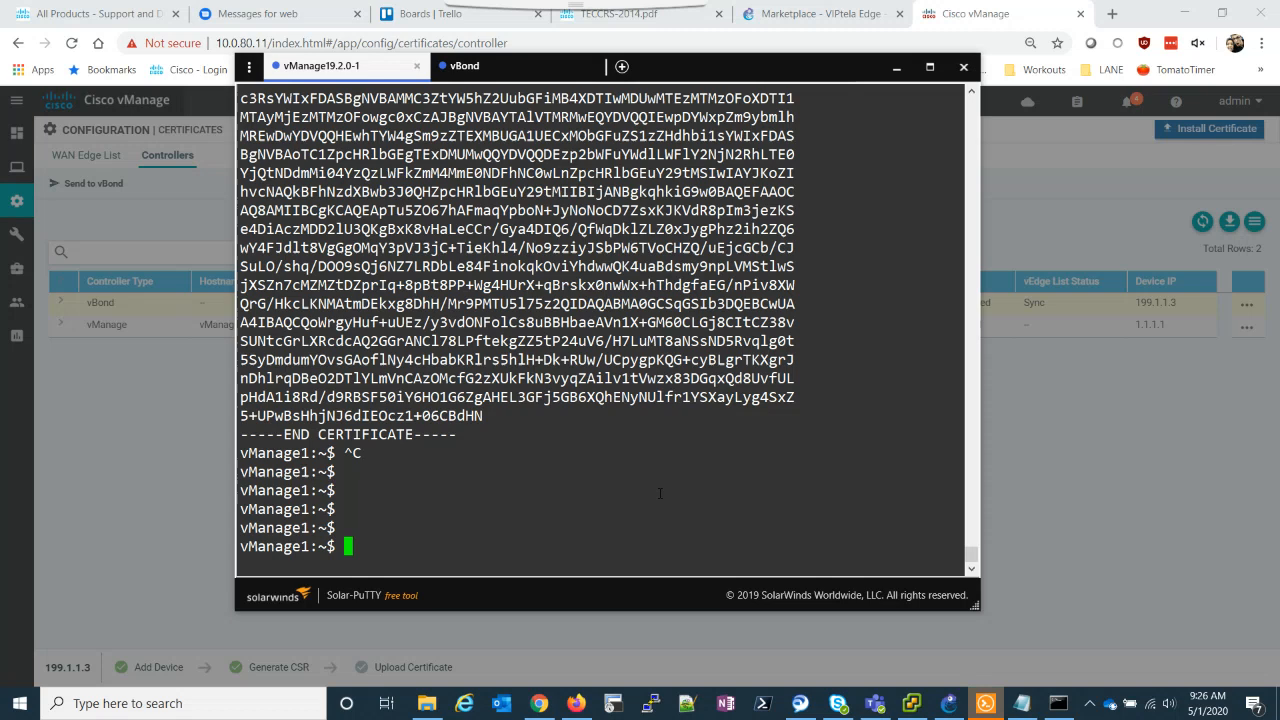
- Paste the CSR into a new vbond.csr file with vi, save it, and confirm it in a directory listing
type("vi")
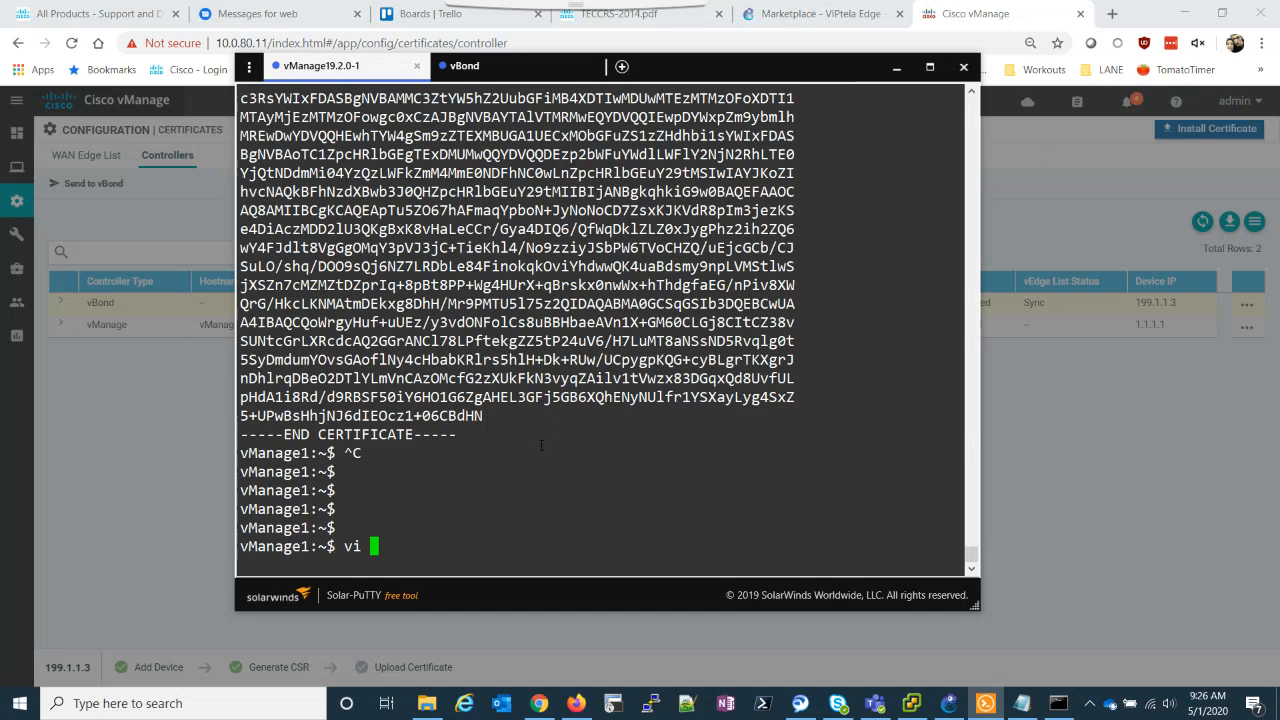
type("v")
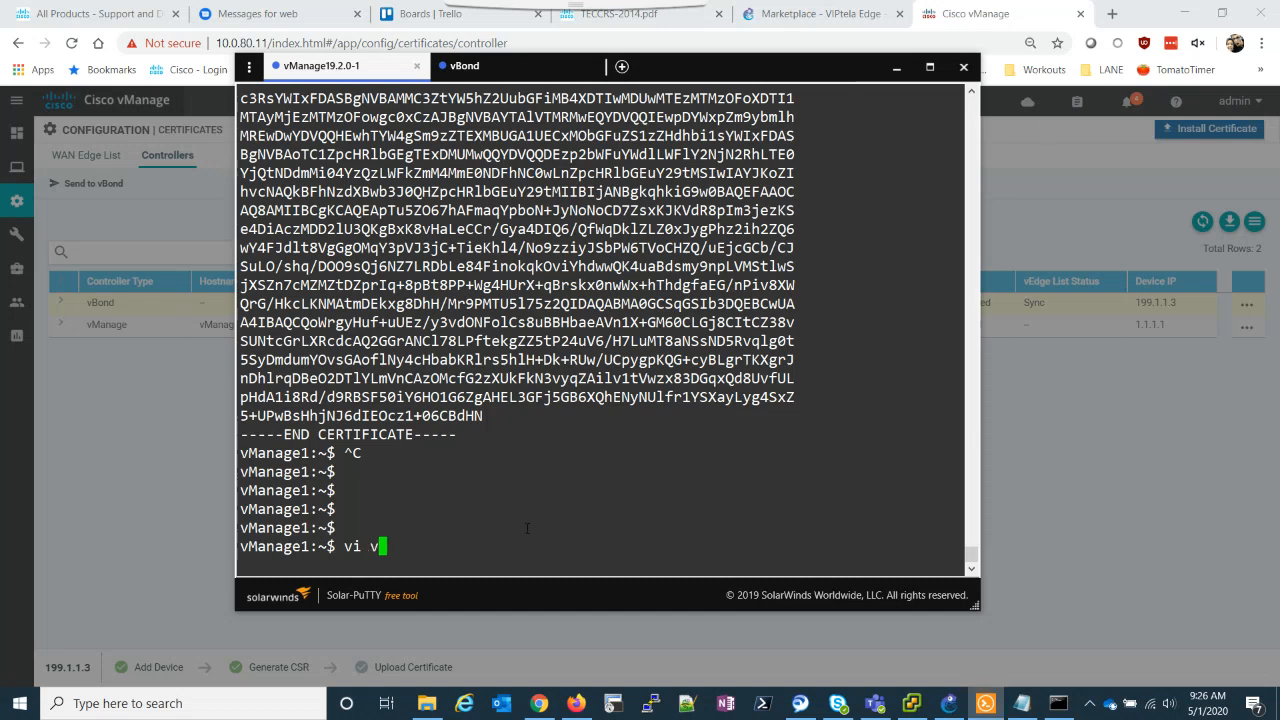
type("bond.csr")
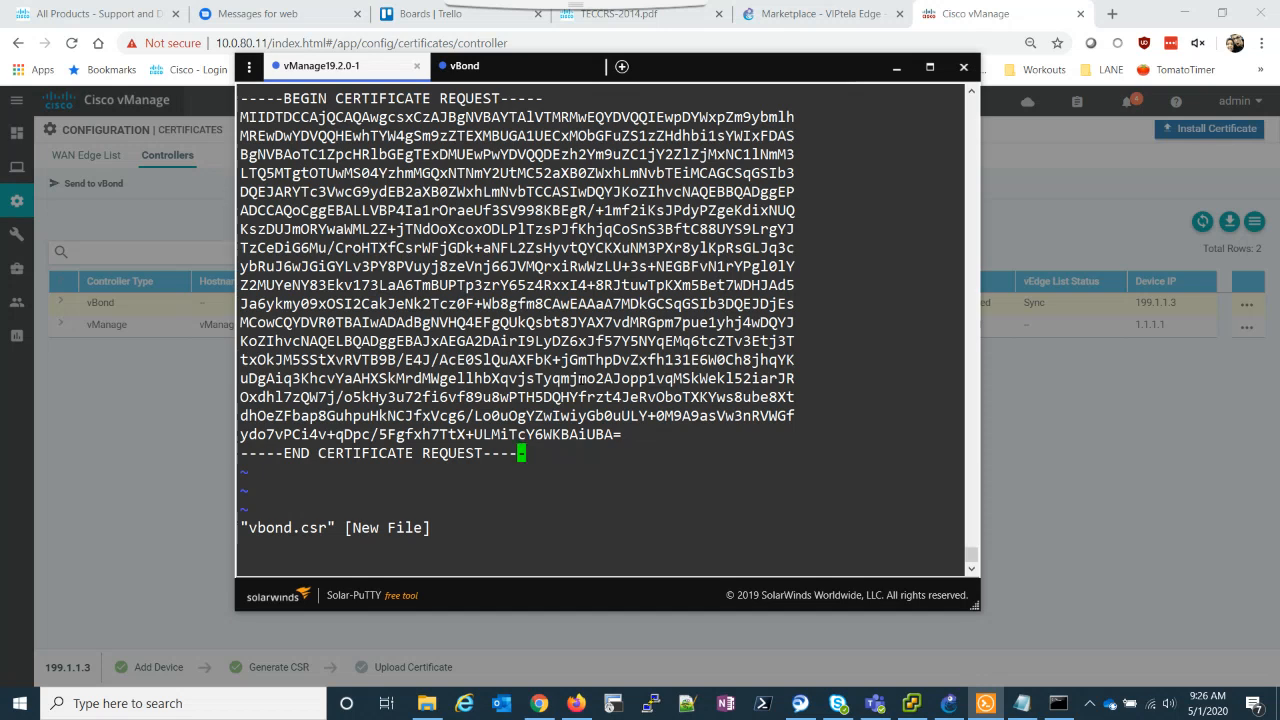
type(":wq")
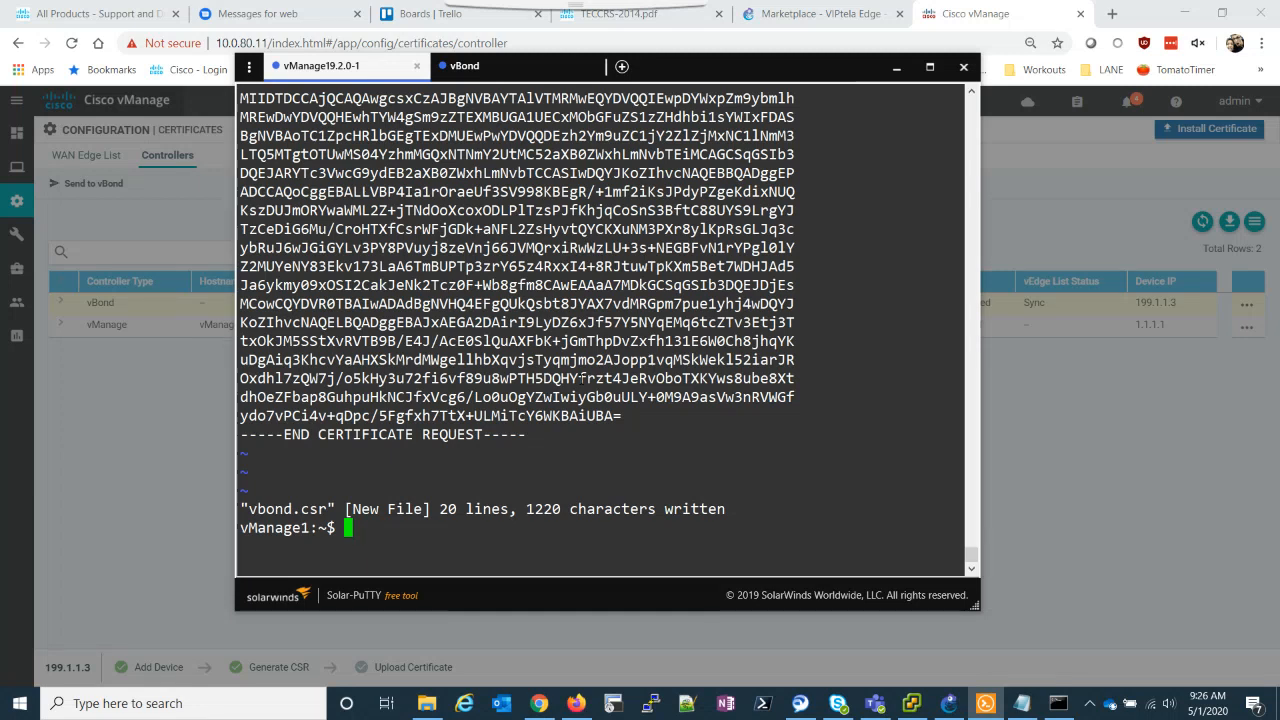
type("ls")
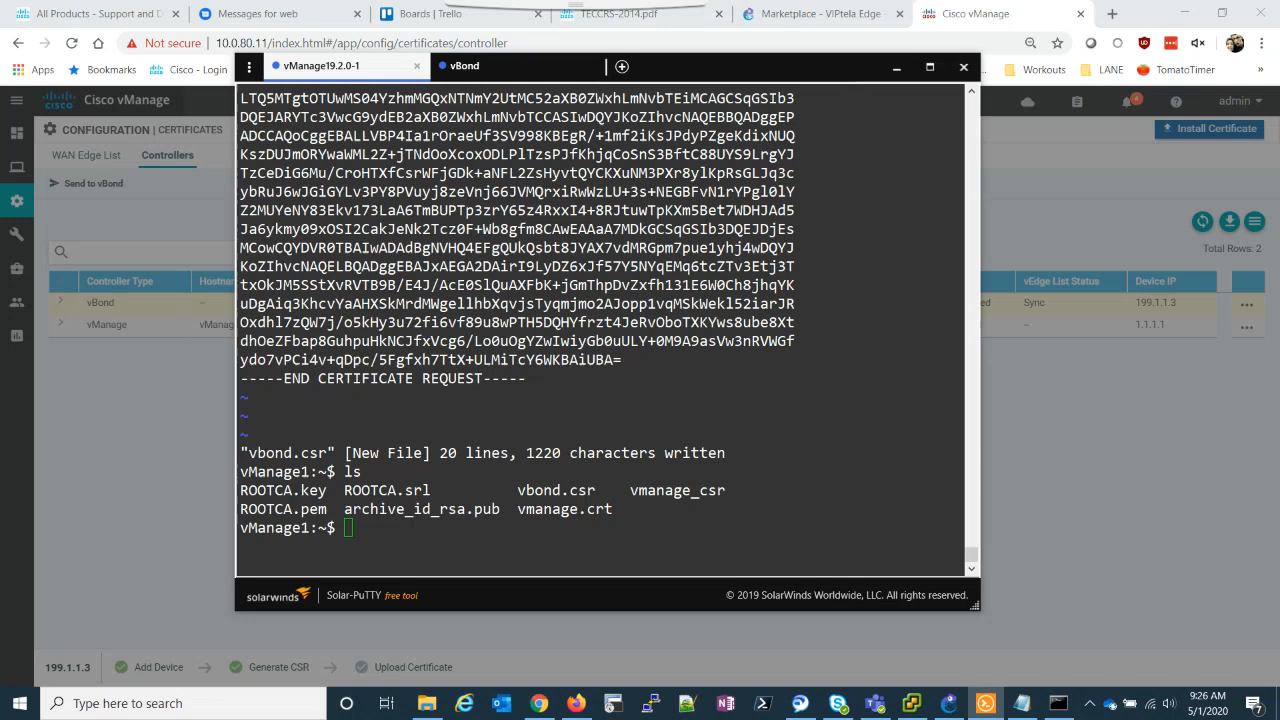
mouse_move(1152, 176)
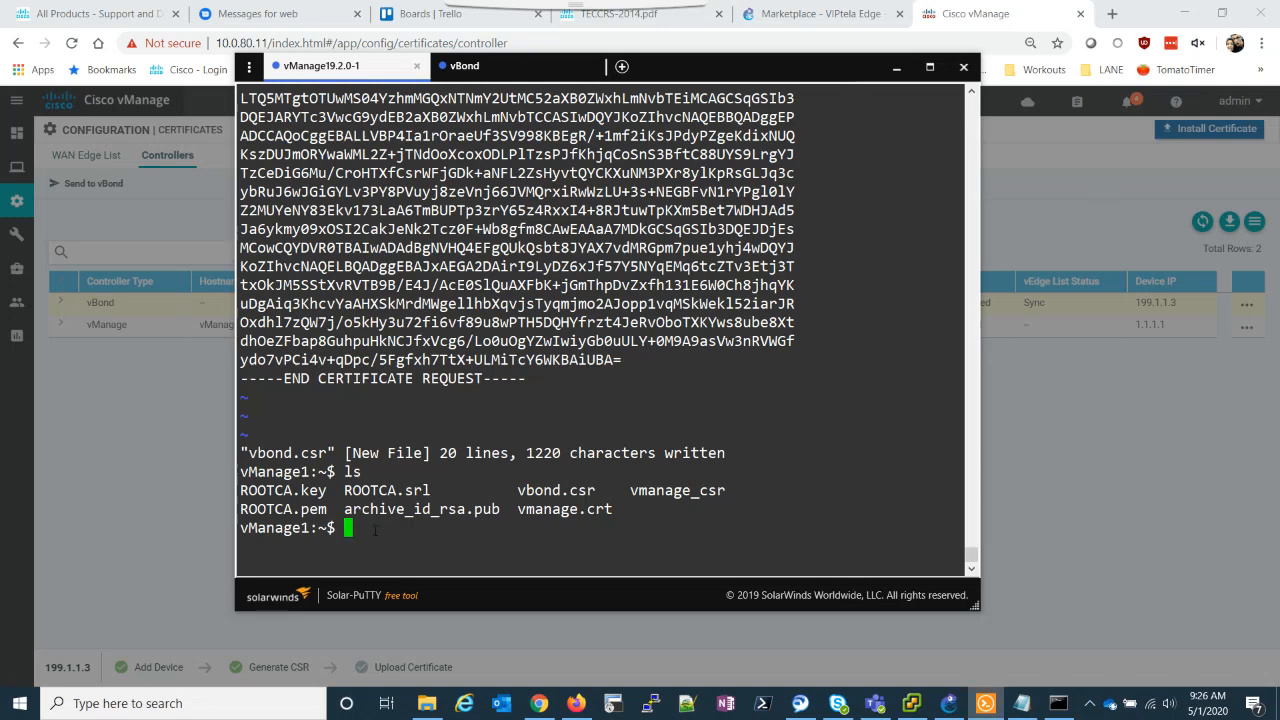
- Sign vbond.csr with ROOTCA.pem and ROOTCA.key into vbond.crt via openssl x509, then print the certificate
type("openssl x509 -req -in vbond.csr -CA ROOTCA.pem -CAkey ROOTCA.key -CAcreateserial -out vbond.crt -days 2000 -sha256")
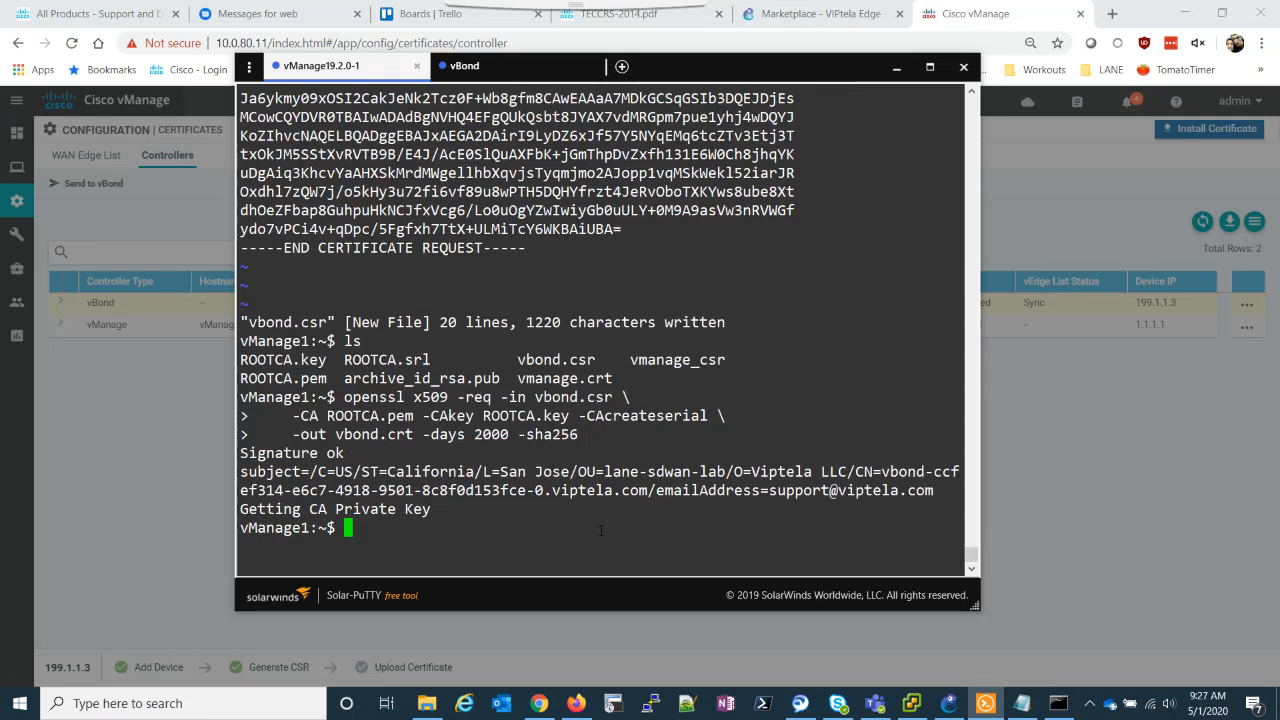
type("ls")
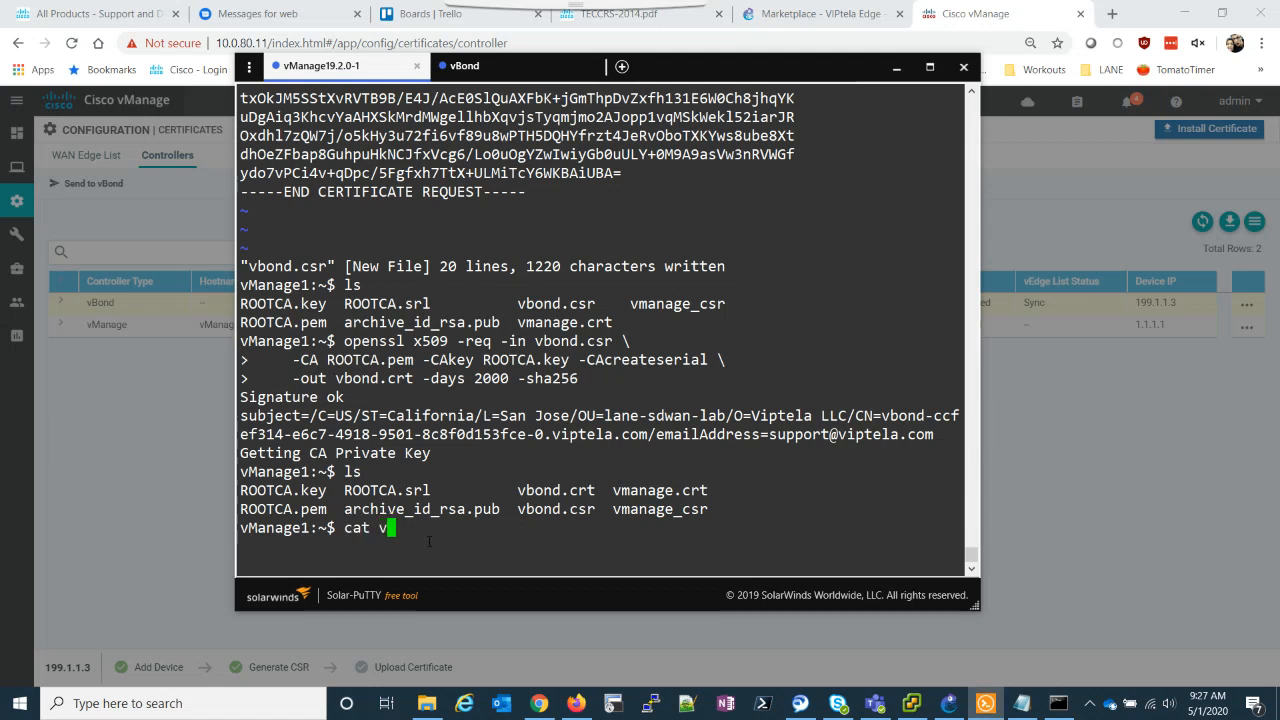
type("bond.crt")
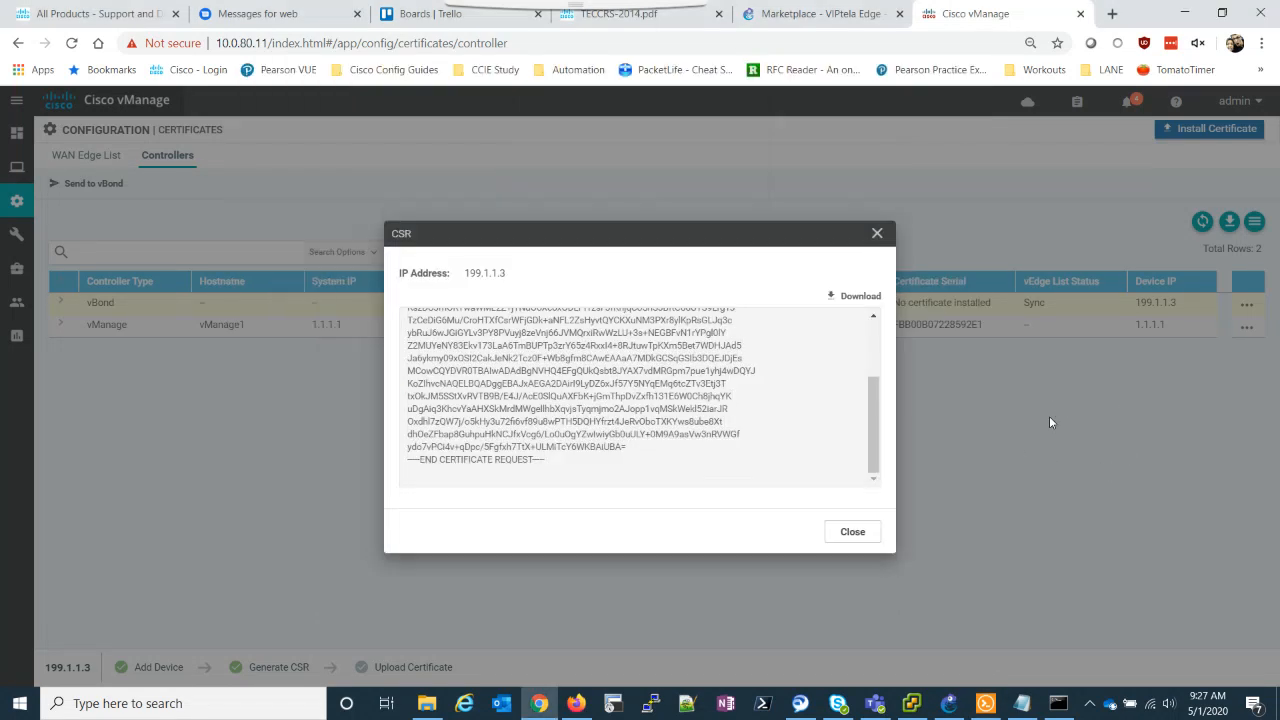
- Install the pasted vbond.crt text as the vBond controller's signed certificate
left_click(852, 532)
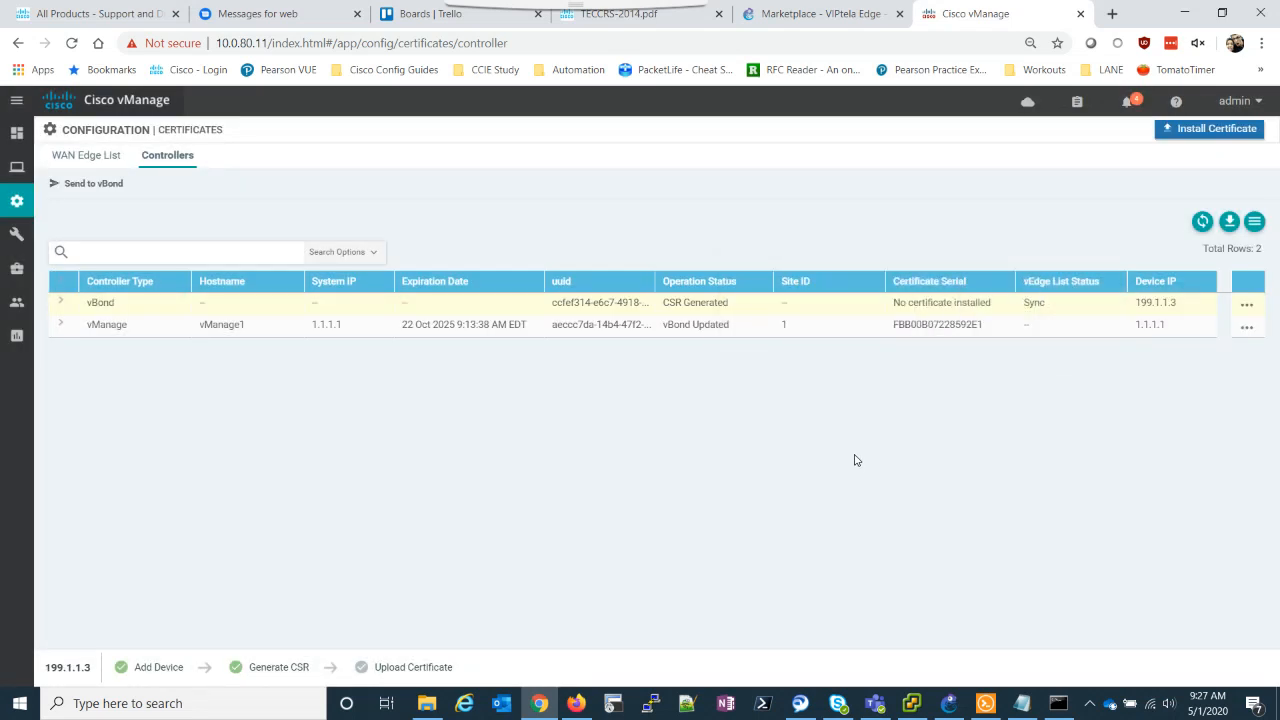
left_click(1208, 128)
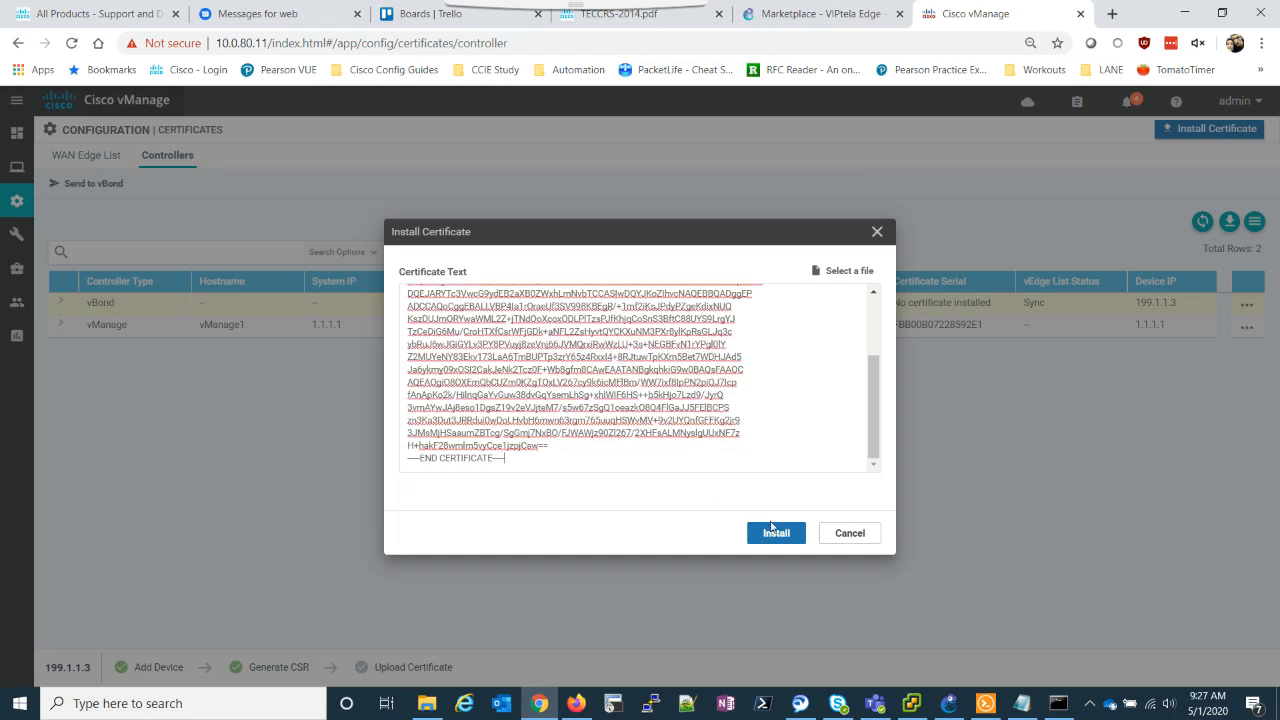
left_click(776, 532)
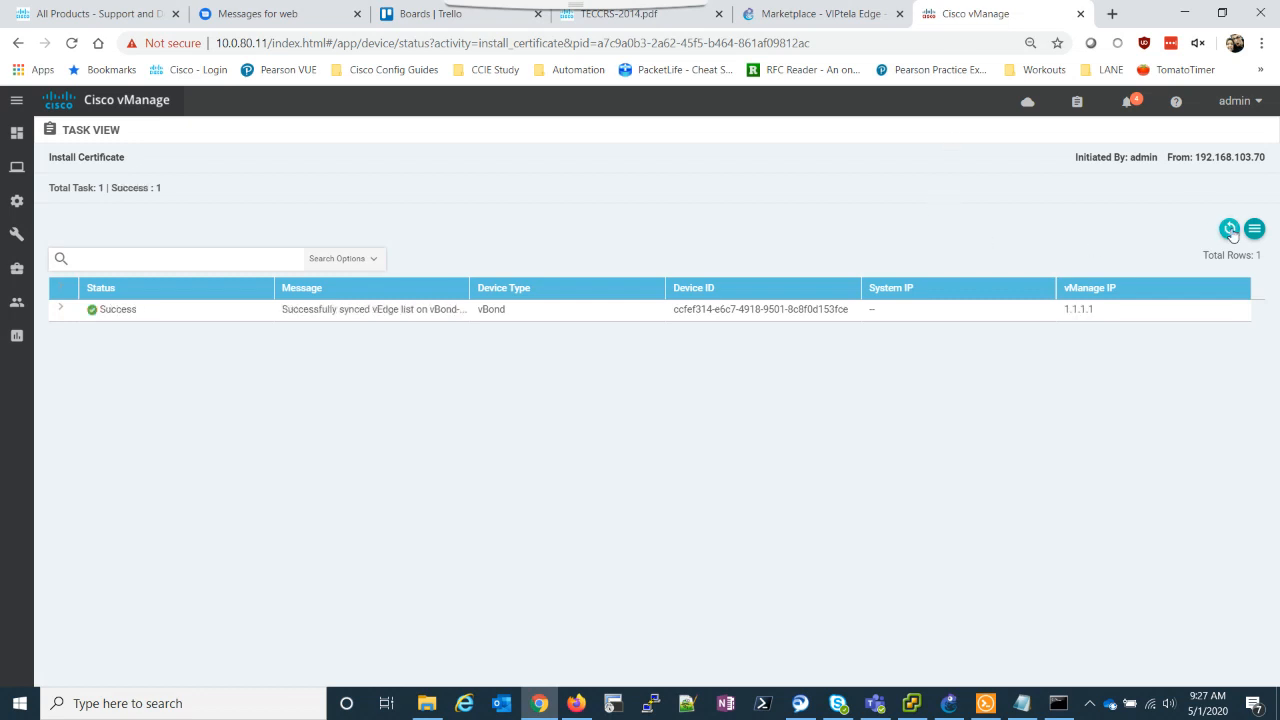
- Show the Devices > Controllers list with vManage1 and vBond1 certificates Installed
left_click(16, 168)
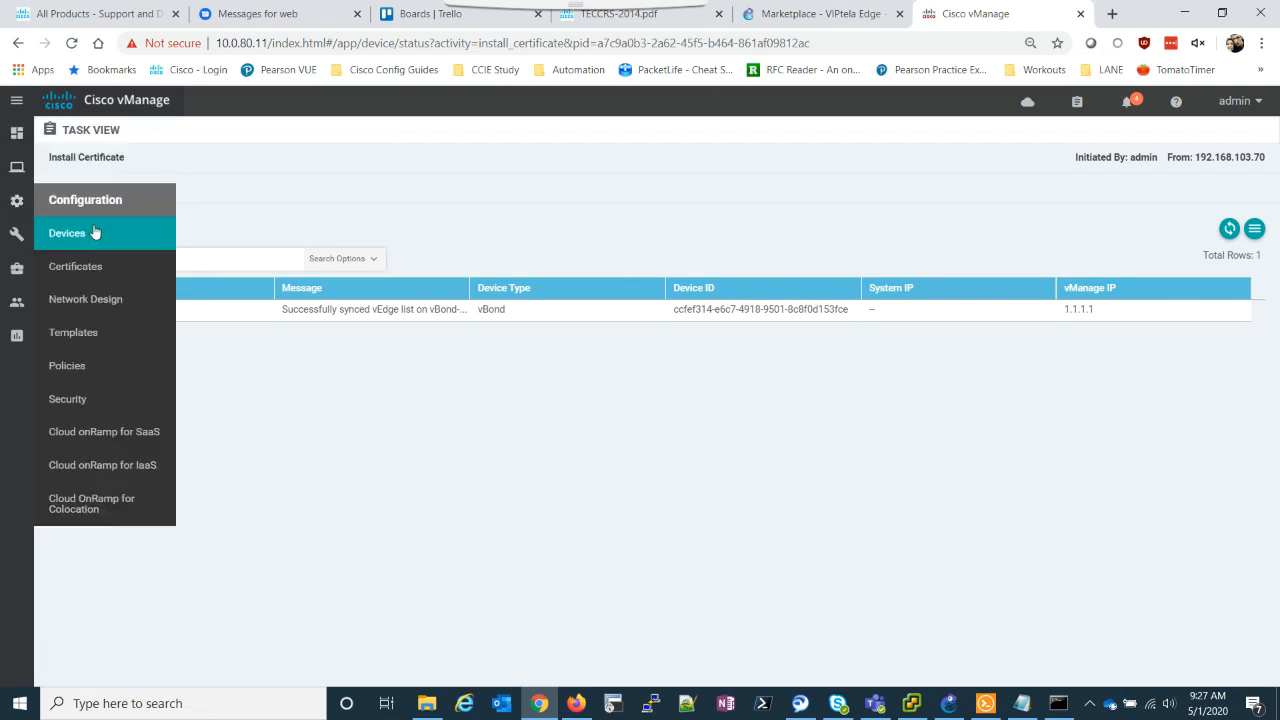
mouse_move(68, 232)
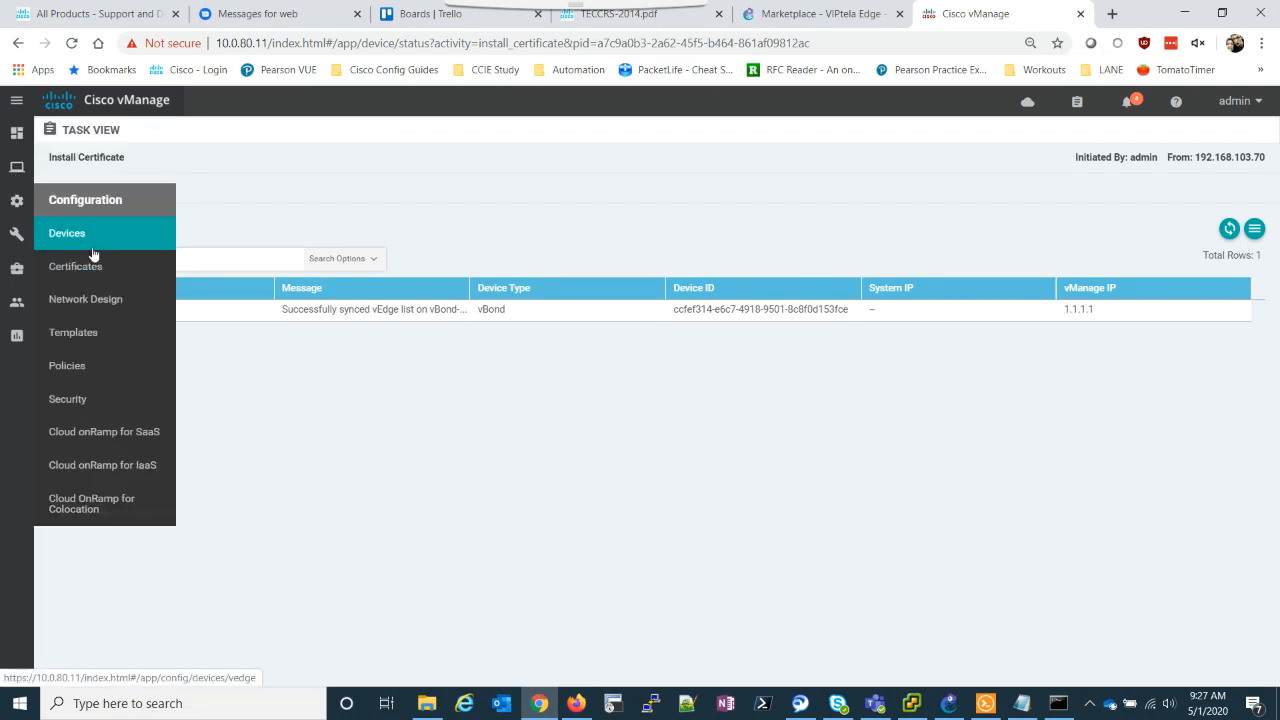
left_click(68, 232)
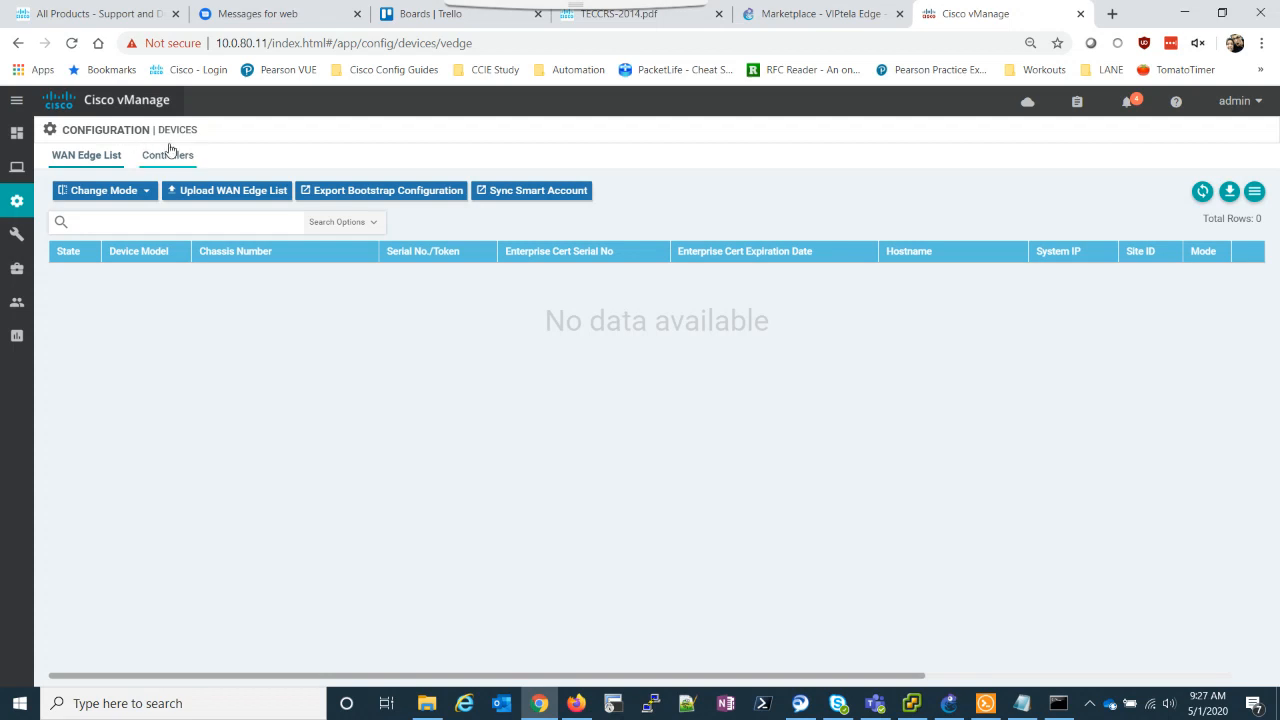
left_click(168, 156)
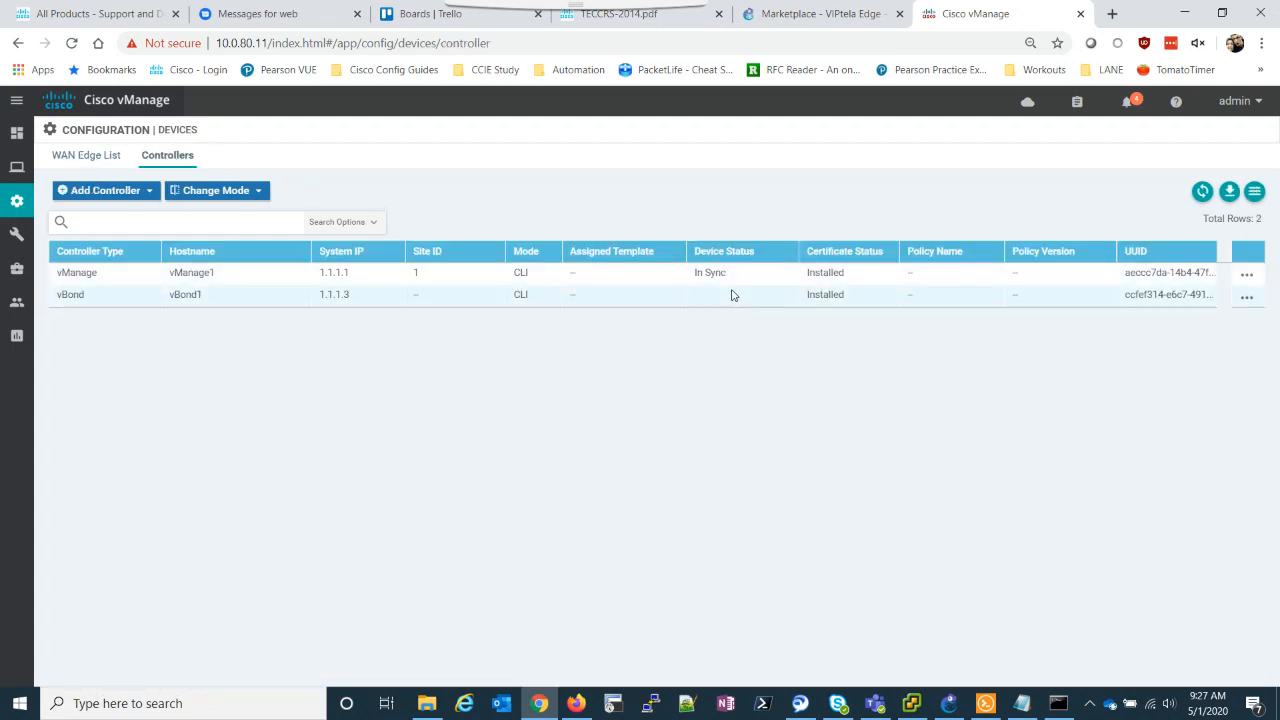
mouse_move(816, 308)
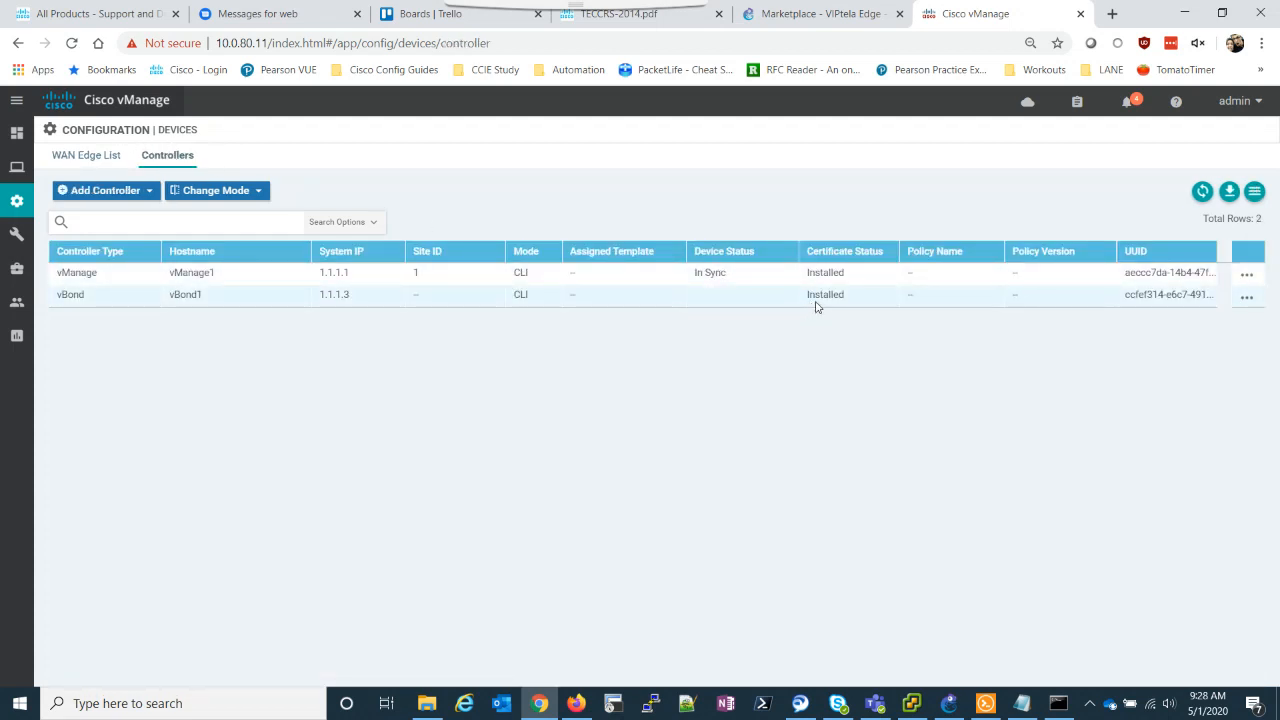
mouse_move(908, 192)
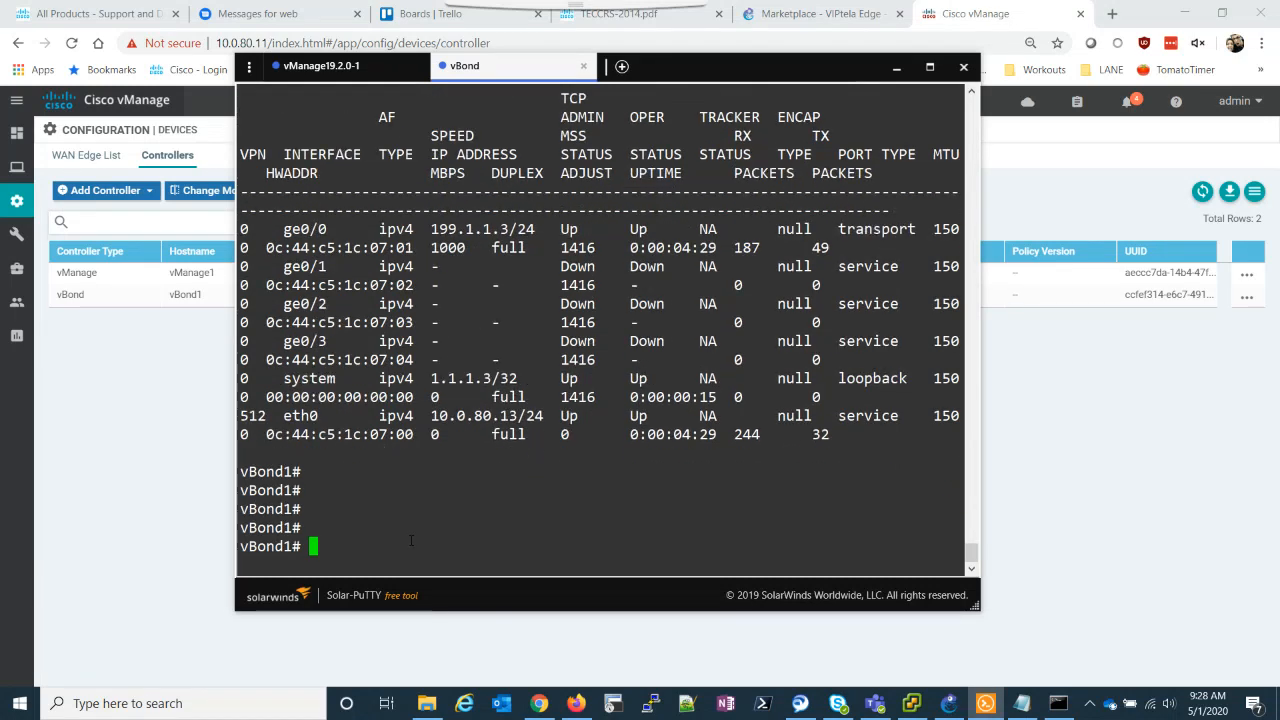
- Run show orchestrator connections on vBond1 and enlarge the terminal to read both up connections to vManage 1.1.1.1
type("show orchestrator connections")
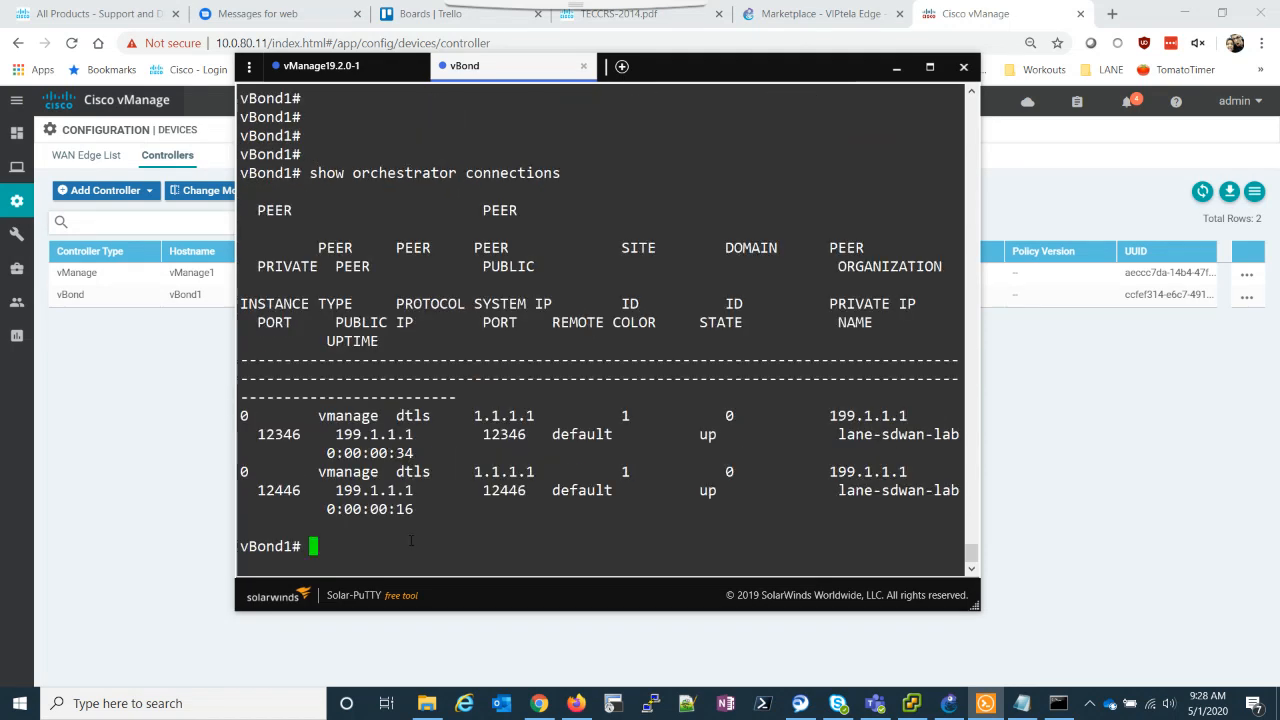
left_click(928, 66)
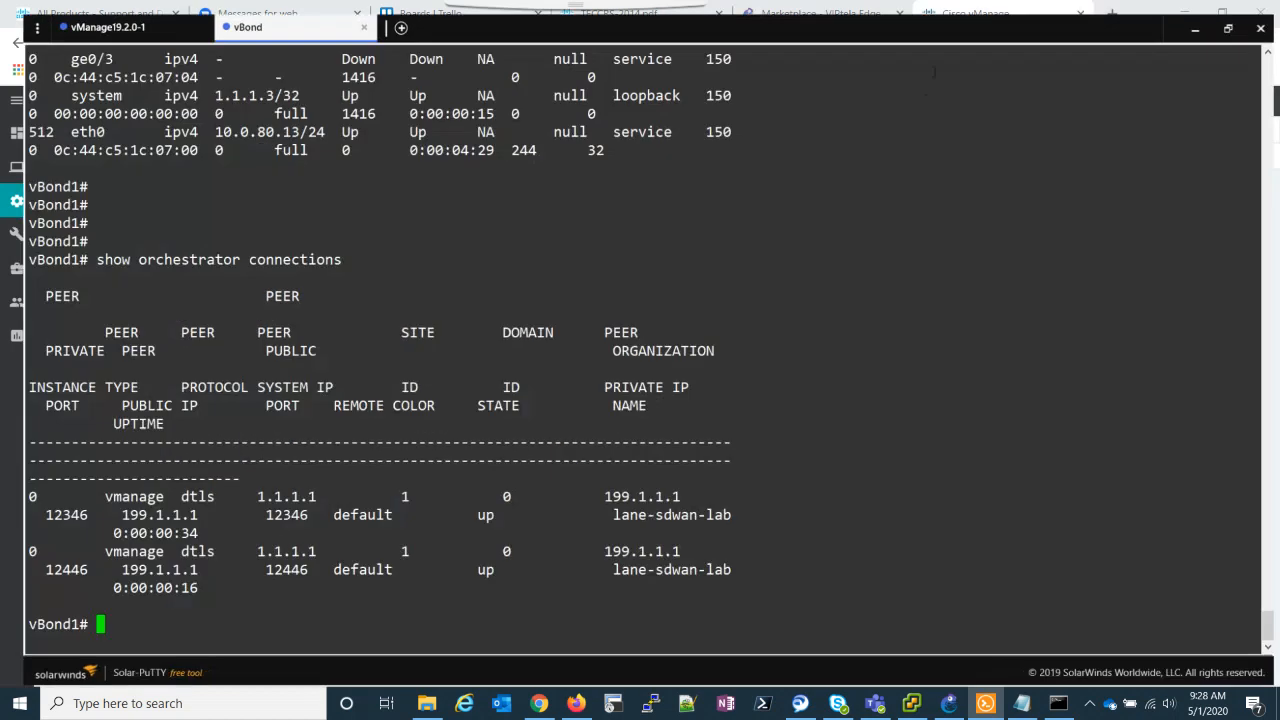